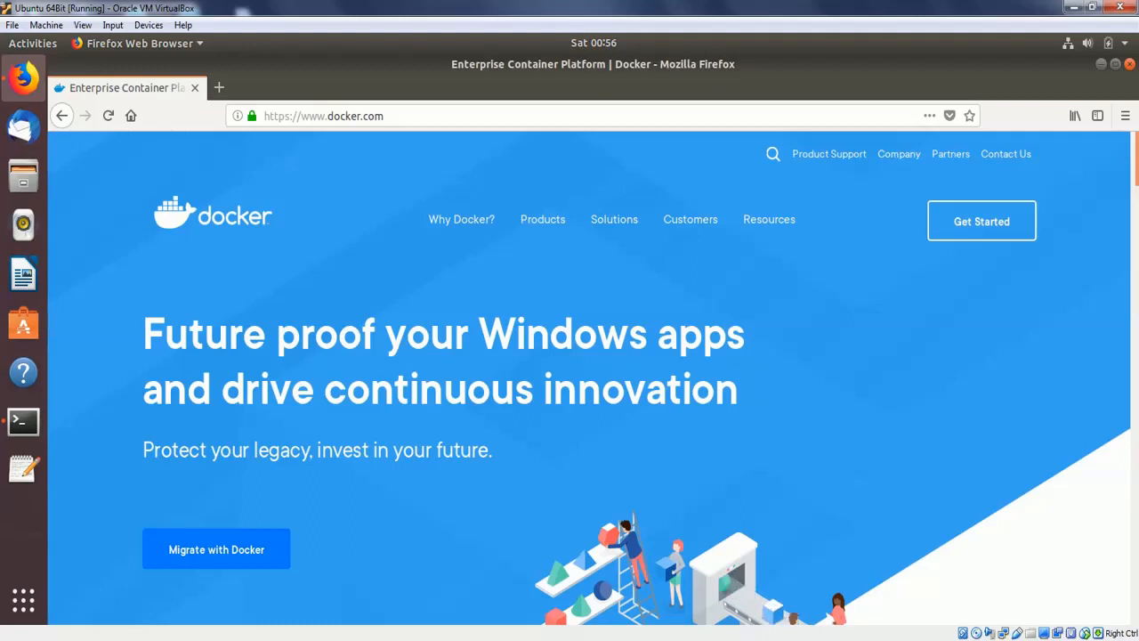
mouse_move(536, 163)
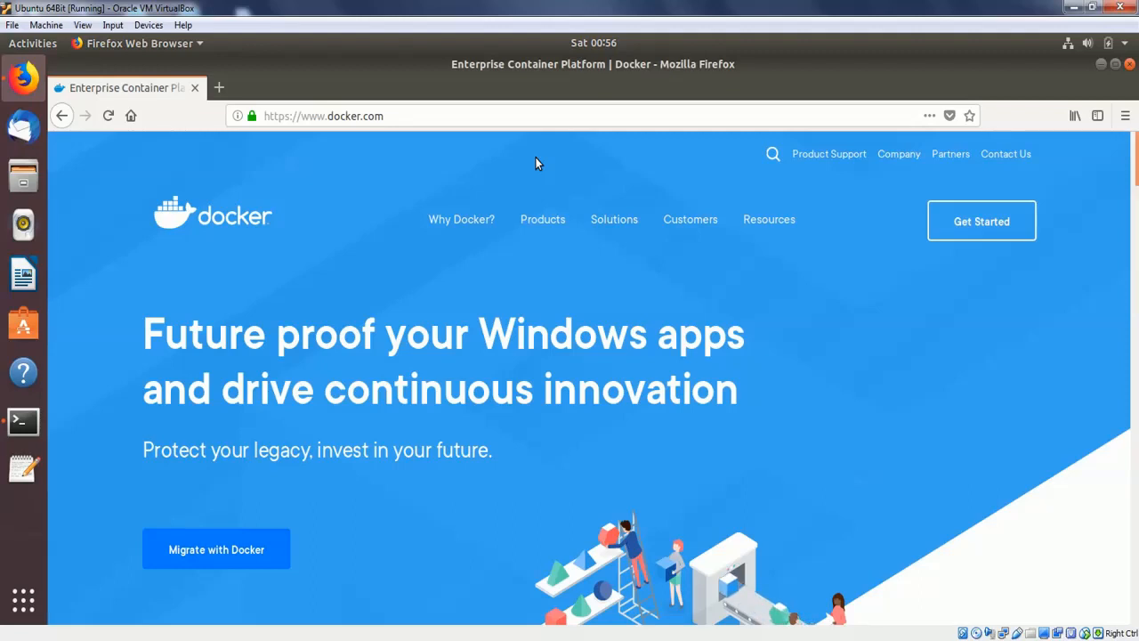
mouse_move(519, 181)
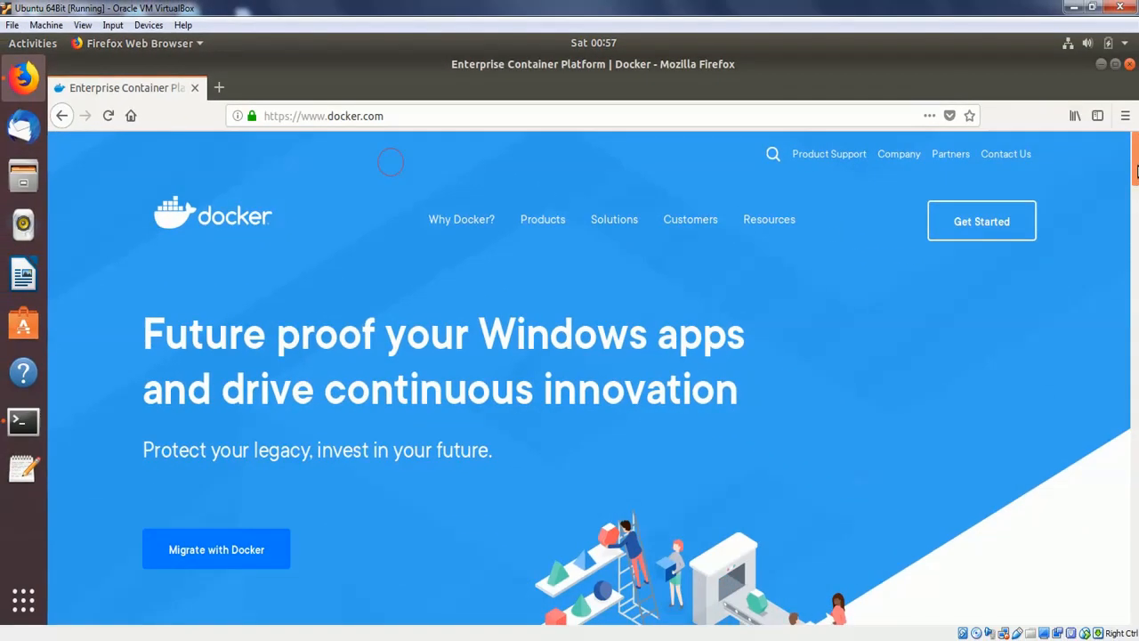
Reach the Docker documentation site from the Docs link in the page footer.
scroll("down", 3)
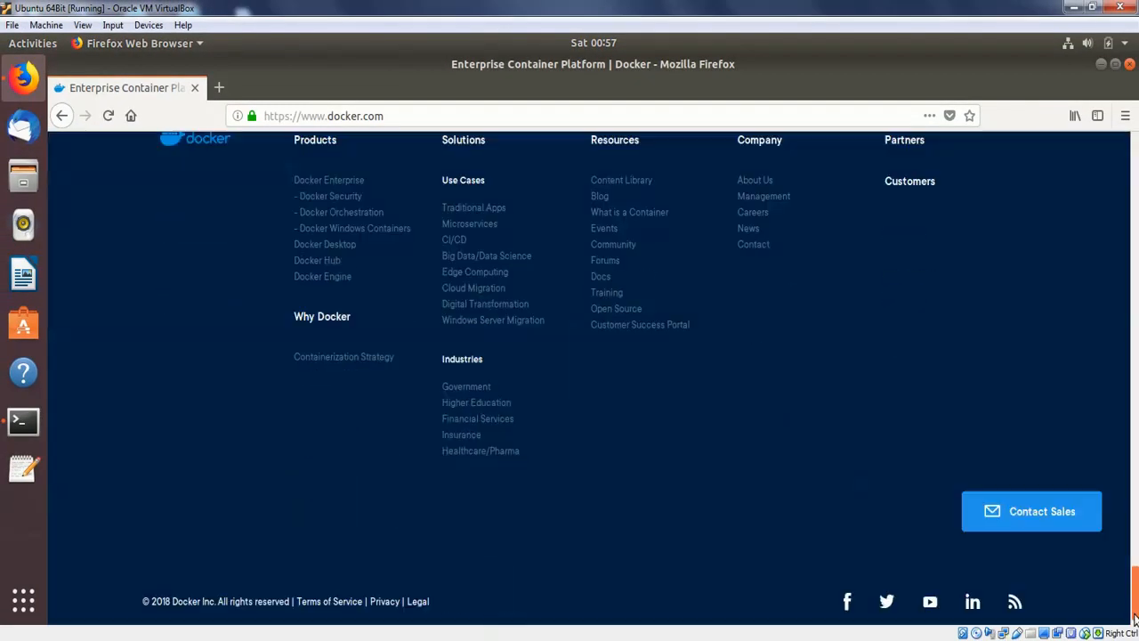
scroll("down", 3)
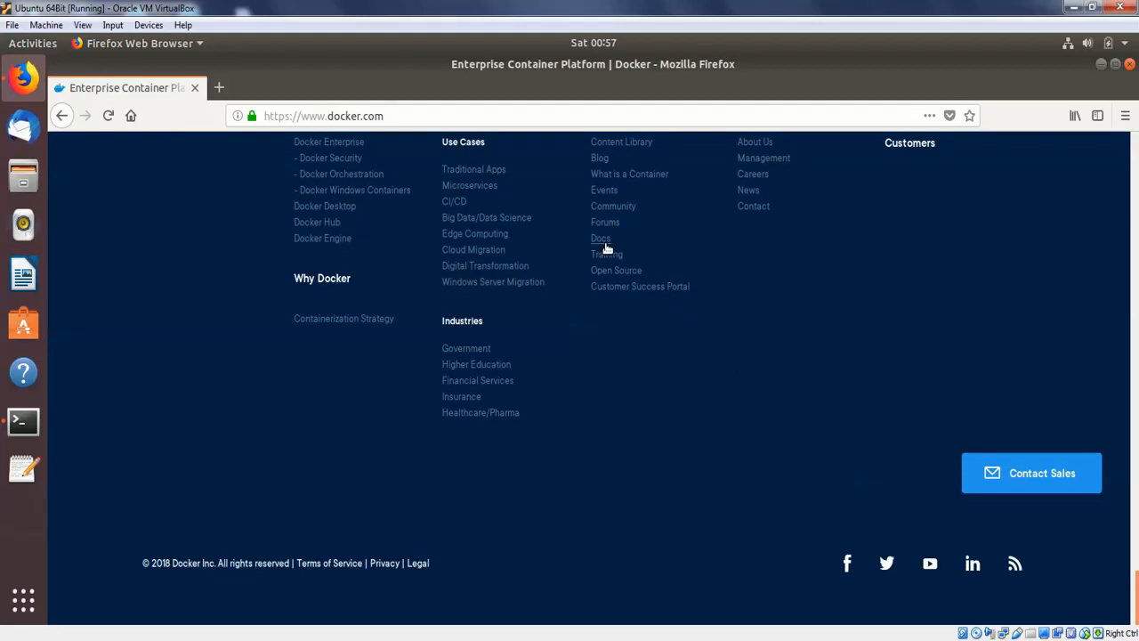
left_click(219, 87)
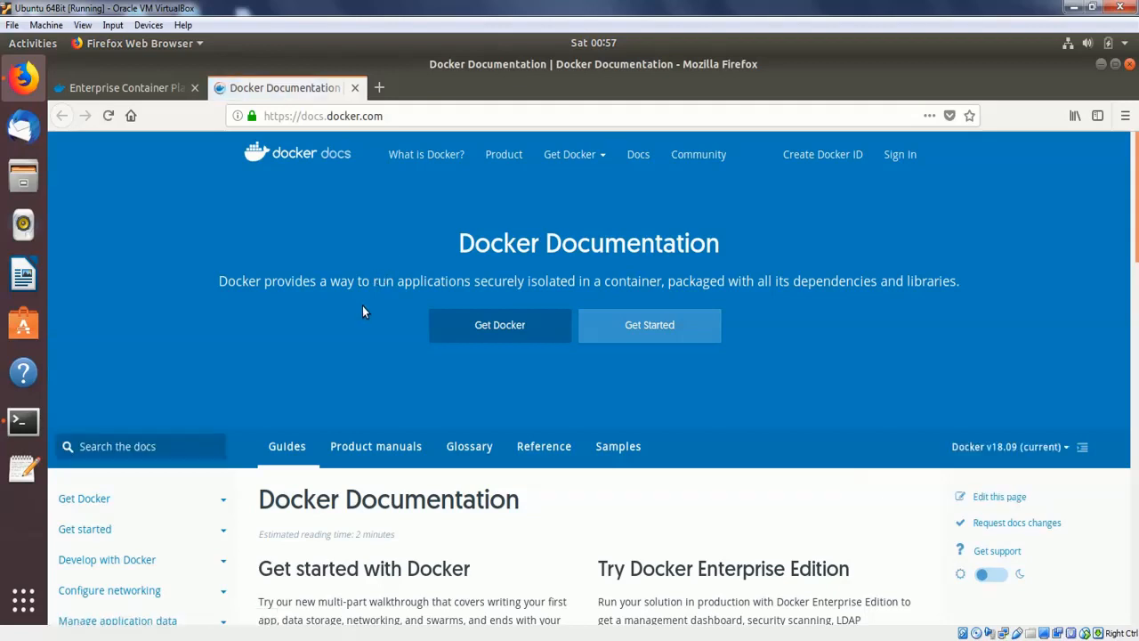
scroll("down", 3)
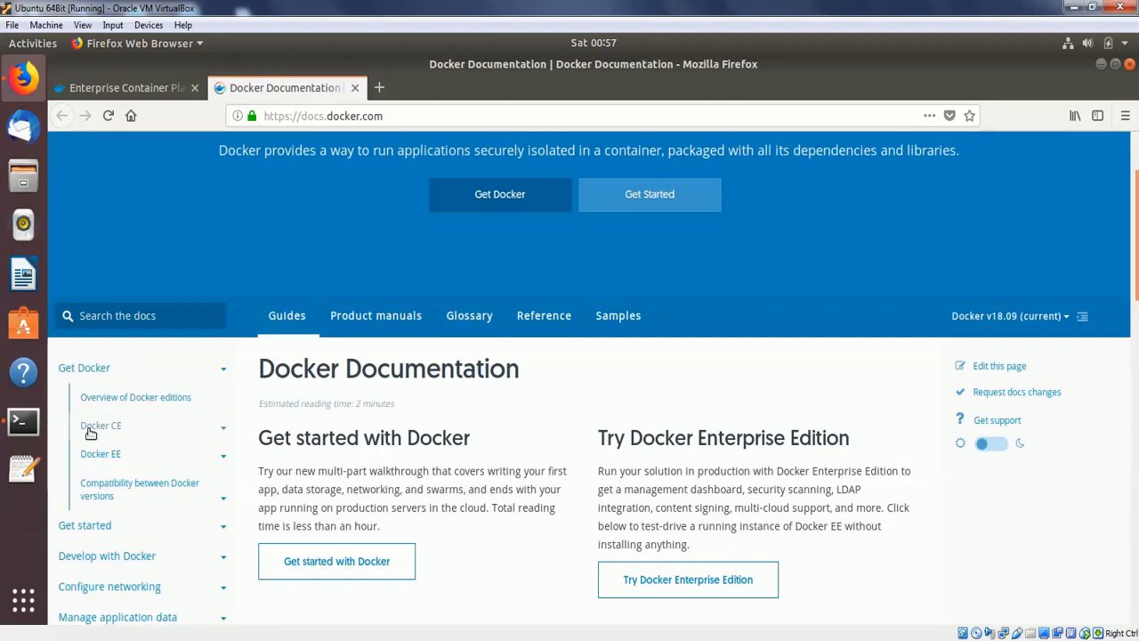
mouse_move(123, 436)
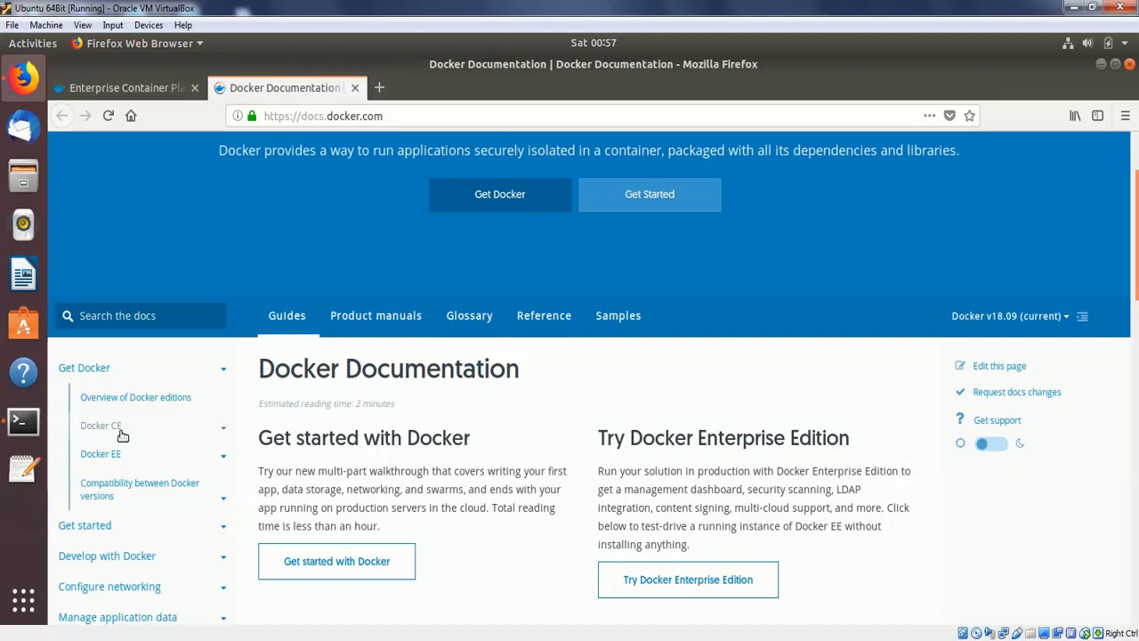
mouse_move(136, 454)
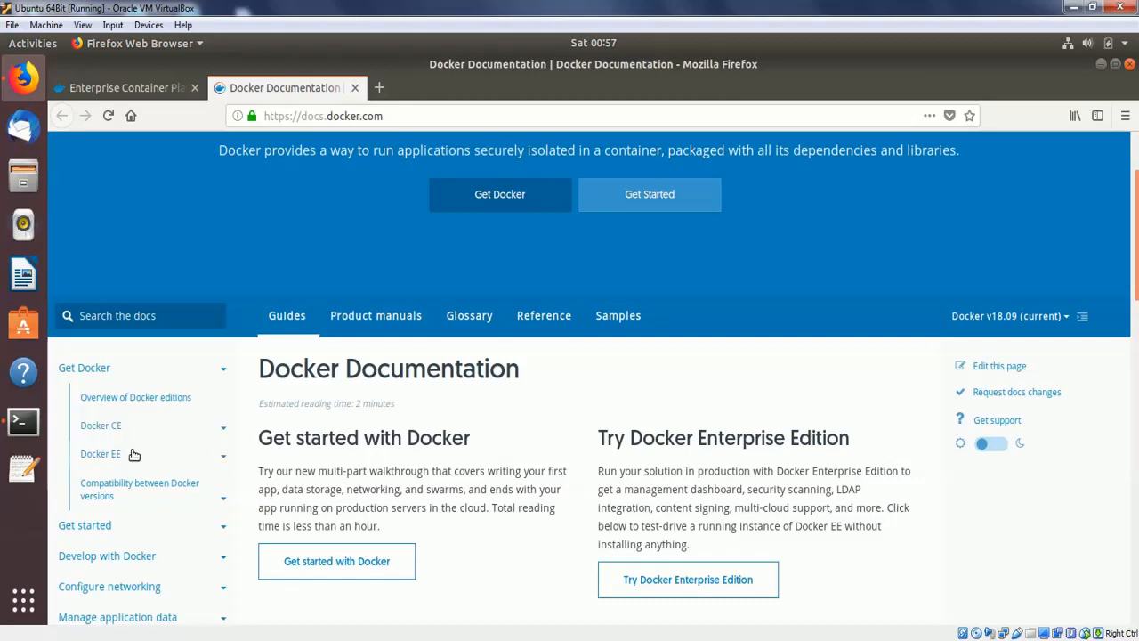
mouse_move(206, 449)
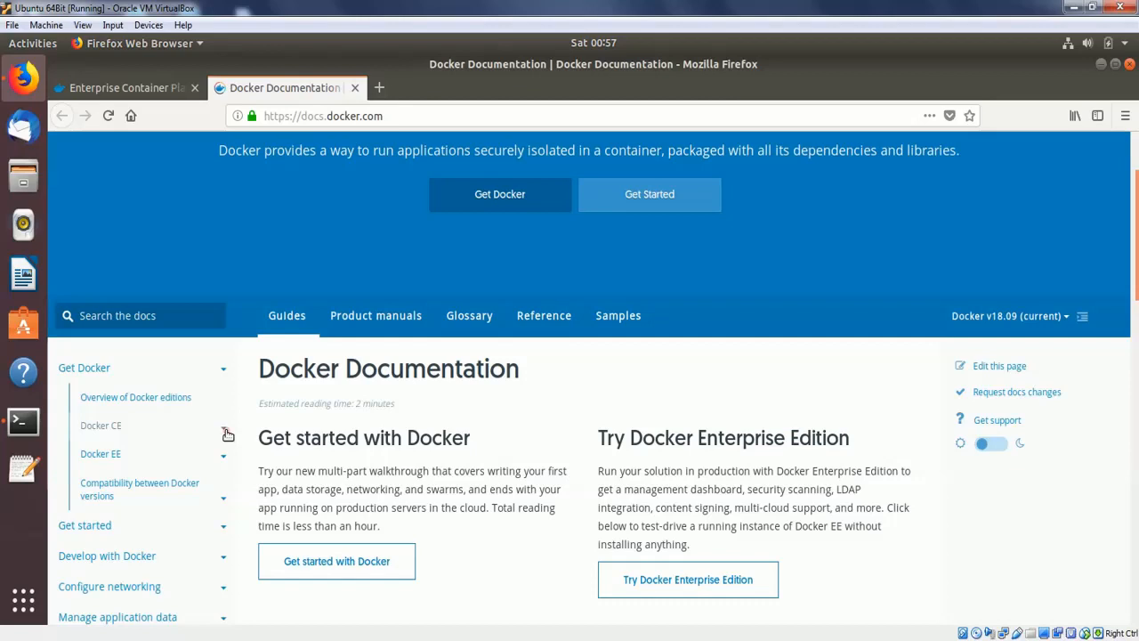
Navigate the sidebar through Docker CE > Linux to the Get Docker CE for Ubuntu guide.
left_click(99, 423)
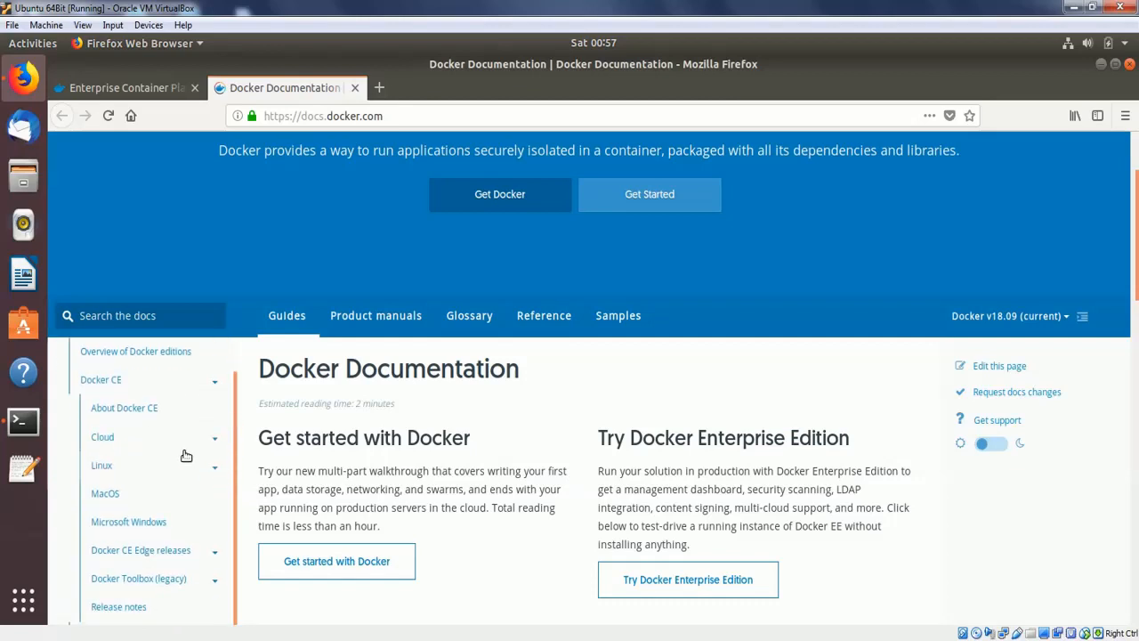
left_click(214, 465)
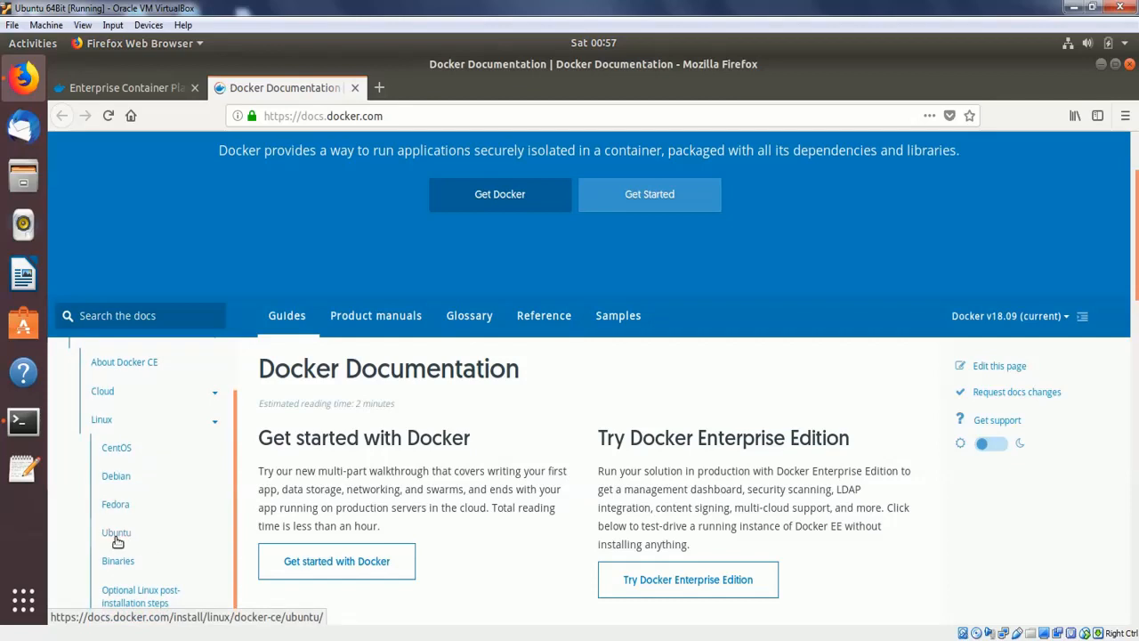
left_click(115, 532)
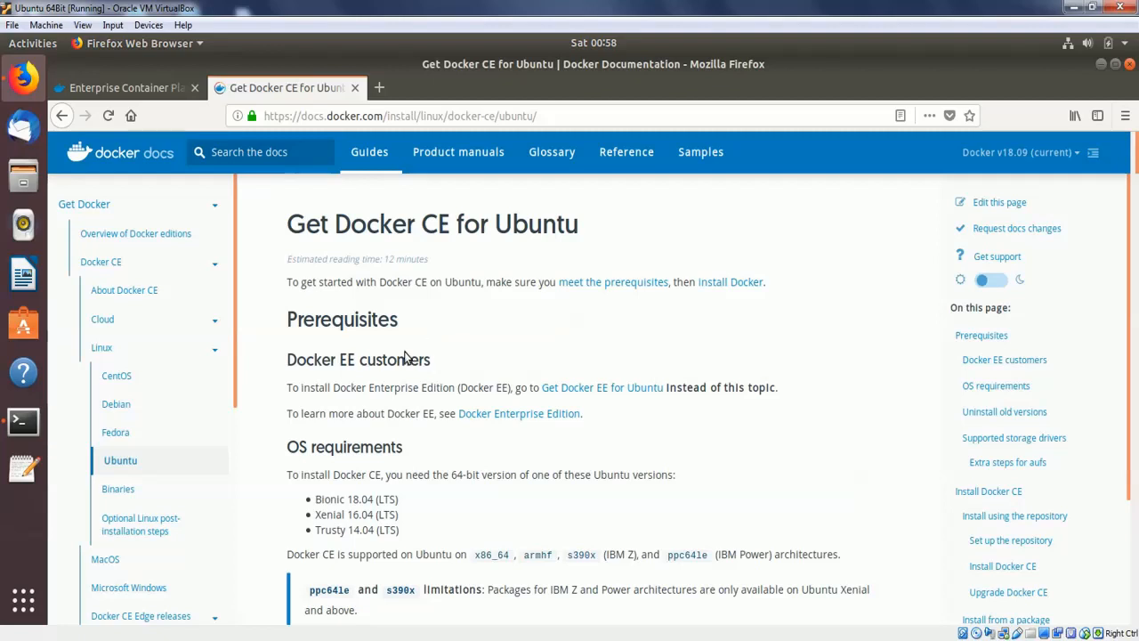
Browse the guide's prerequisites and package install methods down the page.
left_click(982, 335)
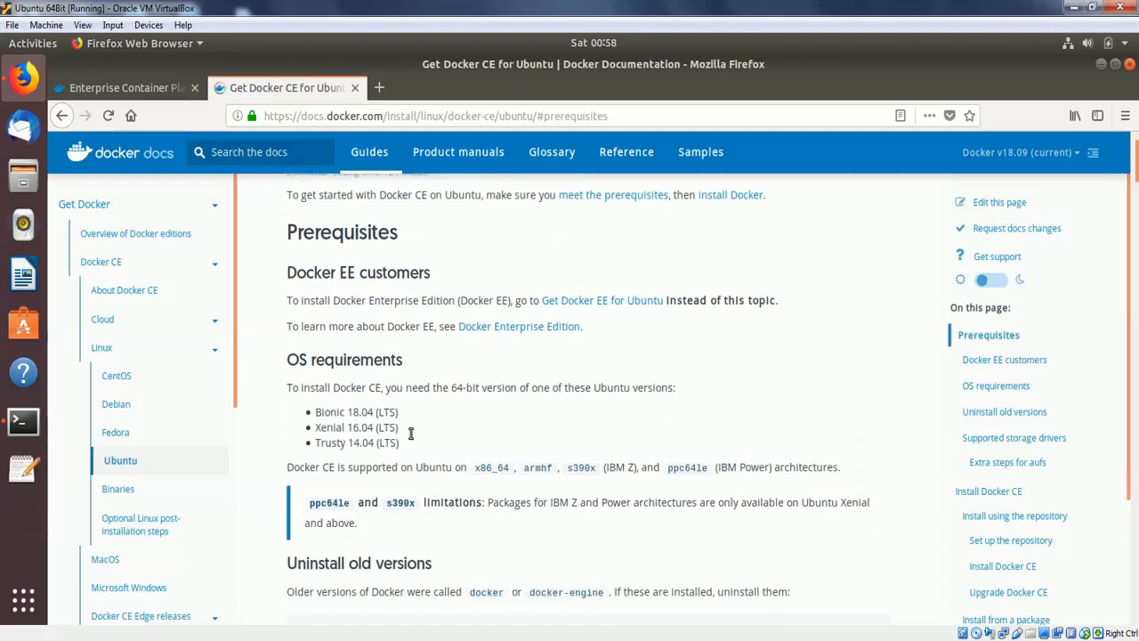
scroll("down", 3)
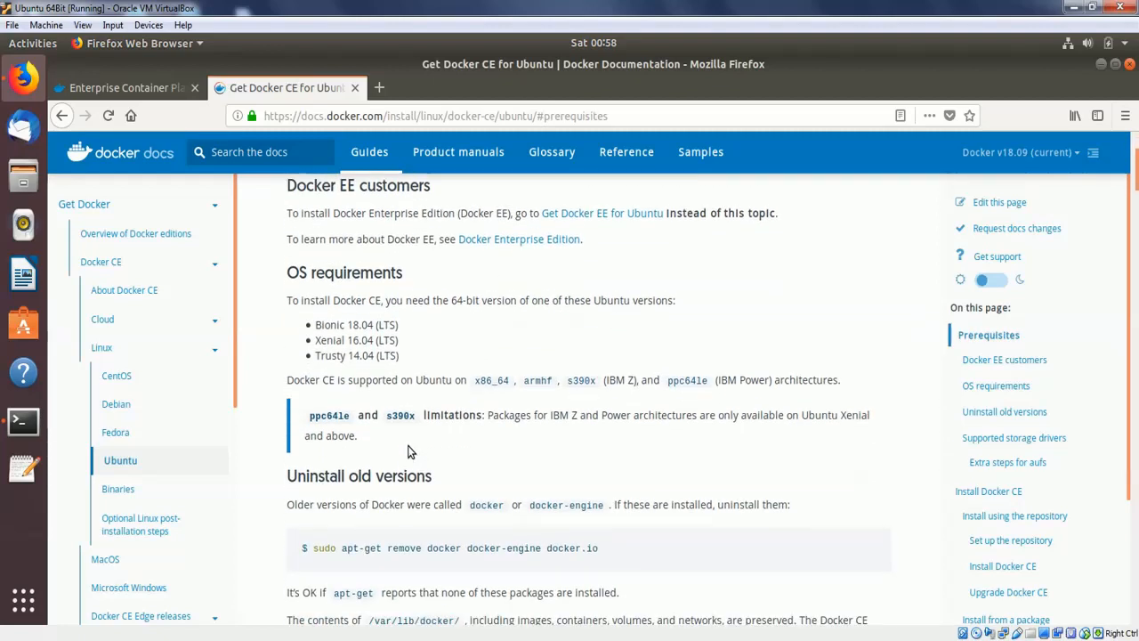
scroll("down", 3)
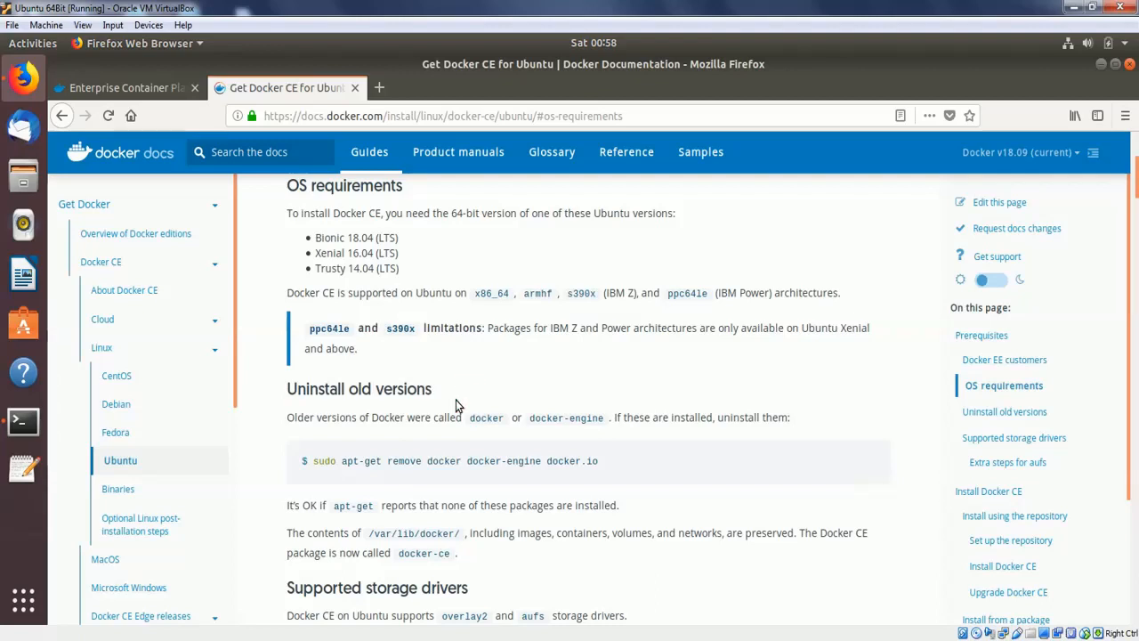
mouse_move(417, 424)
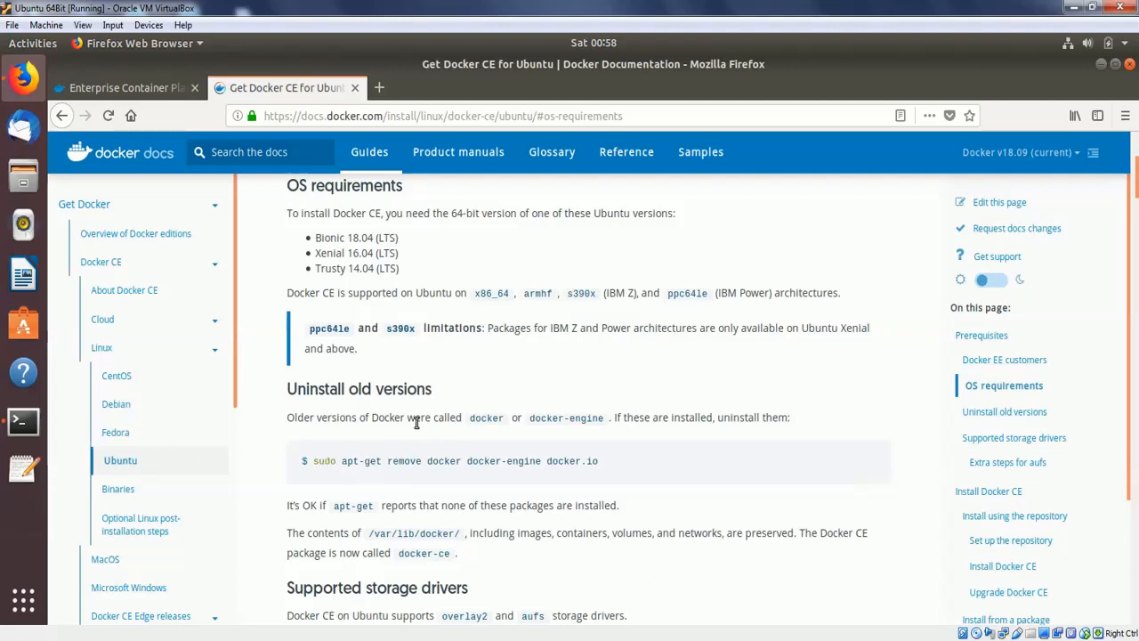
mouse_move(452, 402)
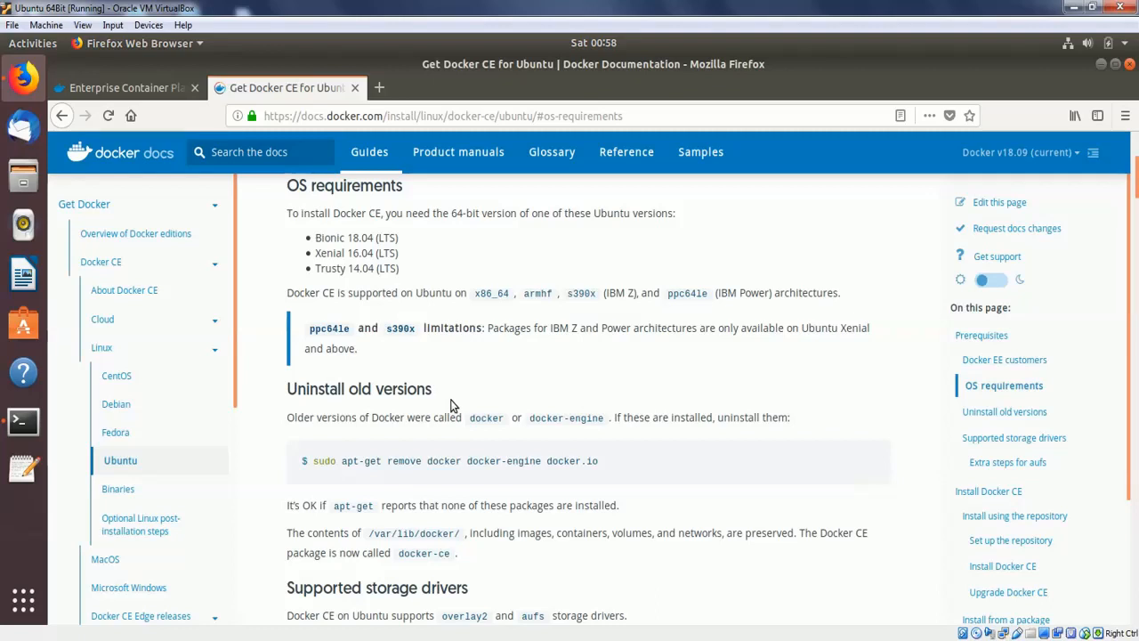
double_click(338, 461)
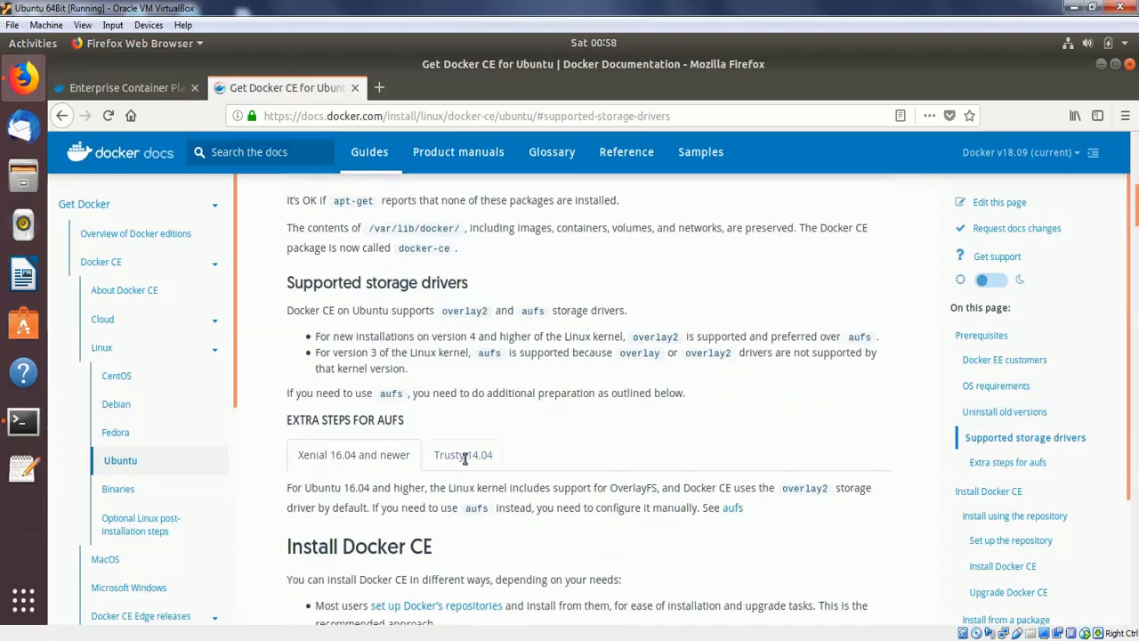
scroll("down", 3)
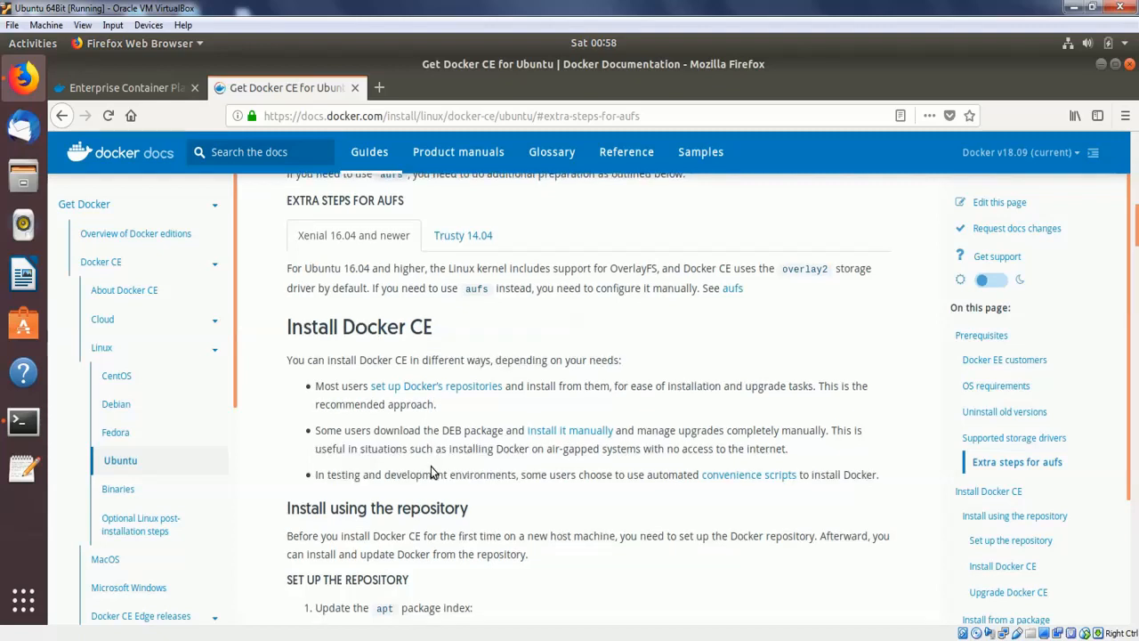
scroll("down", 3)
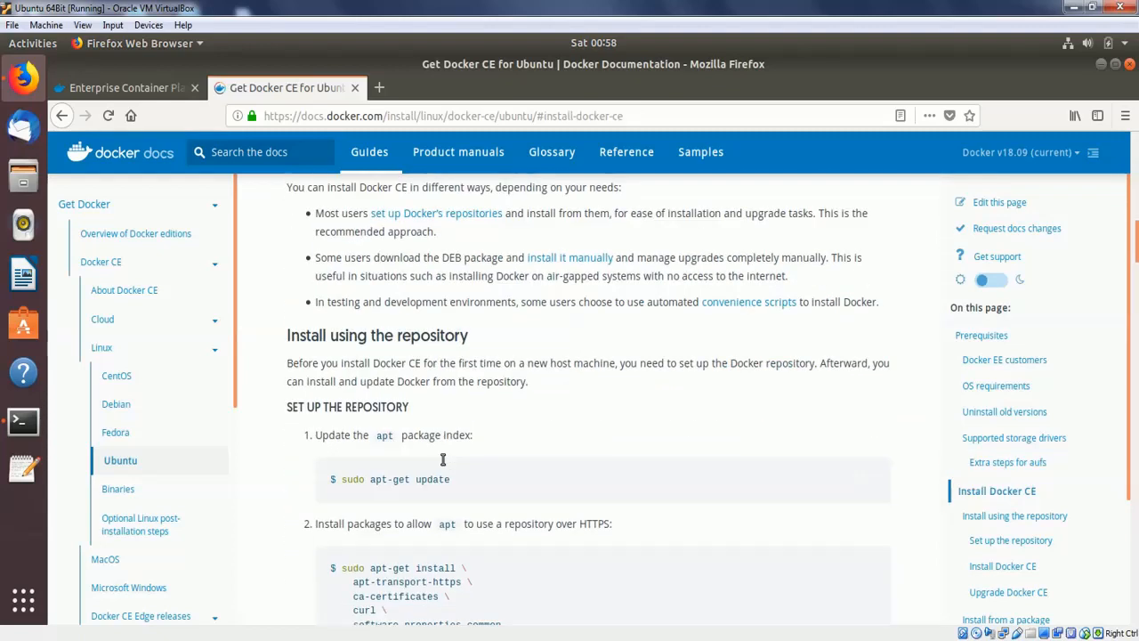
scroll("down", 3)
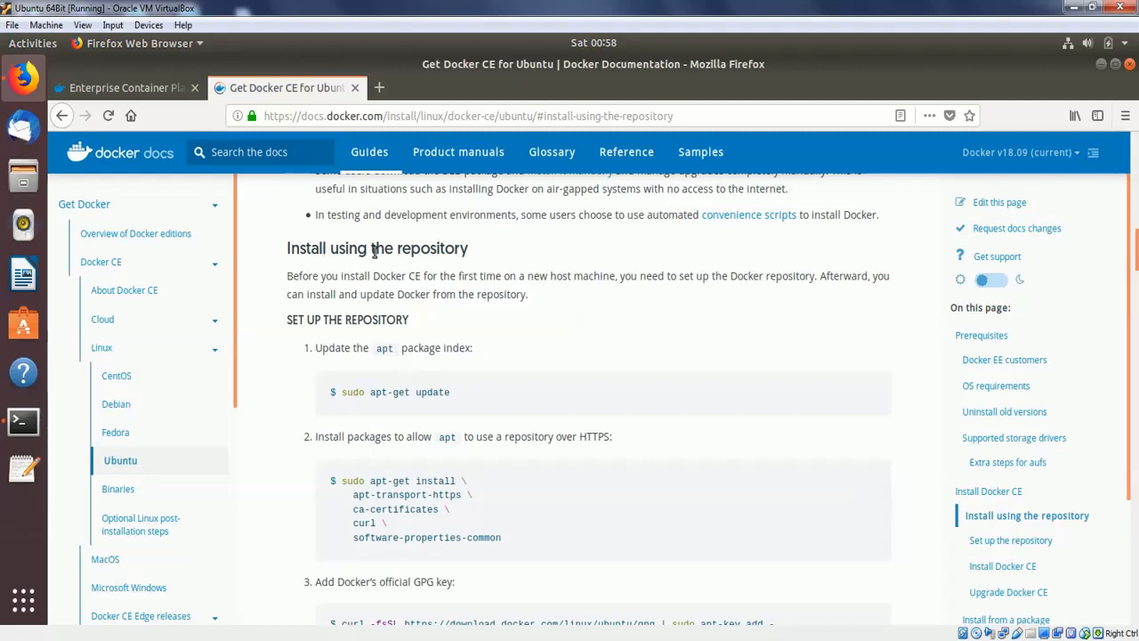
mouse_move(459, 352)
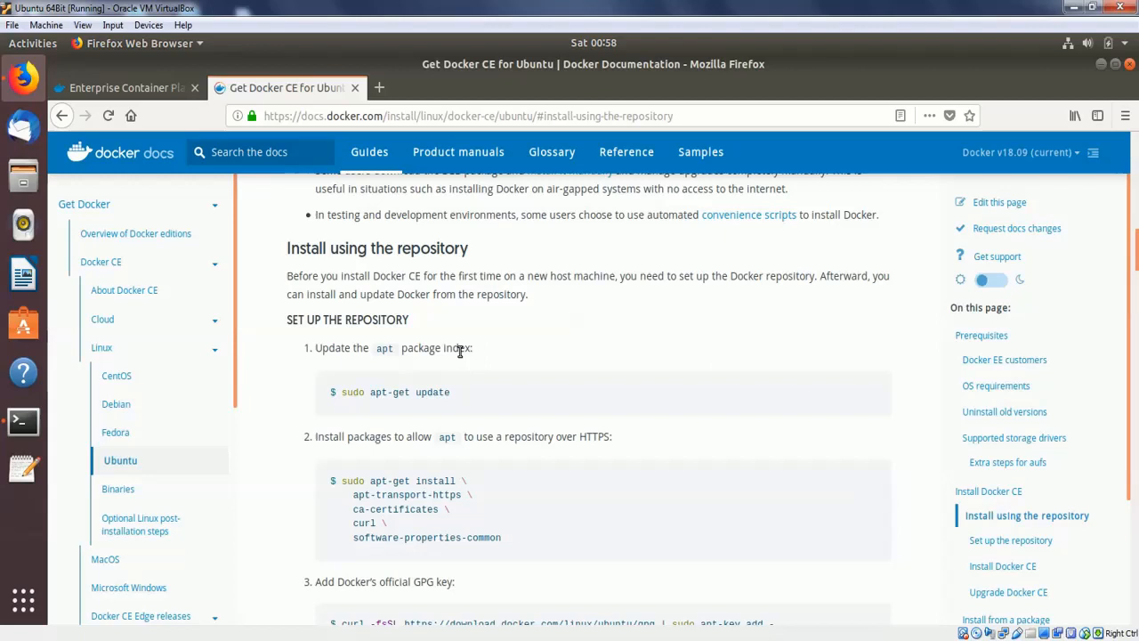
mouse_move(310, 296)
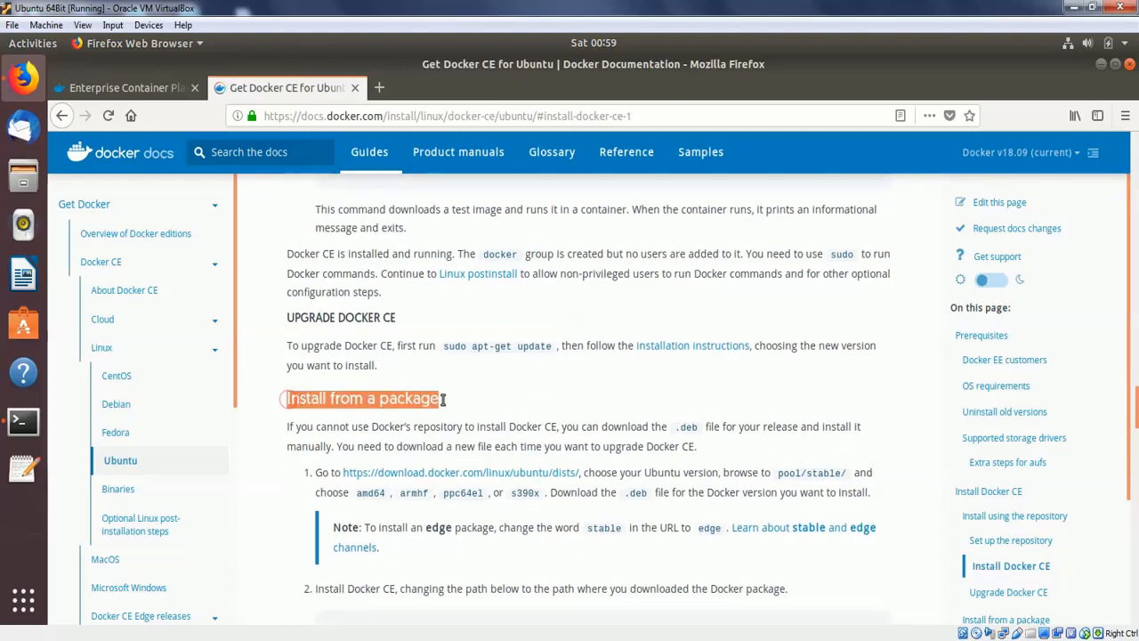
Return to the 'Install using the repository' section and its setup steps.
left_click(363, 399)
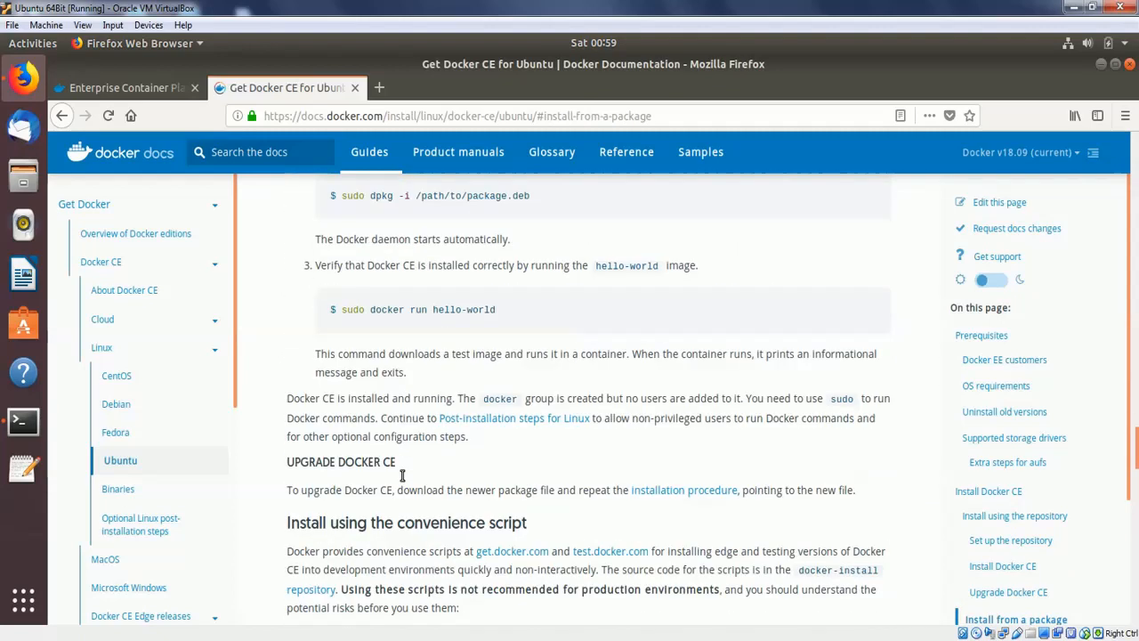
scroll("down", 3)
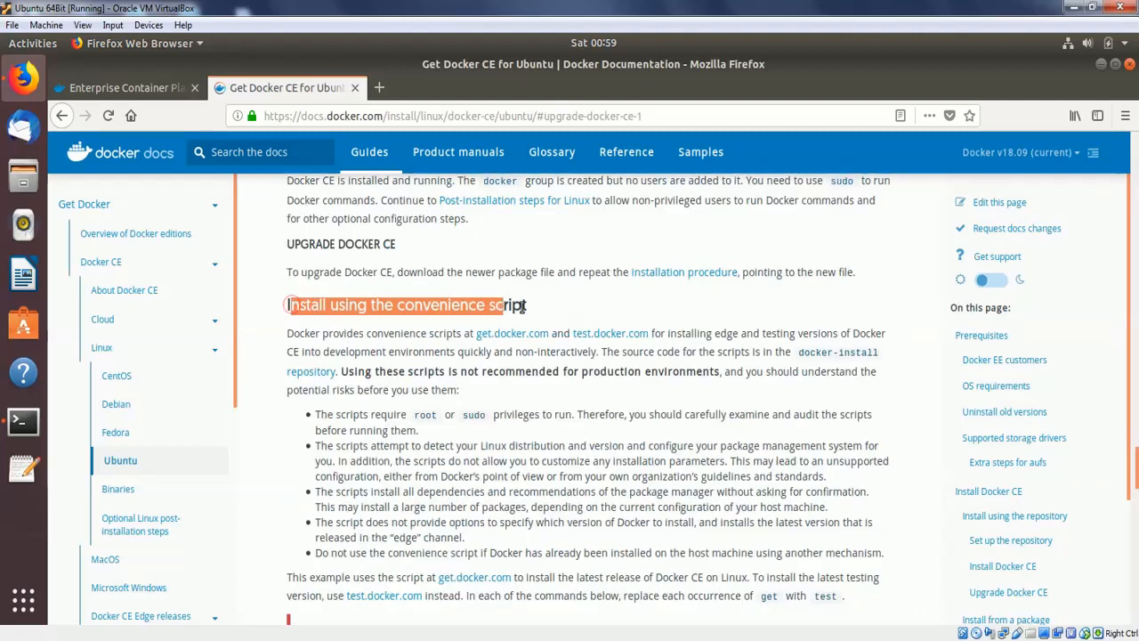
left_click(395, 304)
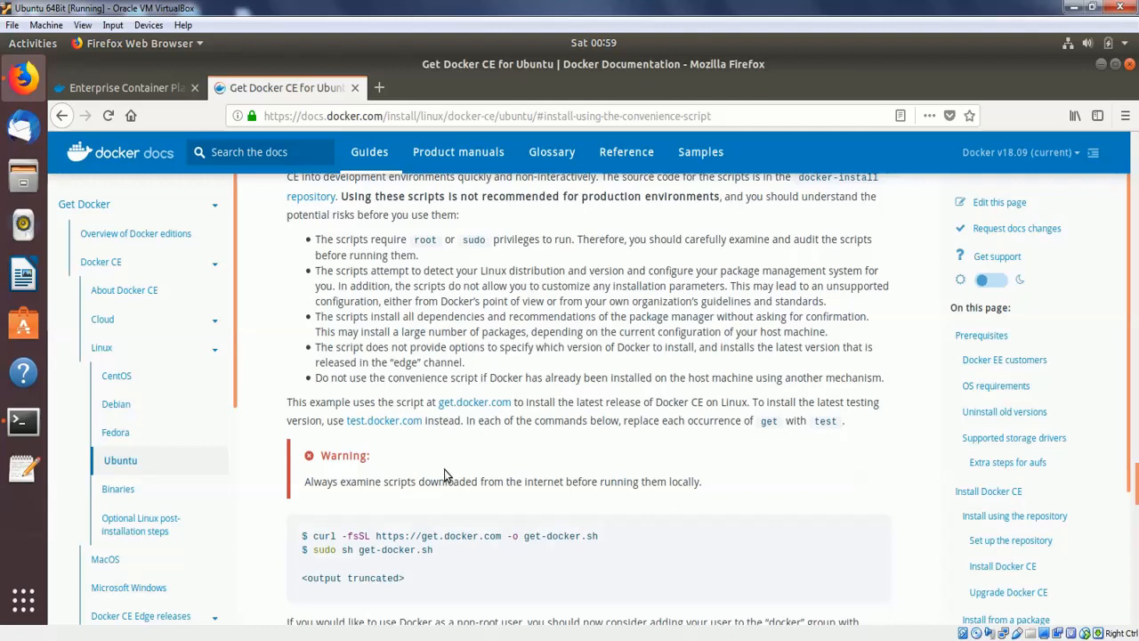
scroll("down", 3)
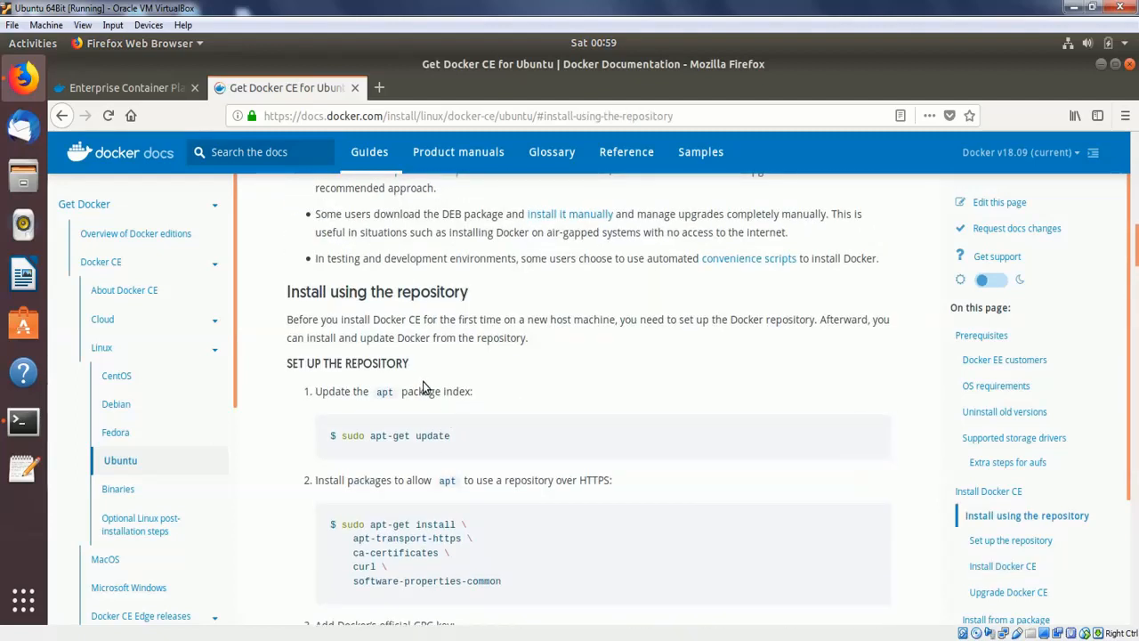
Select the 'sudo apt-get update' line in the guide and bring up a terminal window.
scroll("down", 3)
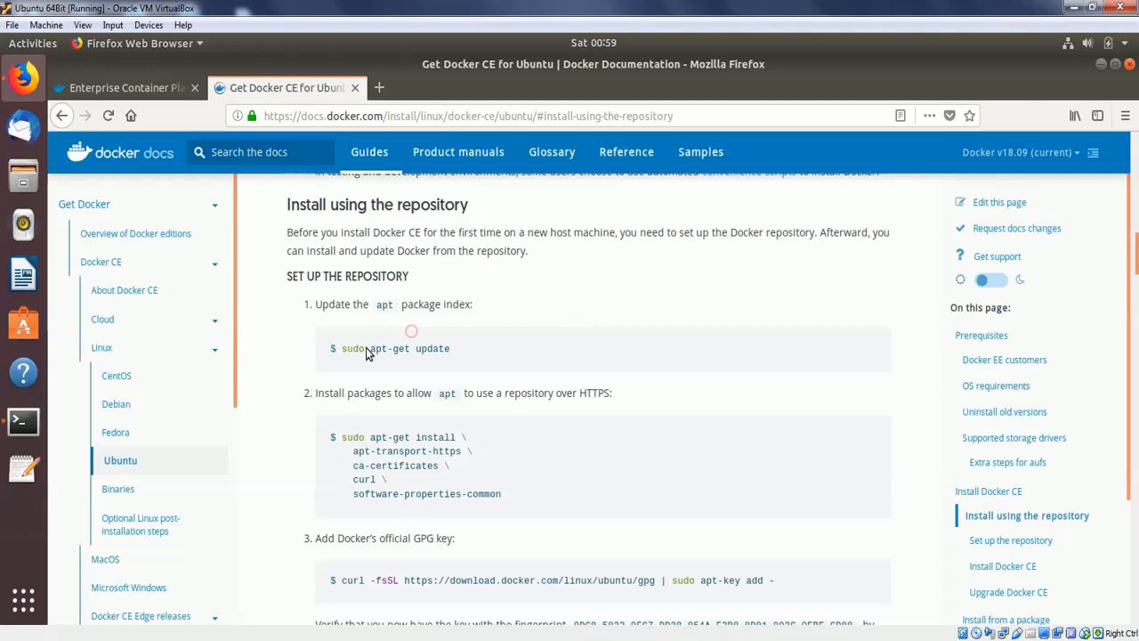
triple_click(392, 347)
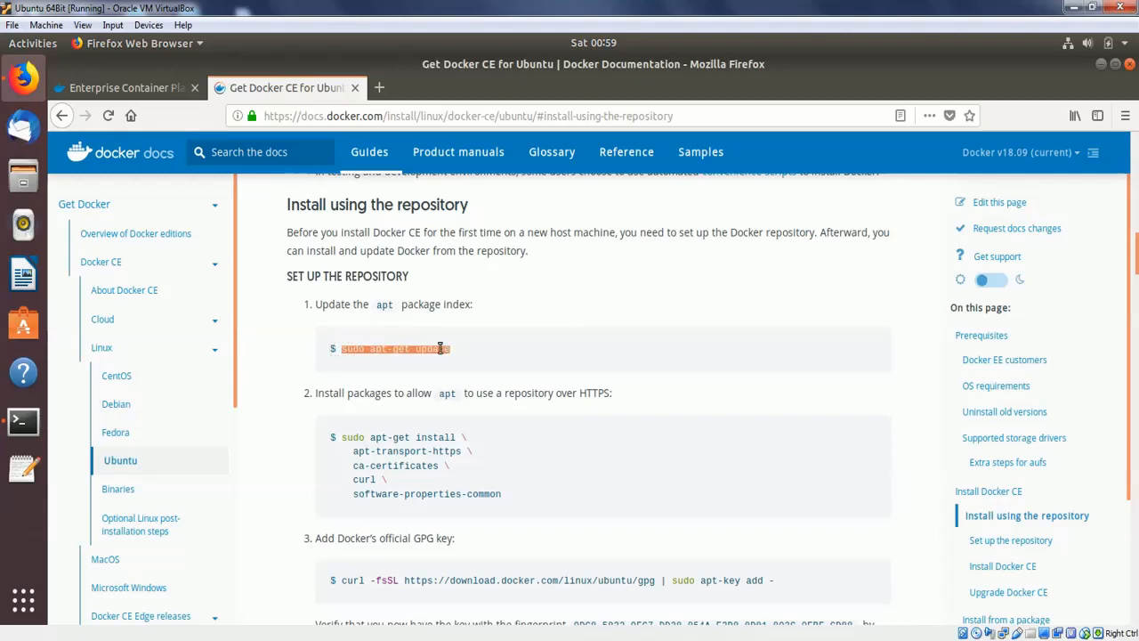
mouse_move(488, 360)
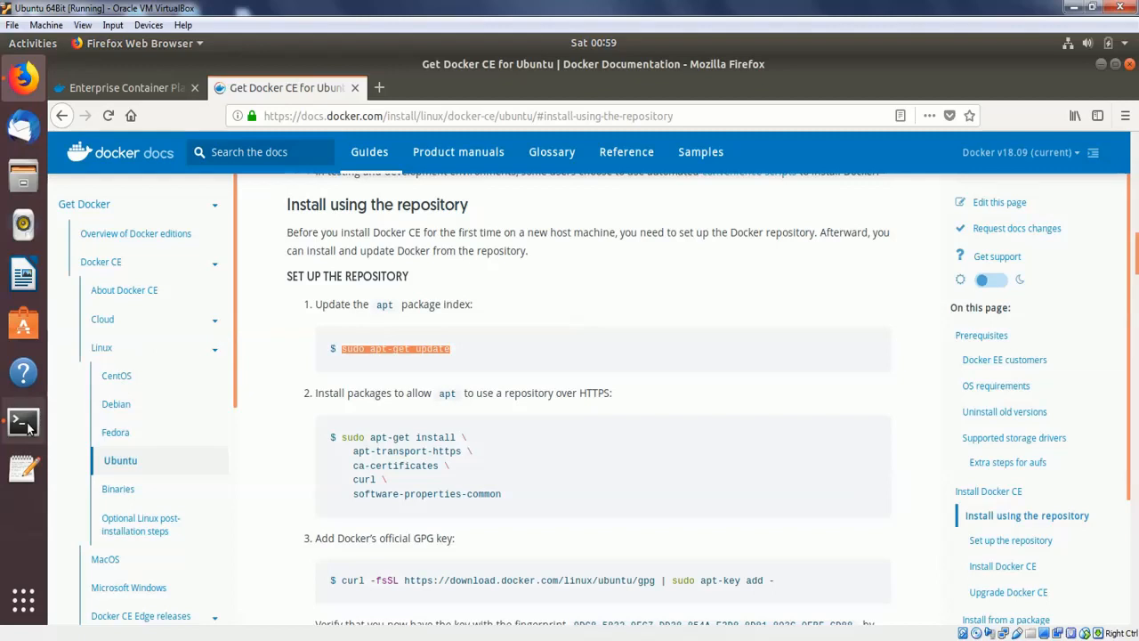
left_click(21, 420)
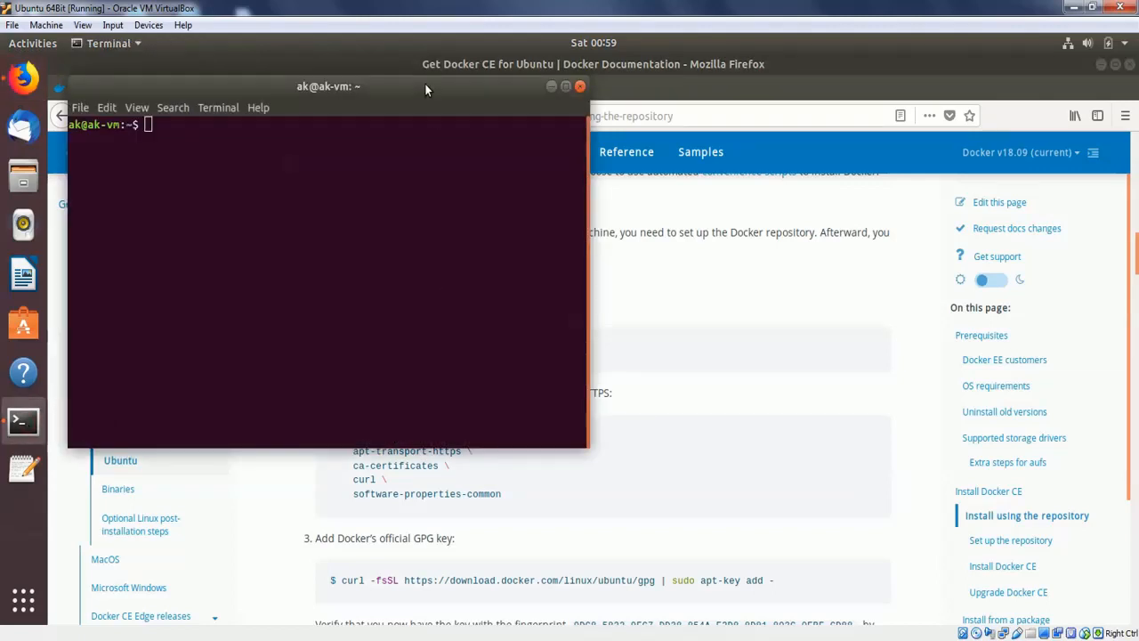
Enter 'sudo apt-get update' in the terminal to refresh the package index.
left_click(302, 142)
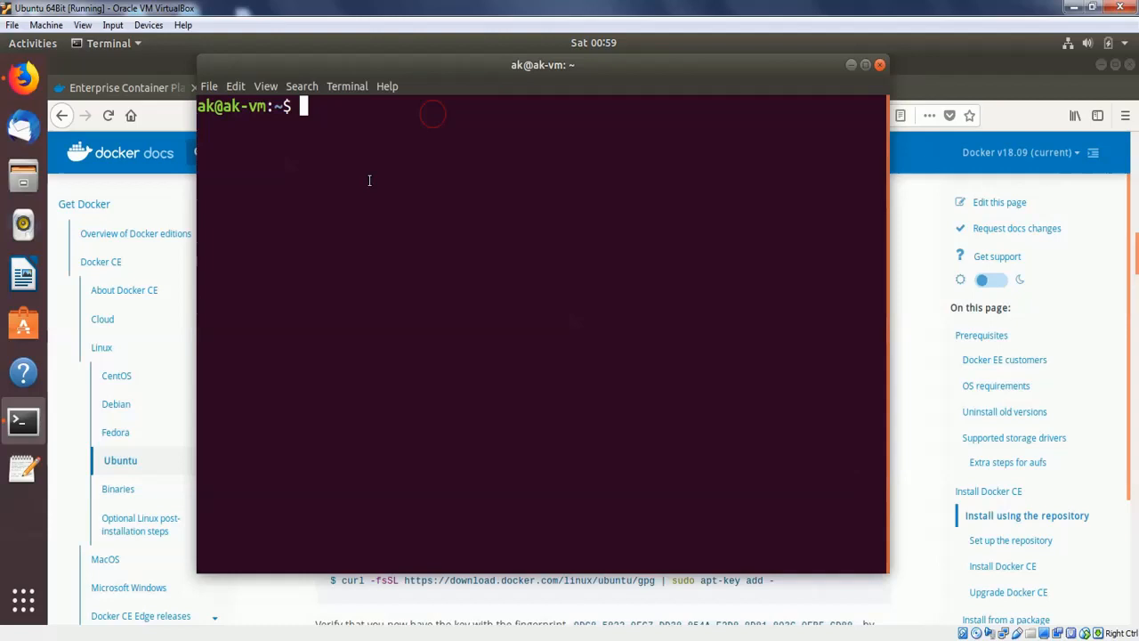
type("sudo apt-get update")
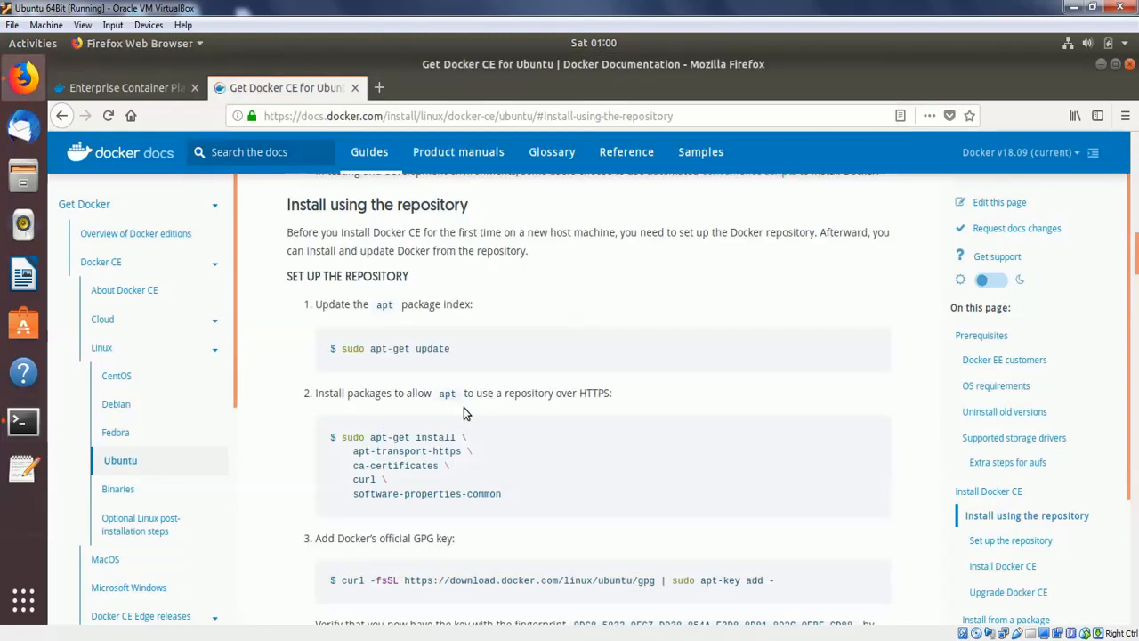
Copy the multi-line apt-get install command for the HTTPS transport and certificate packages.
scroll("down", 3)
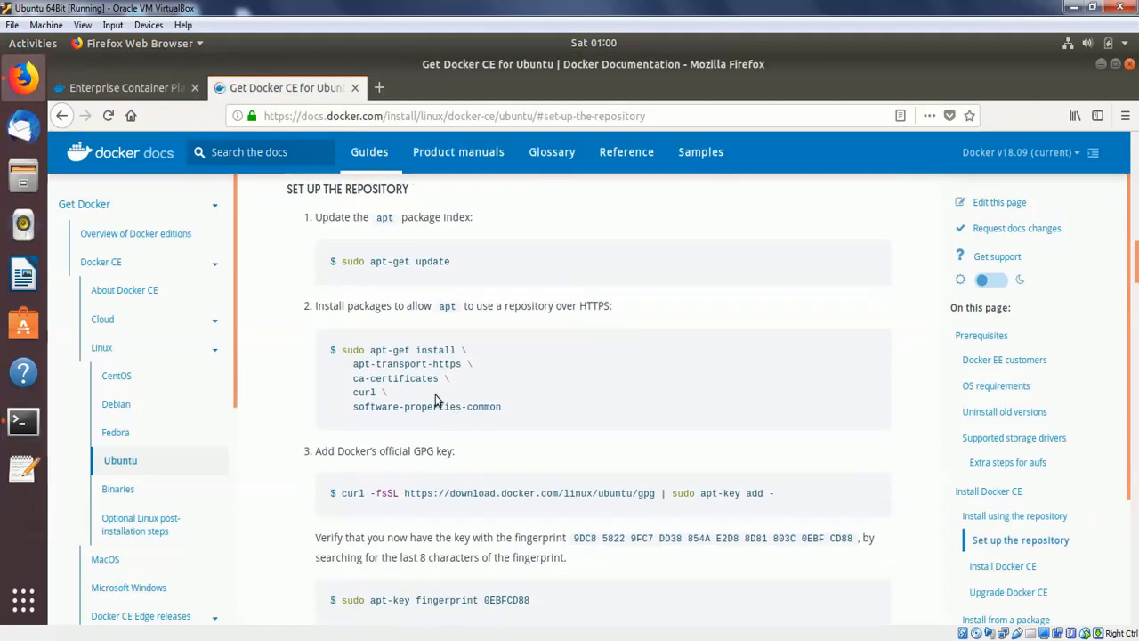
mouse_move(313, 310)
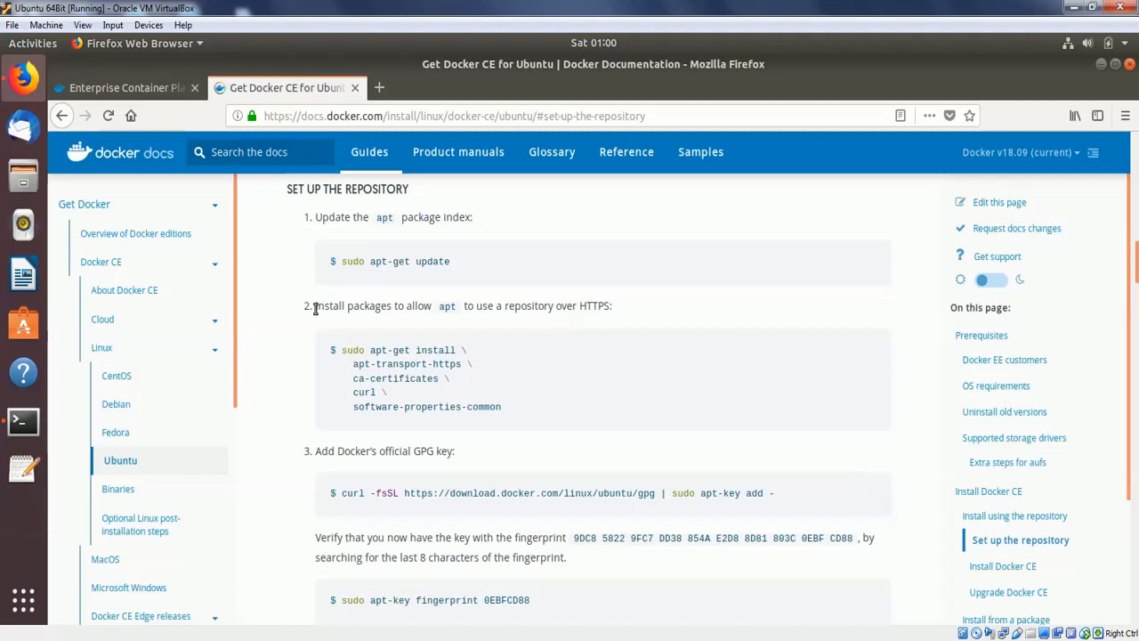
left_click_drag(317, 306, 610, 306)
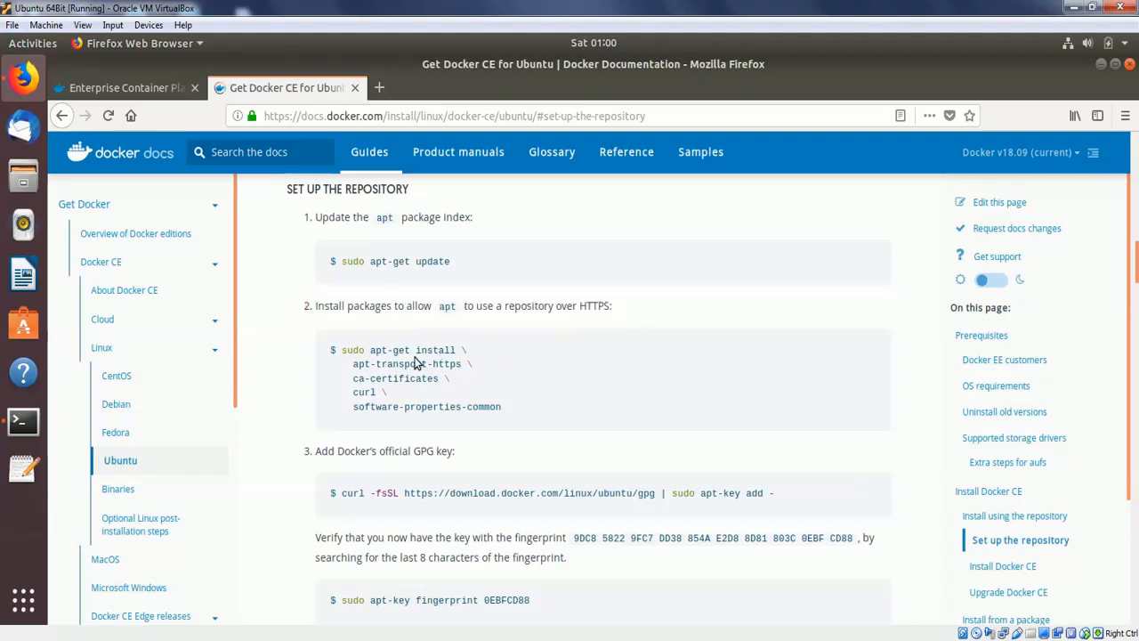
left_click_drag(337, 349, 434, 364)
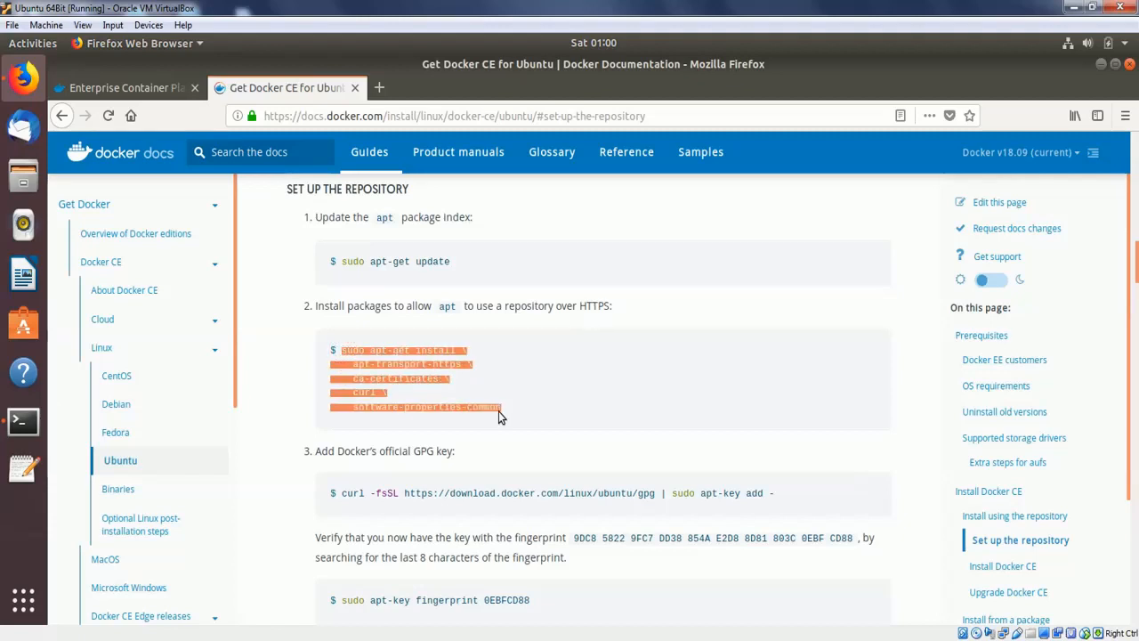
mouse_move(448, 448)
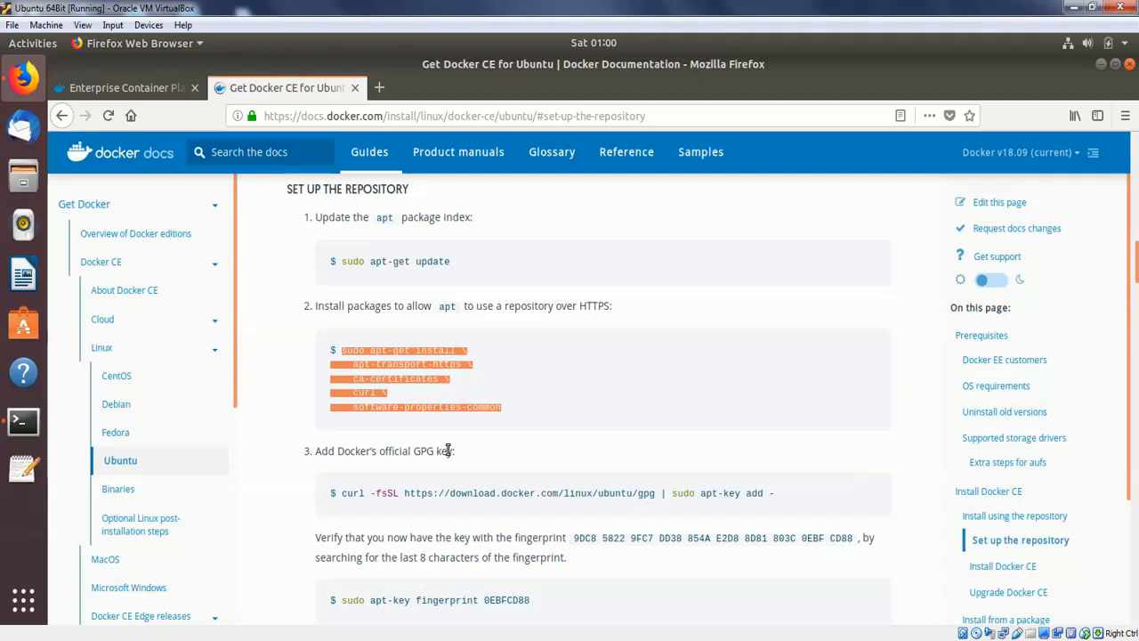
right_click(338, 228)
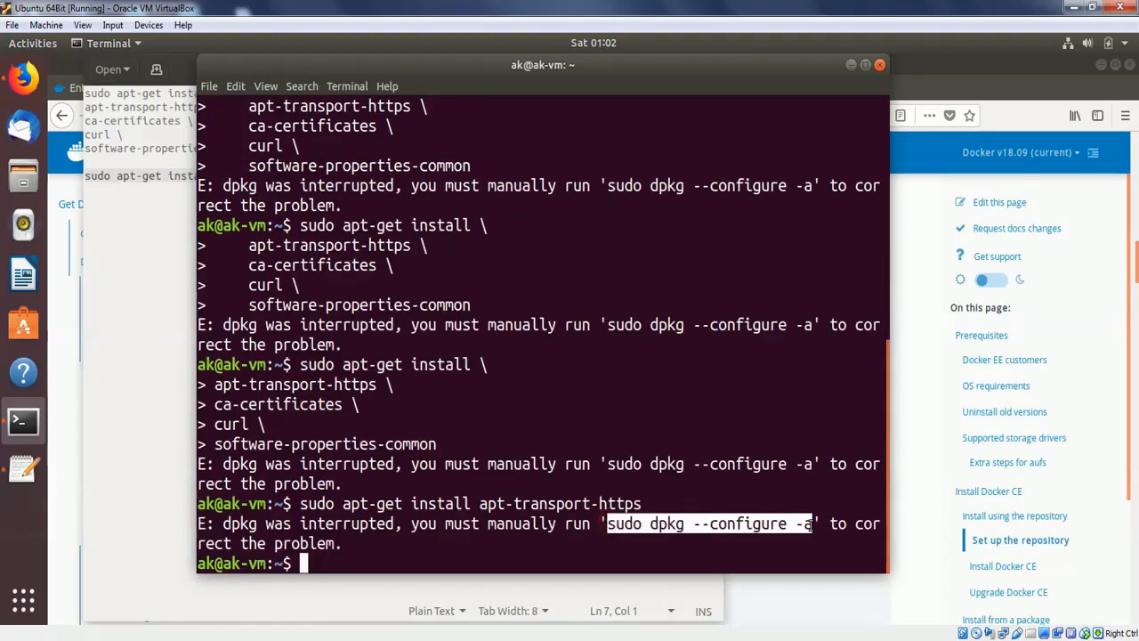
Run the suggested 'sudo dpkg --configure -a' repair command at the prompt.
right_click(703, 524)
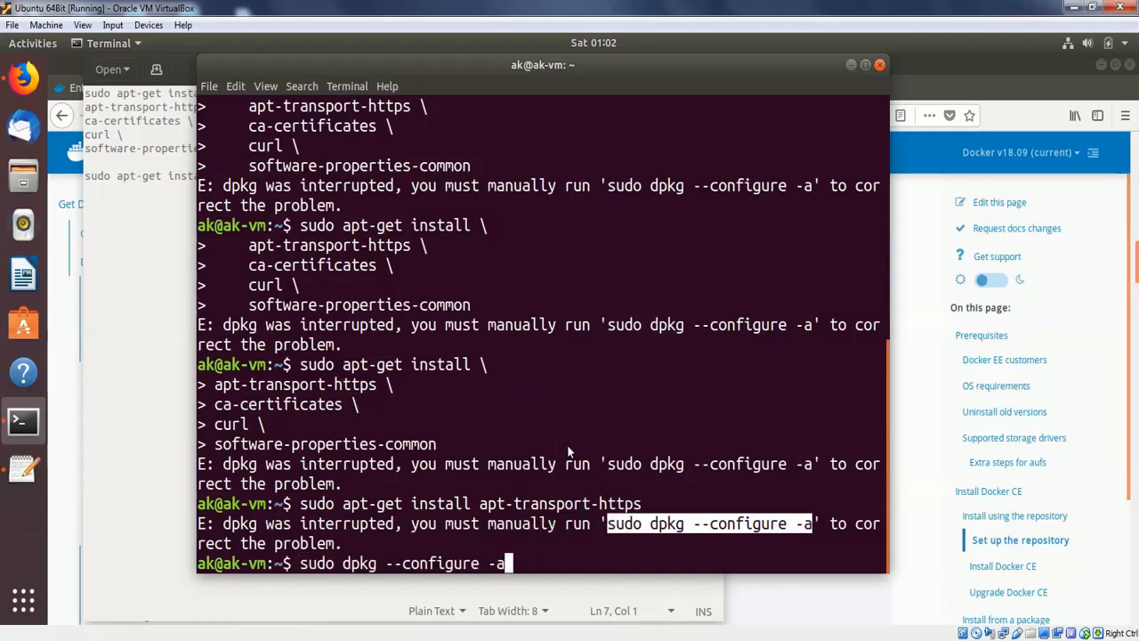
key("Return")
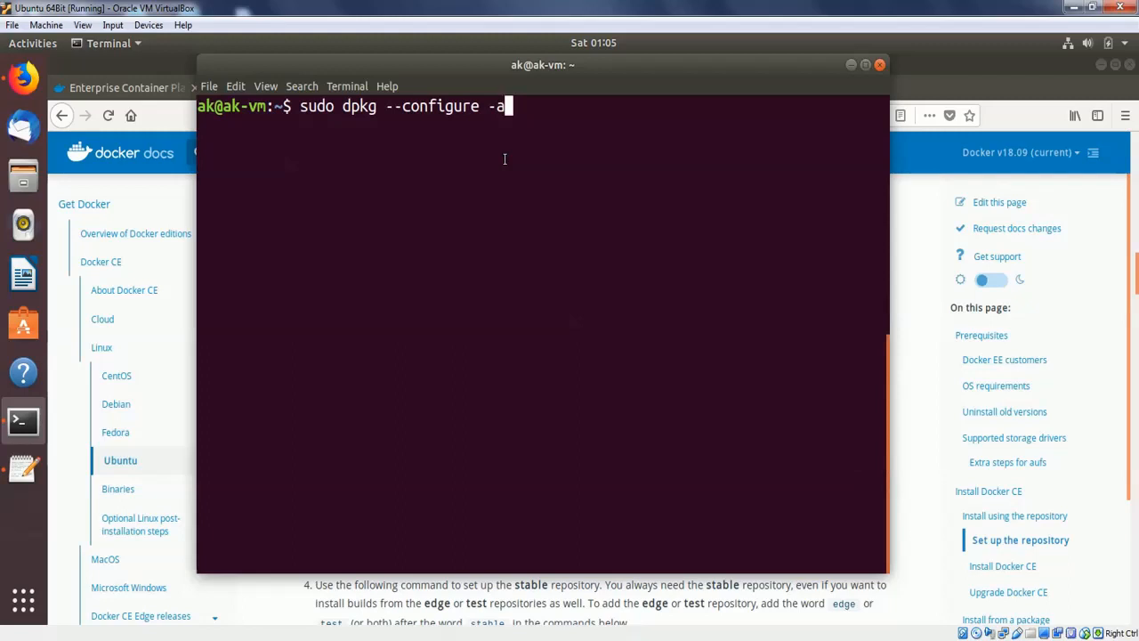
key("BackSpace")
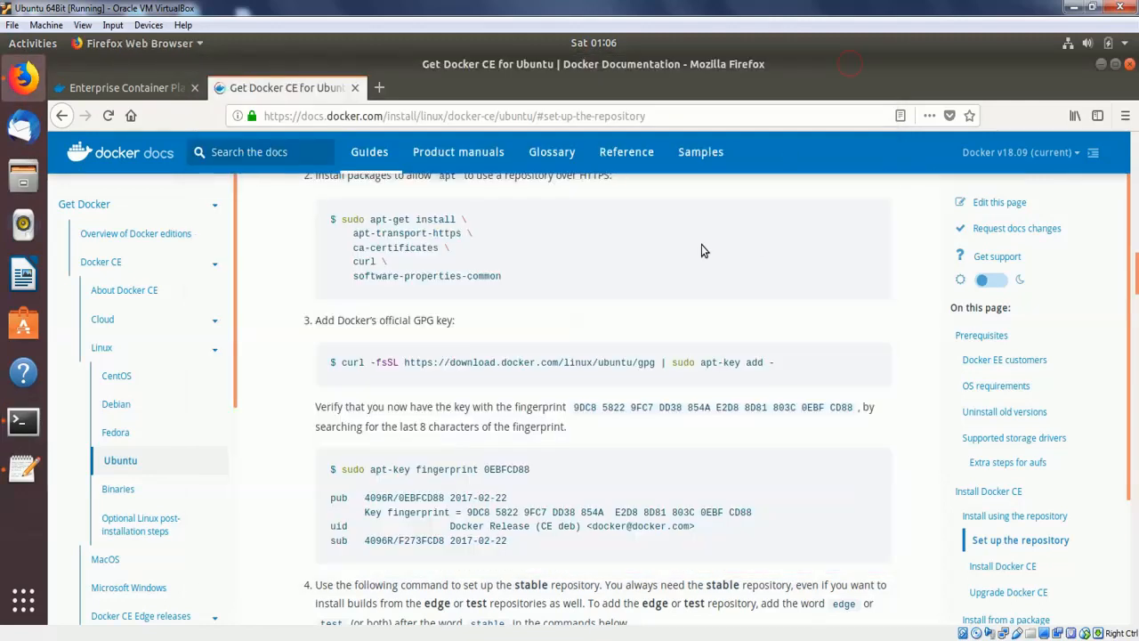
mouse_move(342, 219)
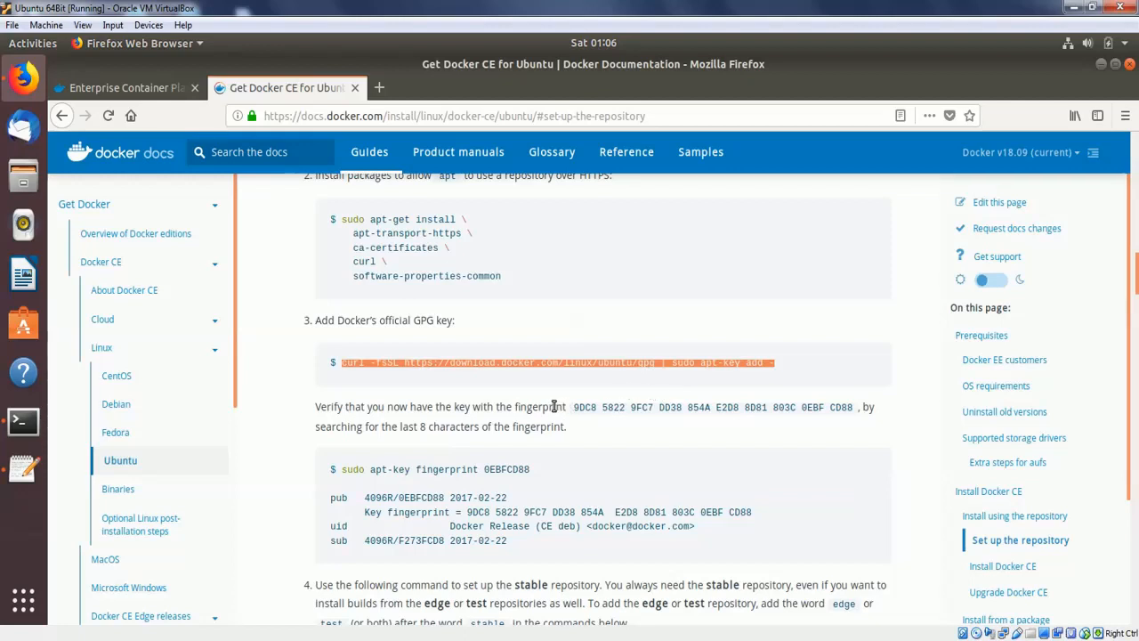
mouse_move(22, 420)
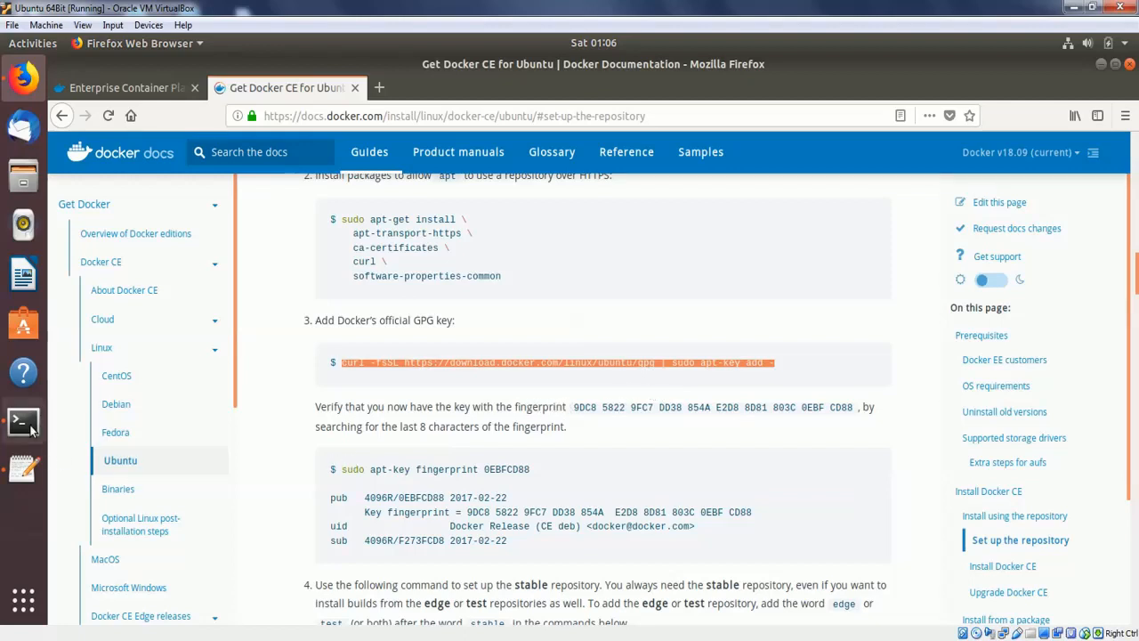
Copy the curl command that adds Docker's official GPG key.
right_click(392, 377)
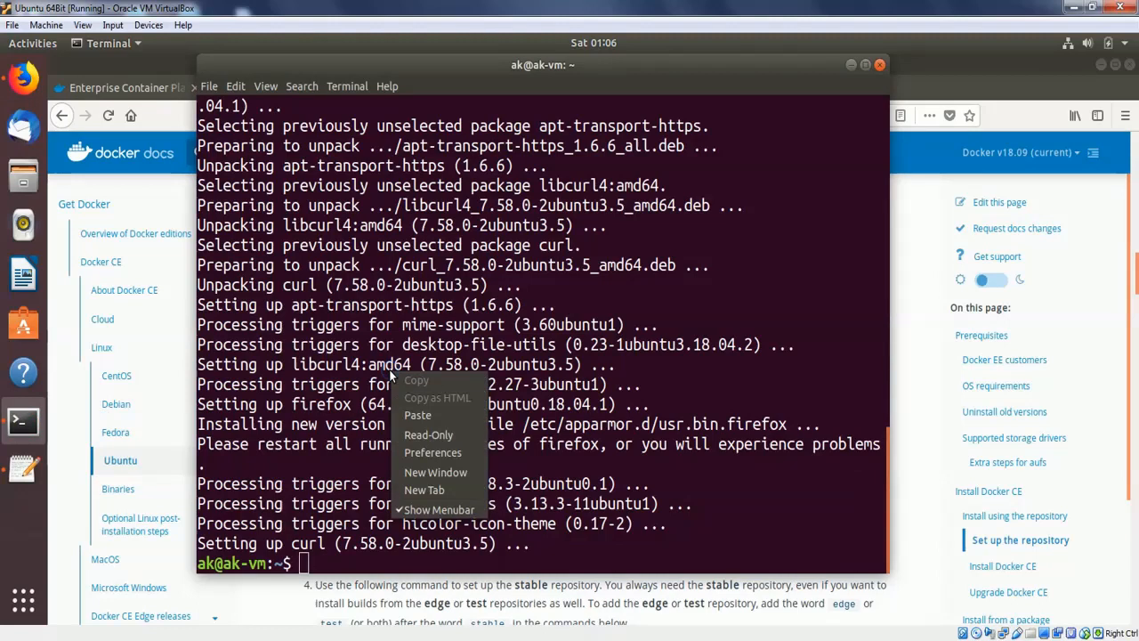
mouse_move(417, 415)
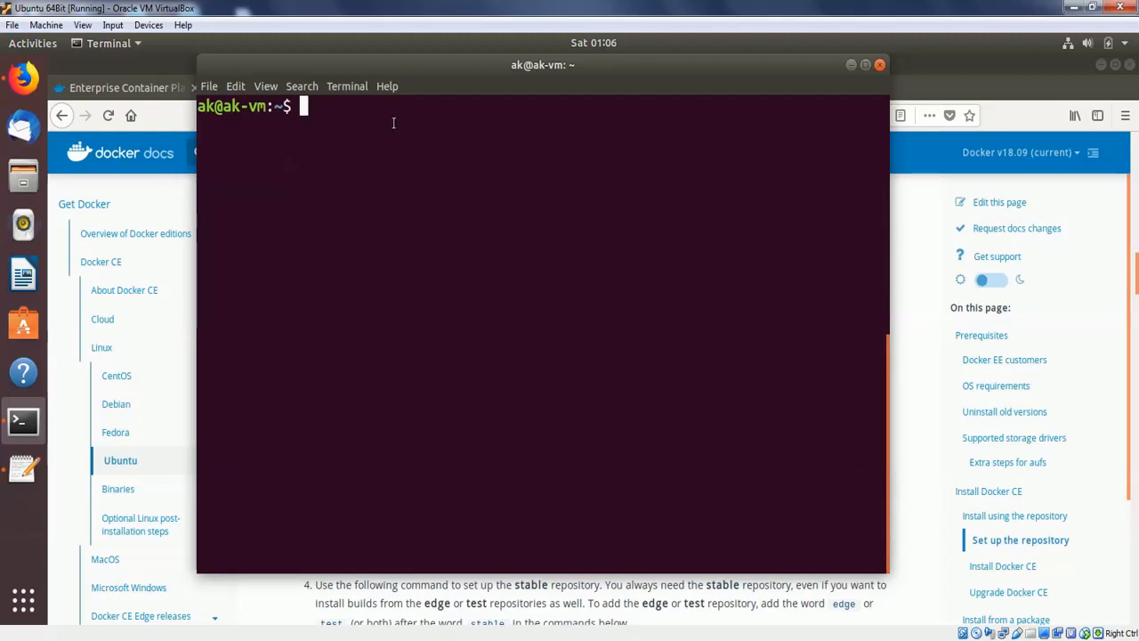
Run the curl GPG key command and paste 'sudo apt-key fingerprint 0EBFCD88' into the terminal.
type("curl -fsSL https://download.docker.com/linux/ubuntu/gpg | sudo apt-key add -")
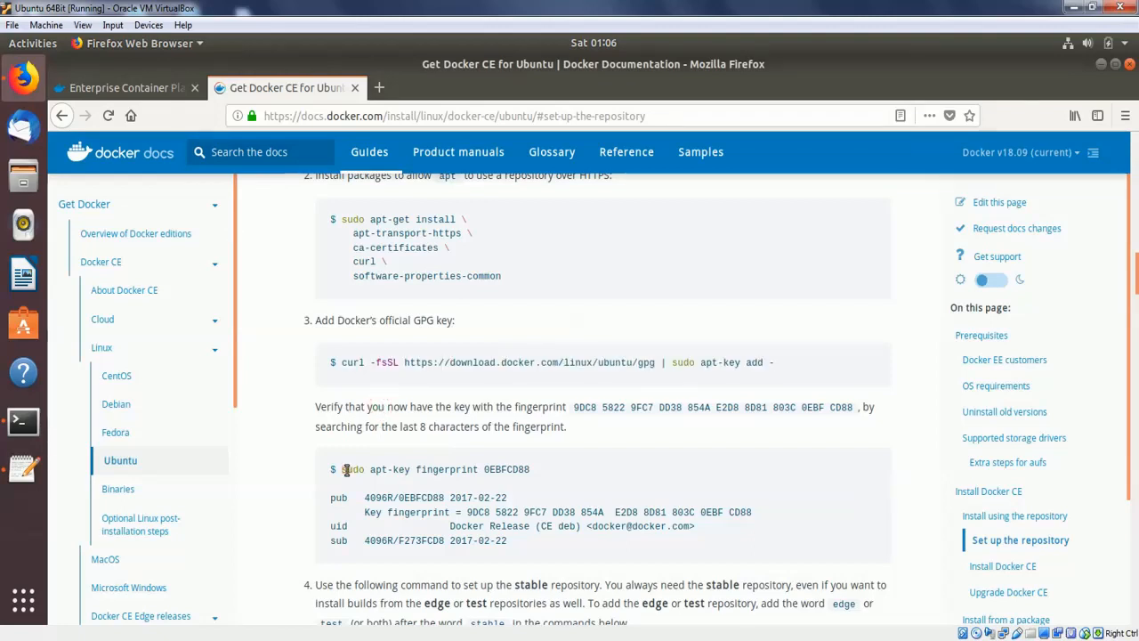
left_click_drag(340, 470, 521, 470)
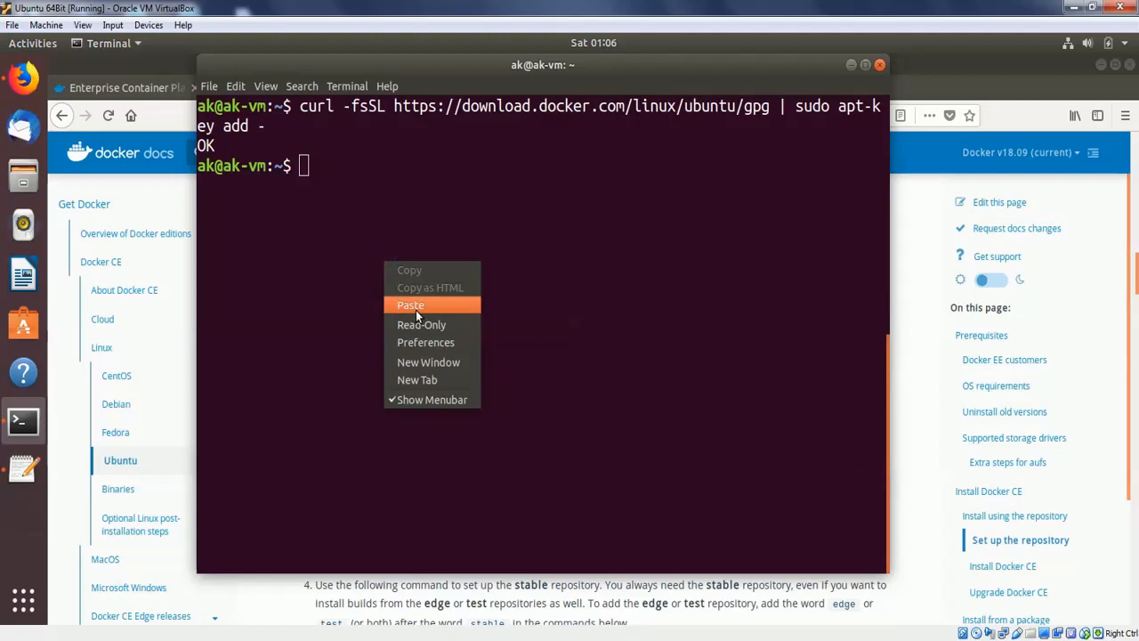
left_click(409, 304)
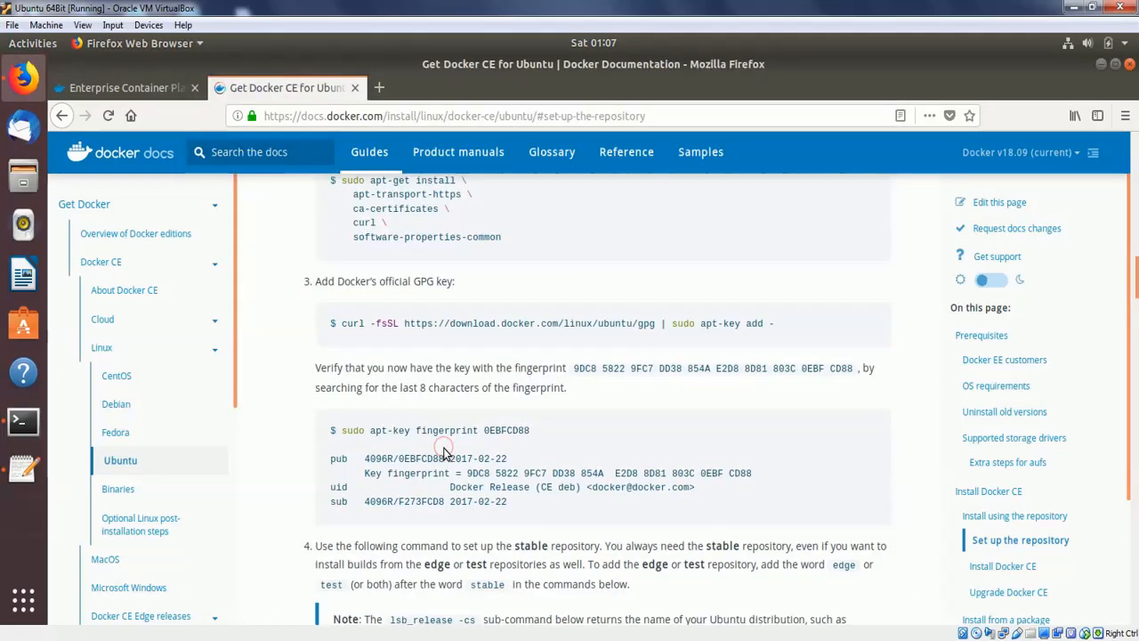
Copy the x86_64 add-apt-repository command for Docker's stable repository.
scroll("down", 3)
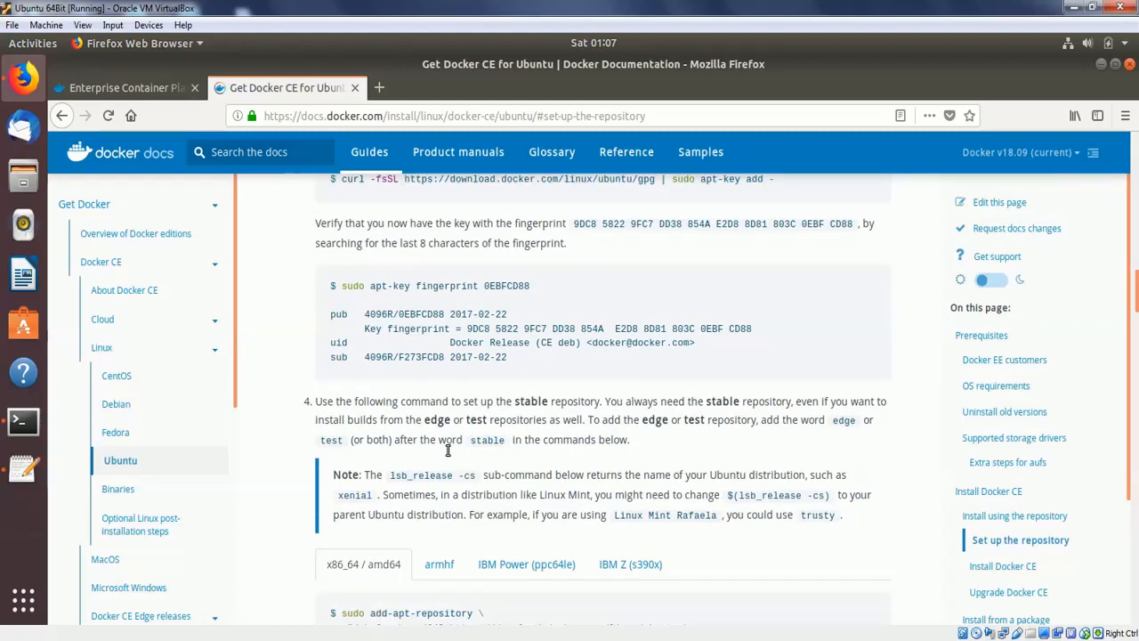
scroll("down", 3)
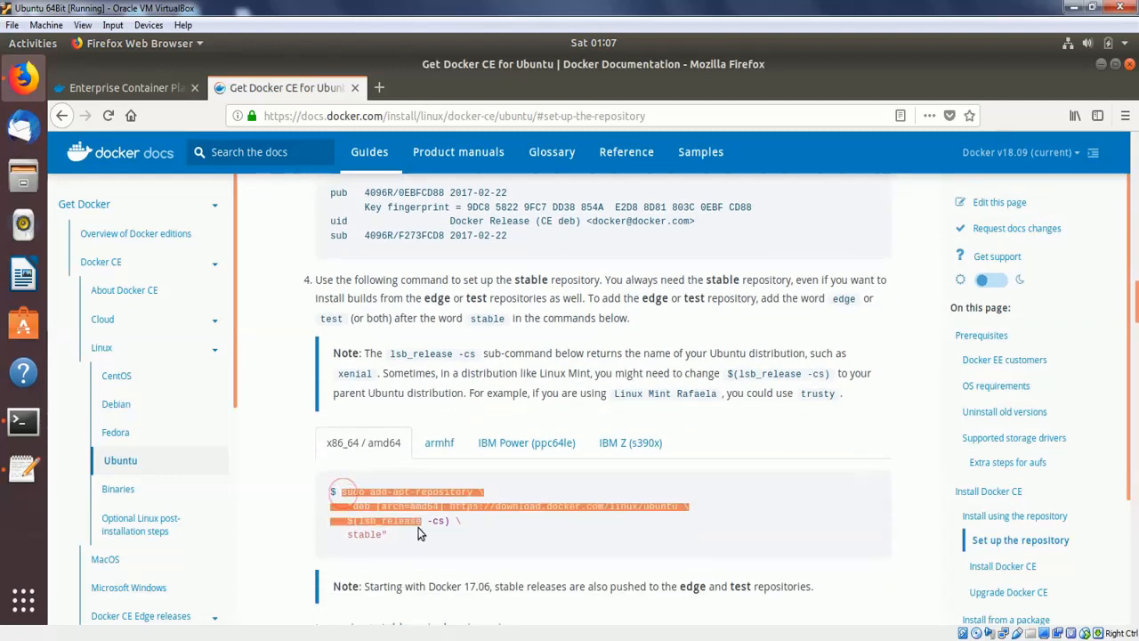
right_click(406, 508)
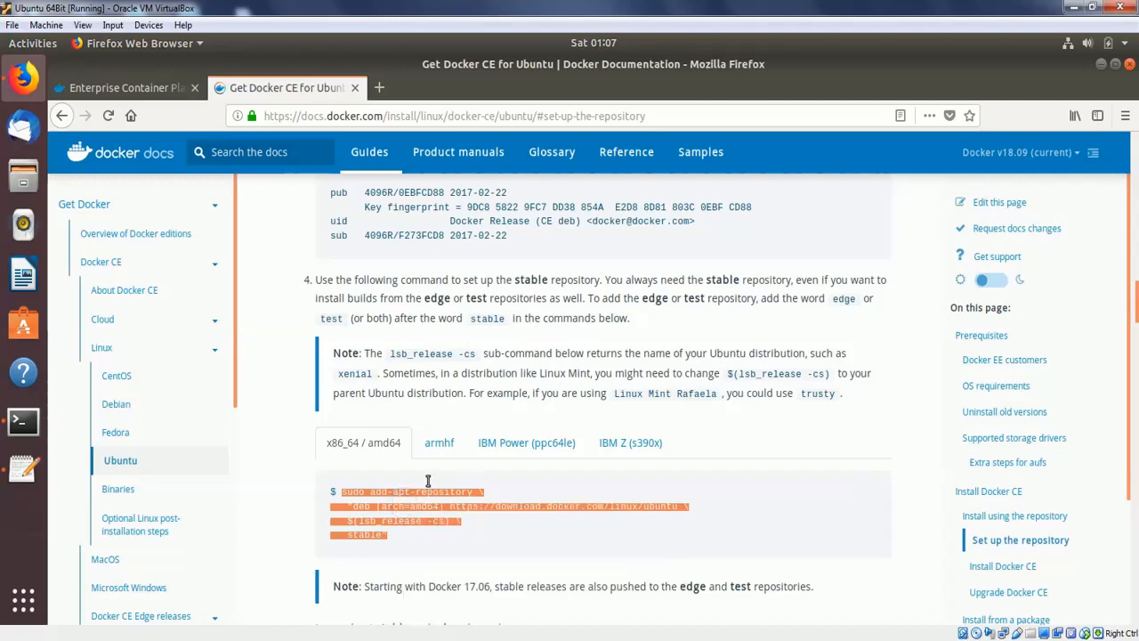
mouse_move(39, 406)
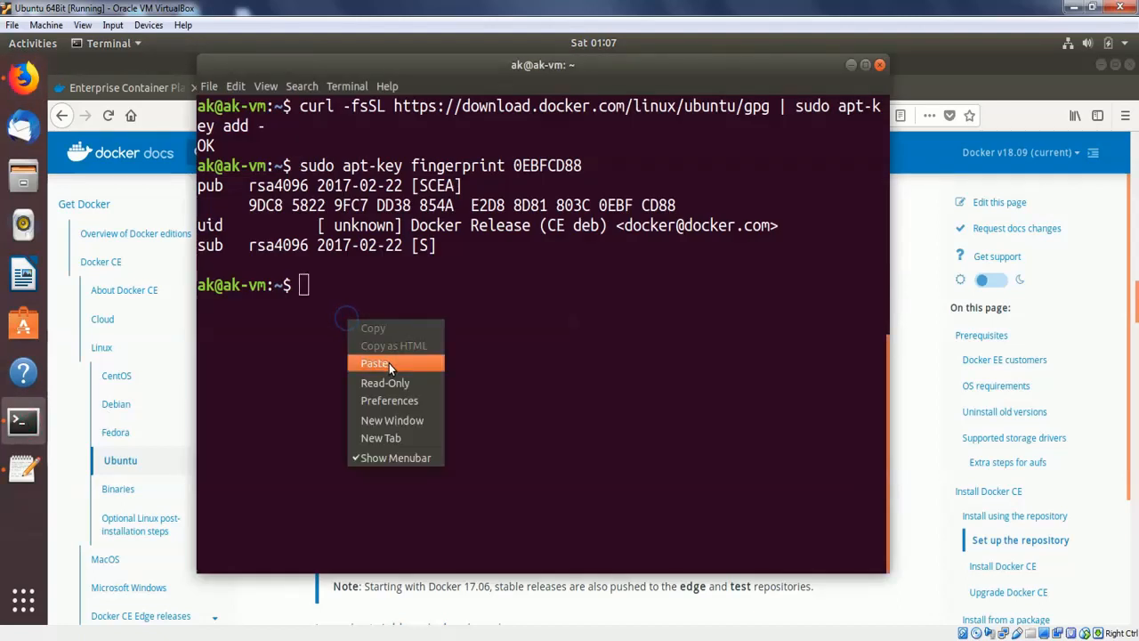
Run the add-apt-repository command for the stable bionic repo, then clear the terminal.
left_click(374, 364)
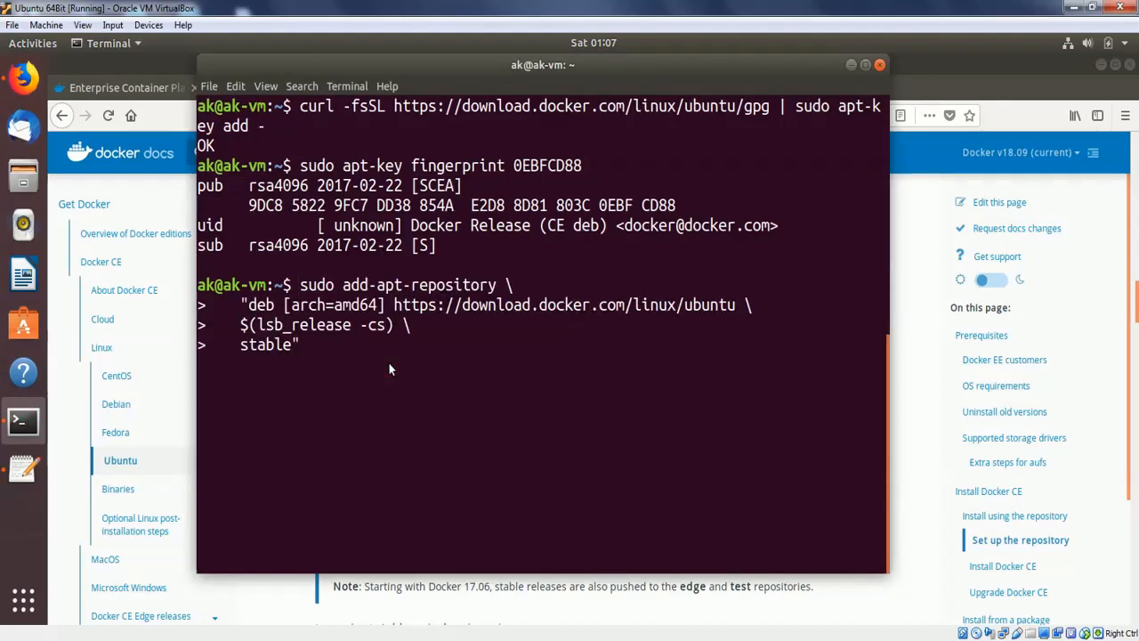
key("Return")
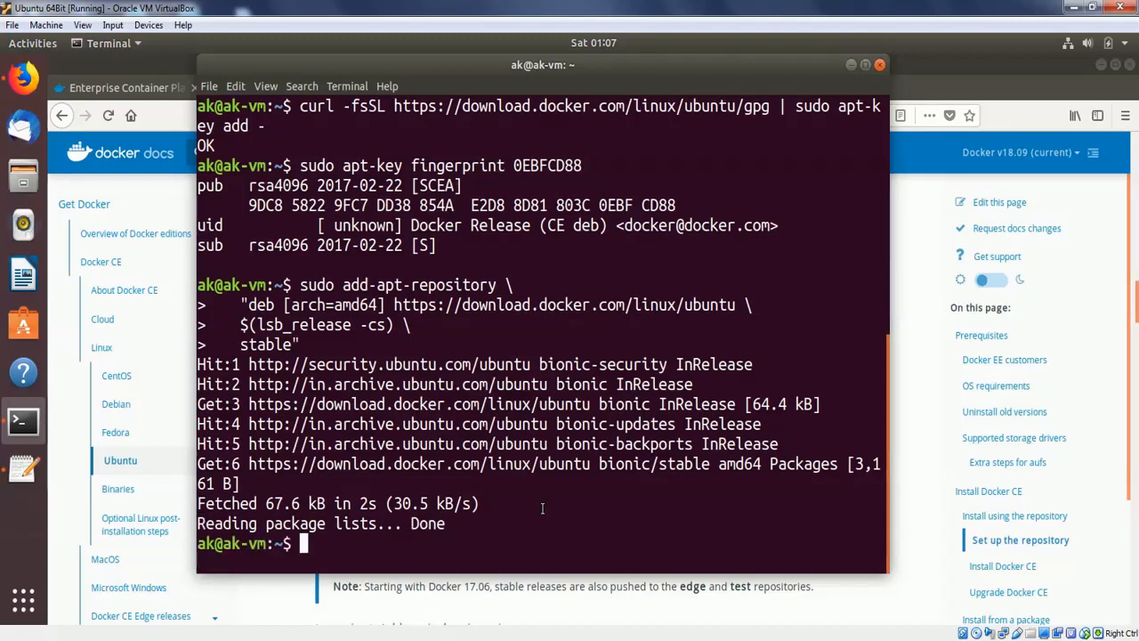
type("clear")
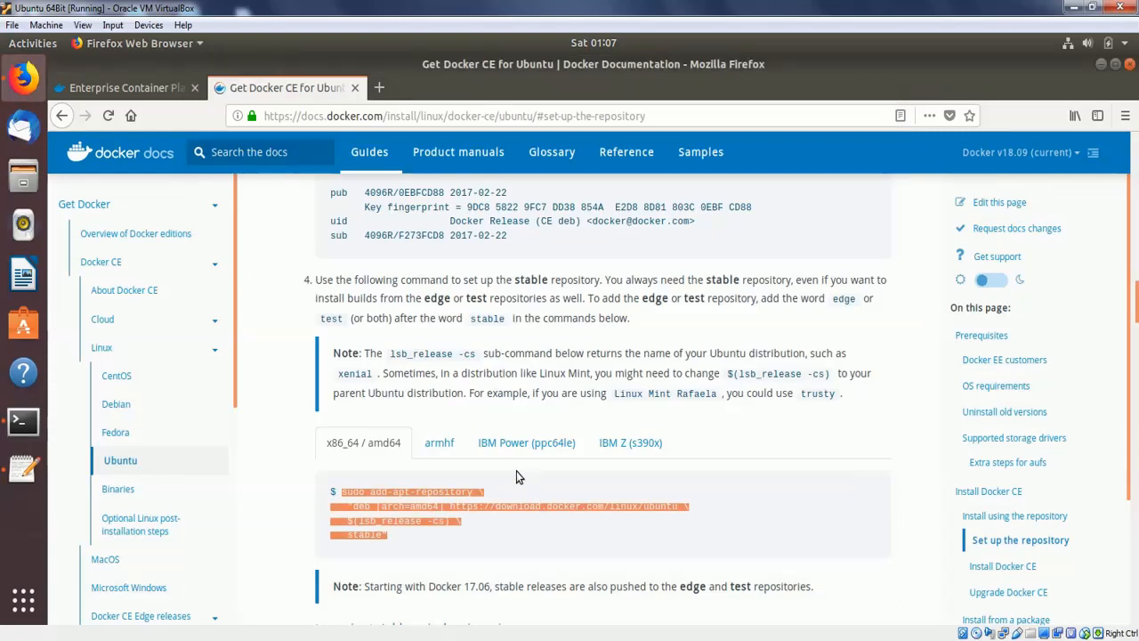
Scroll the Docker docs to the Install Docker CE section and select sudo apt-get update.
scroll("down", 3)
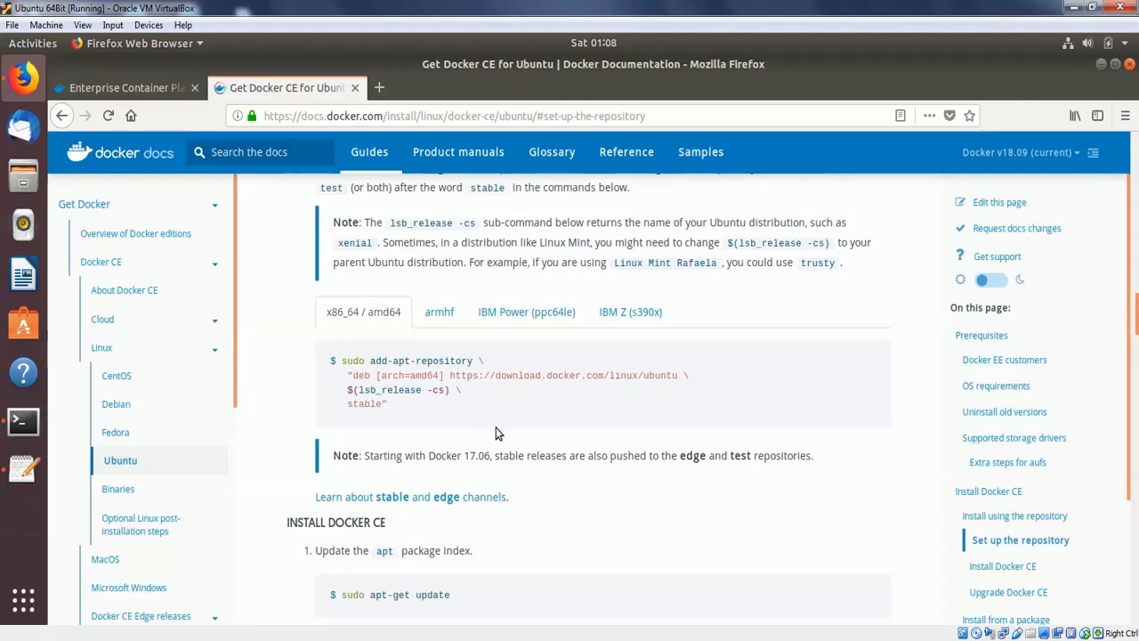
scroll("down", 3)
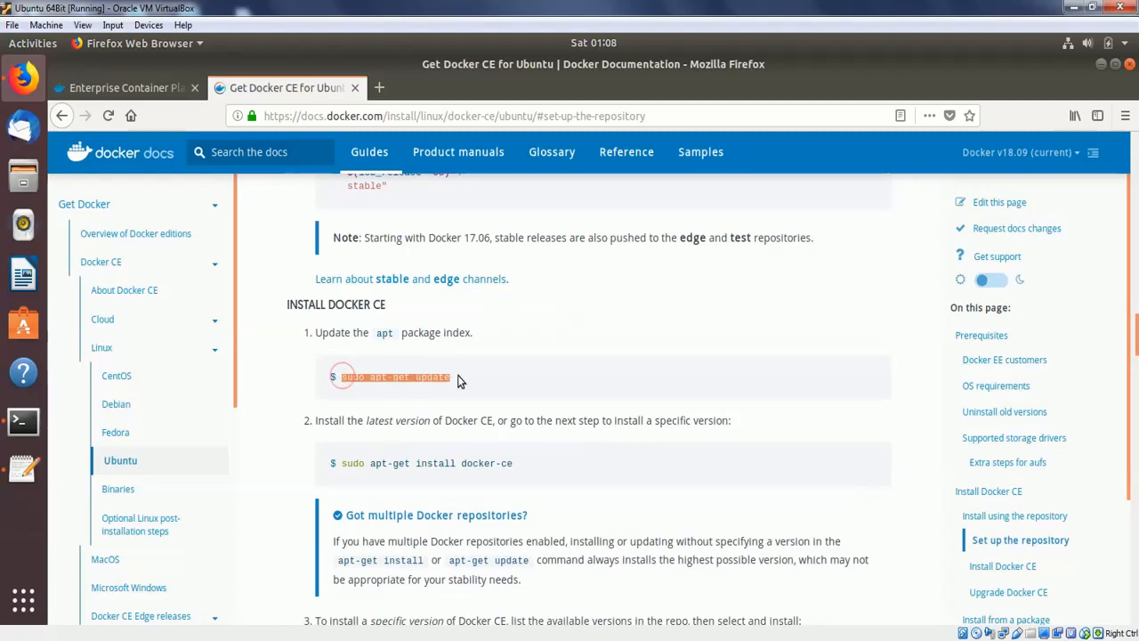
mouse_move(55, 416)
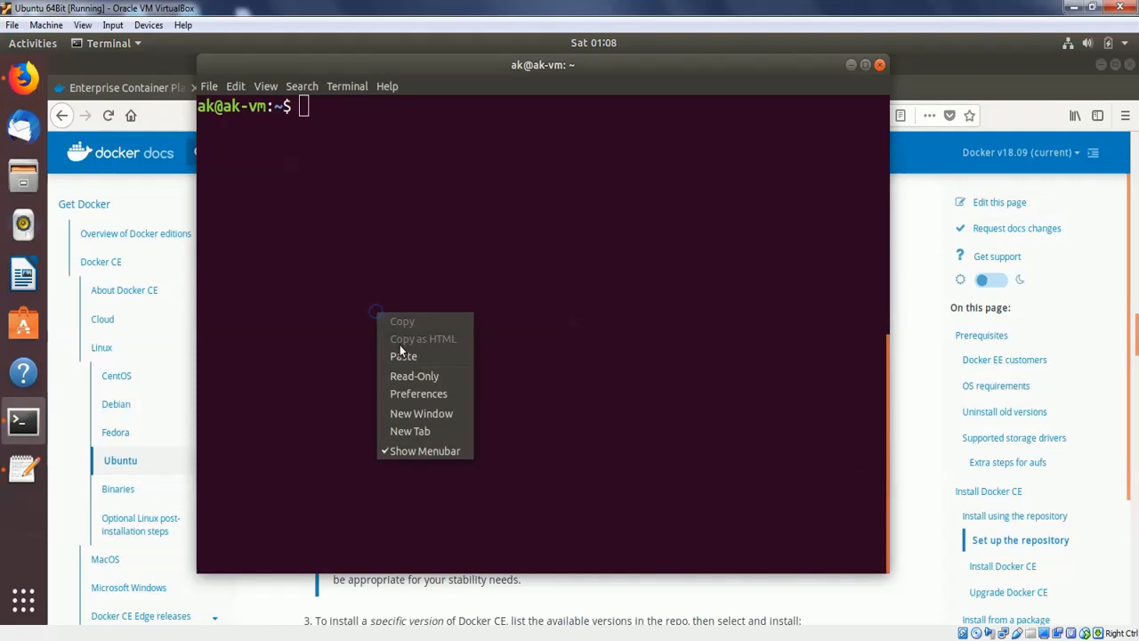
Paste and run sudo apt-get update in Terminal to refresh the package index.
left_click(402, 356)
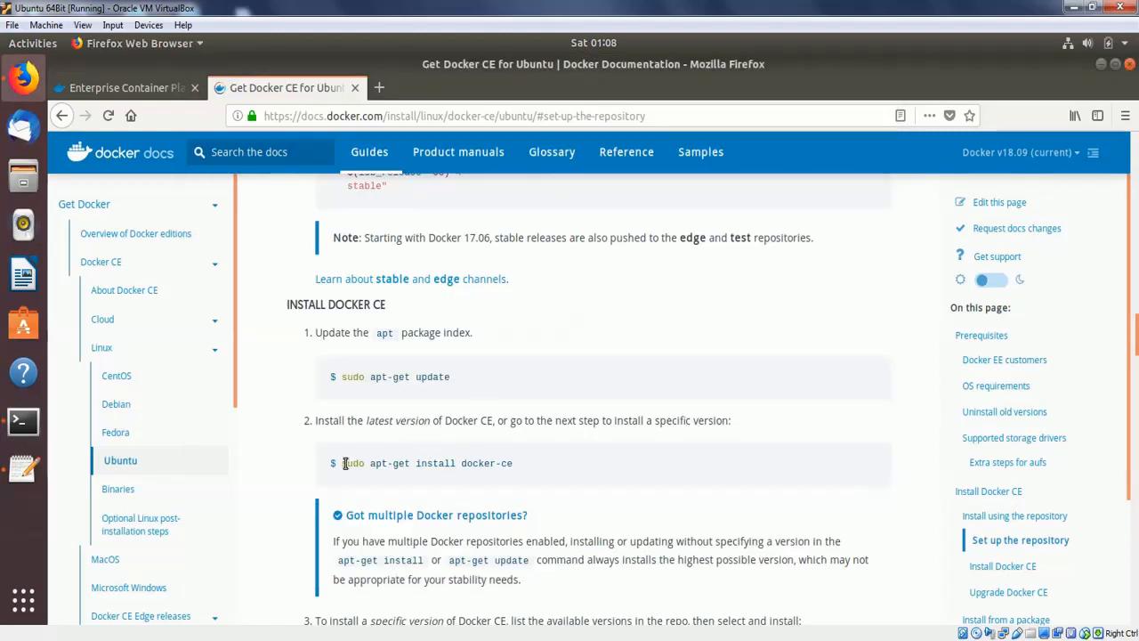
Select sudo apt-get install docker-ce in the docs and read on through the version-specific install step.
left_click(376, 462)
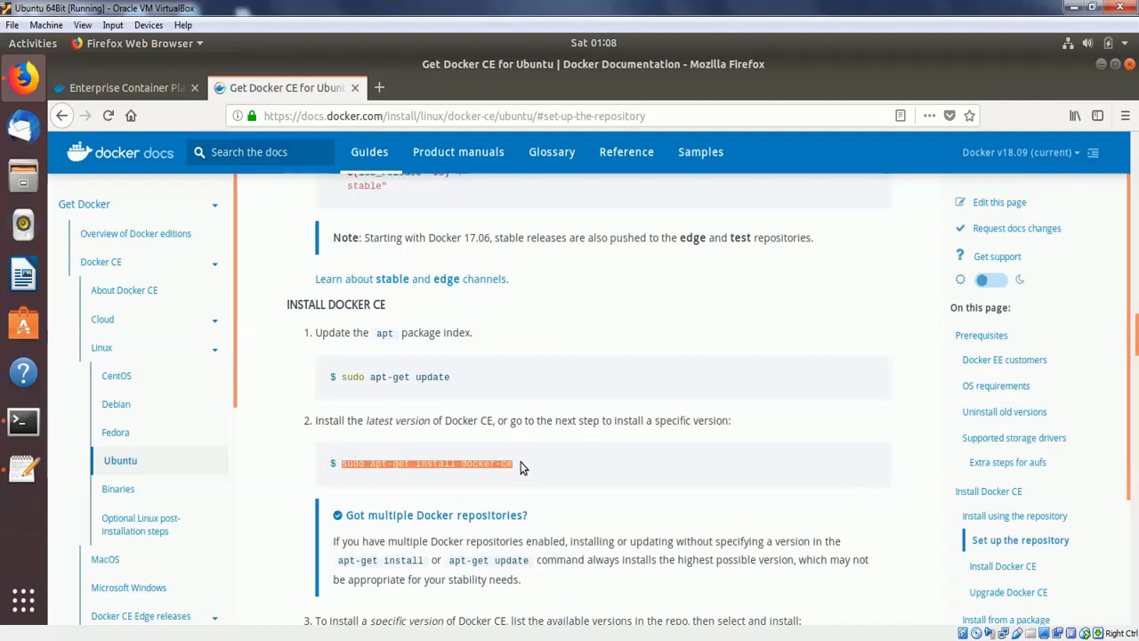
scroll("down", 3)
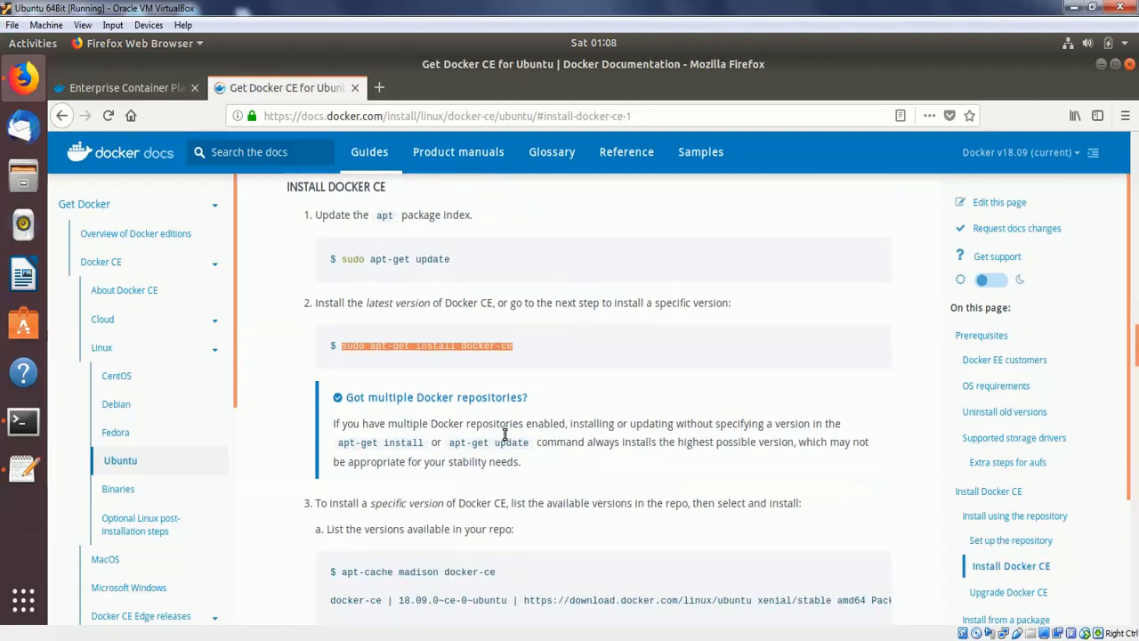
scroll("down", 3)
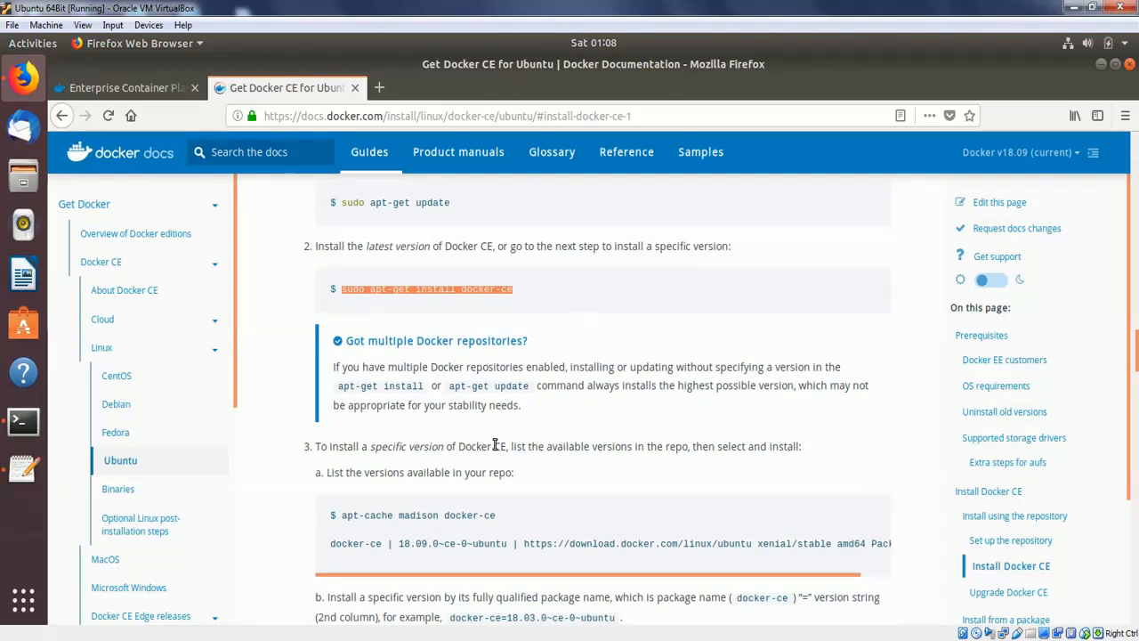
mouse_move(346, 245)
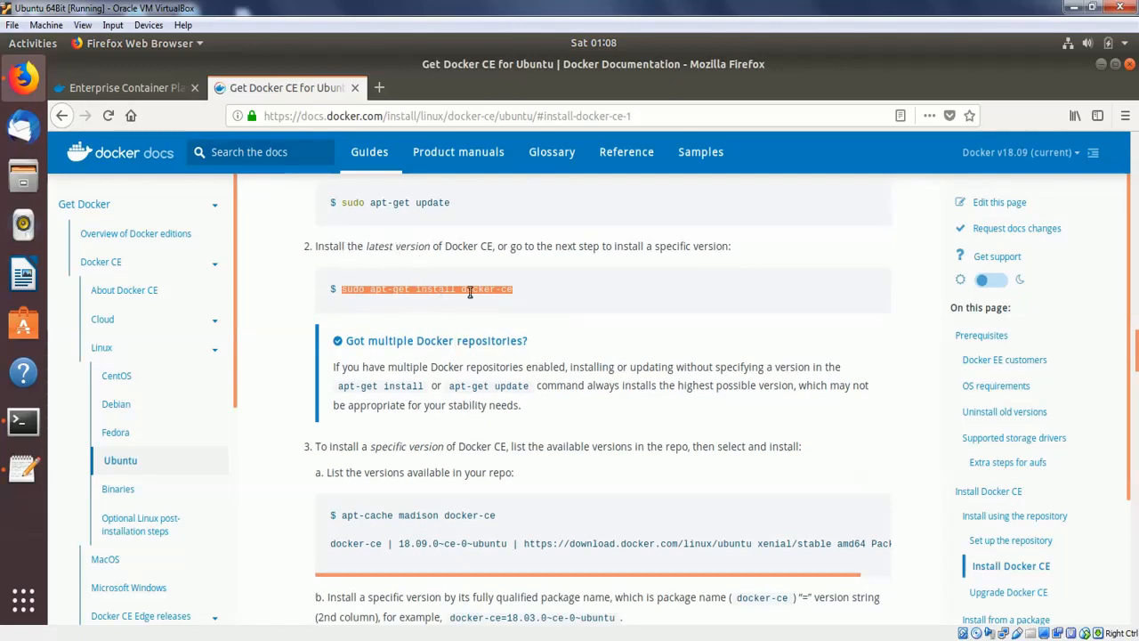
scroll("down", 3)
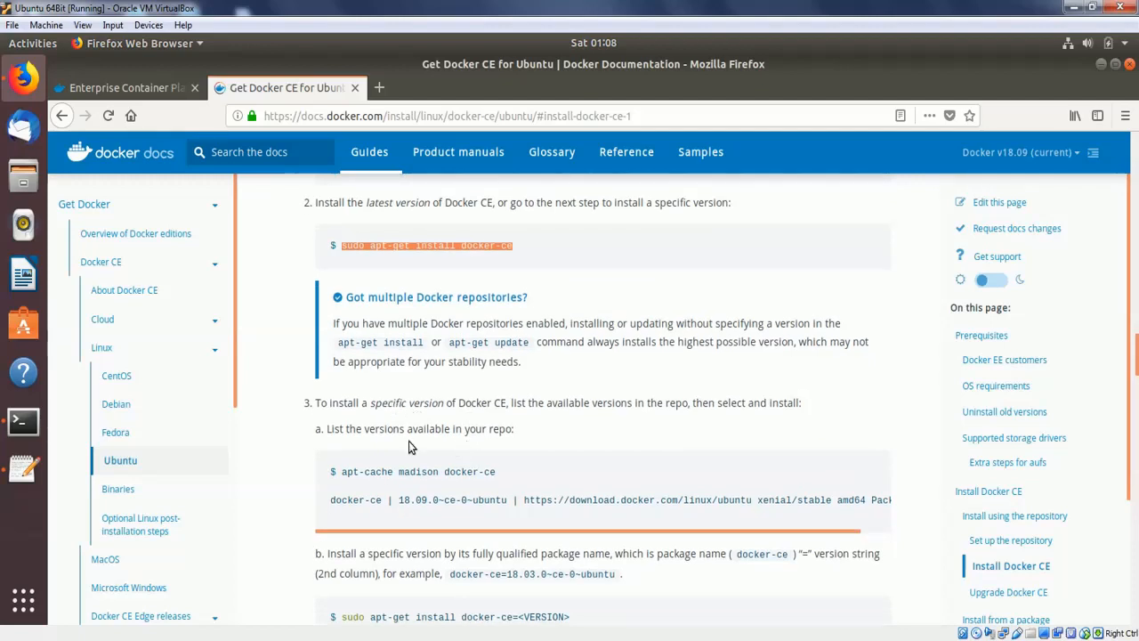
scroll("down", 3)
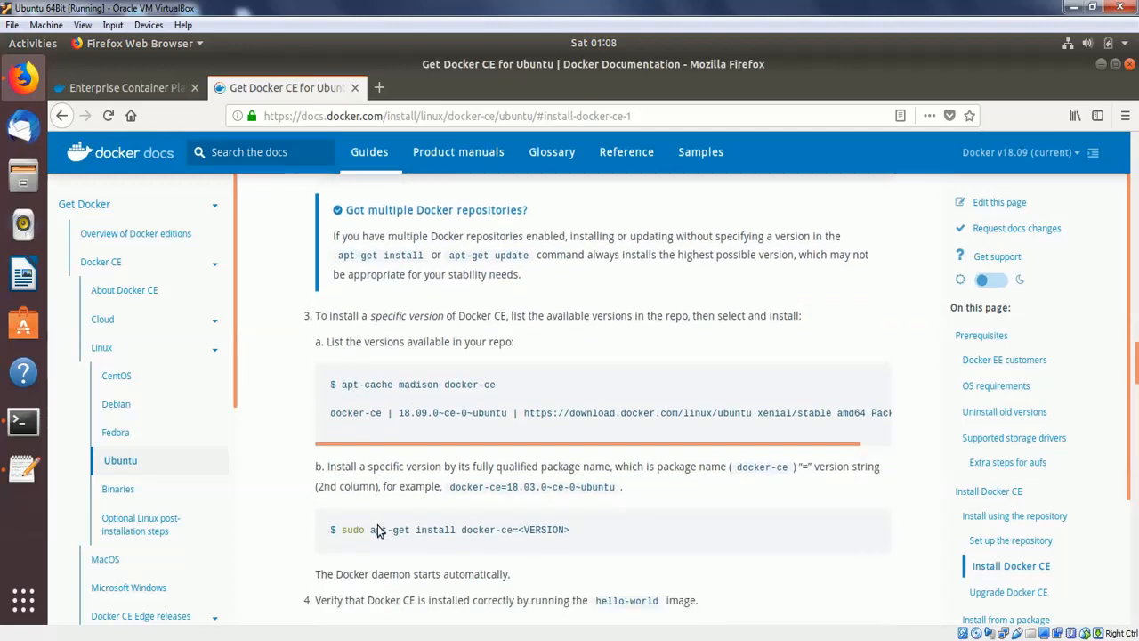
scroll("down", 3)
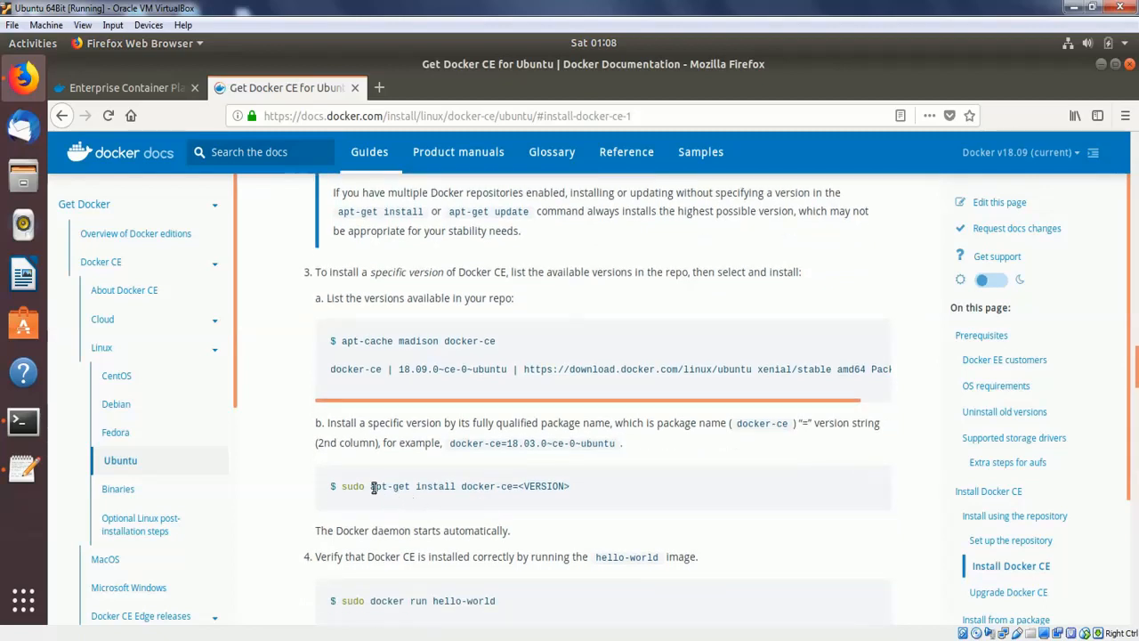
mouse_move(544, 490)
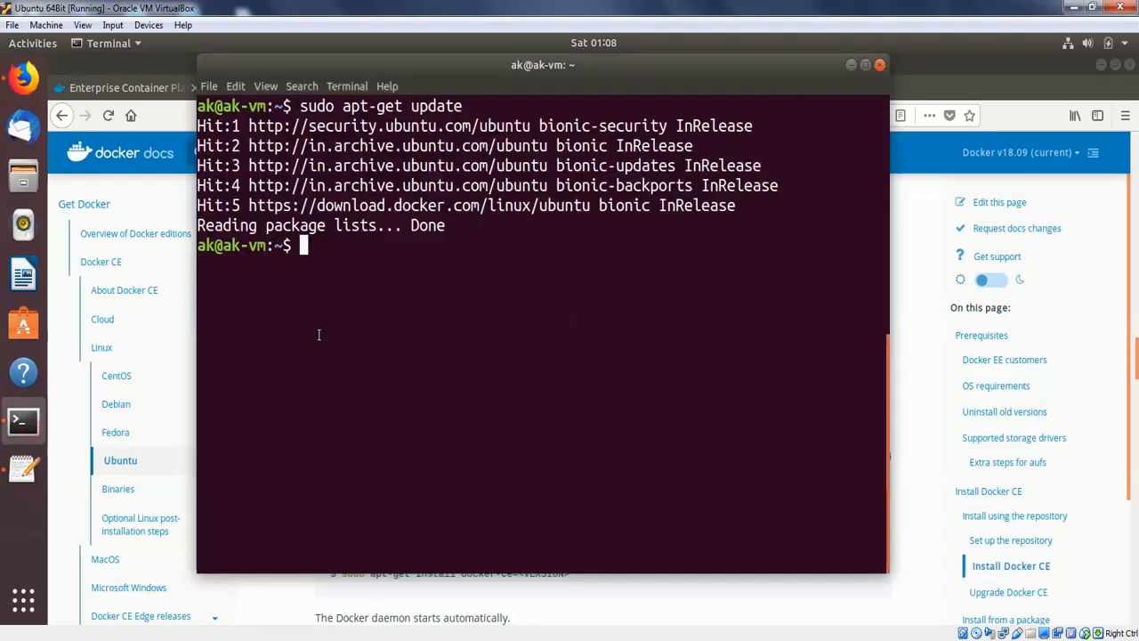
Run sudo apt-get install docker-ce and answer y to install it with its dependencies.
type("sudo apt-get install docker-ce")
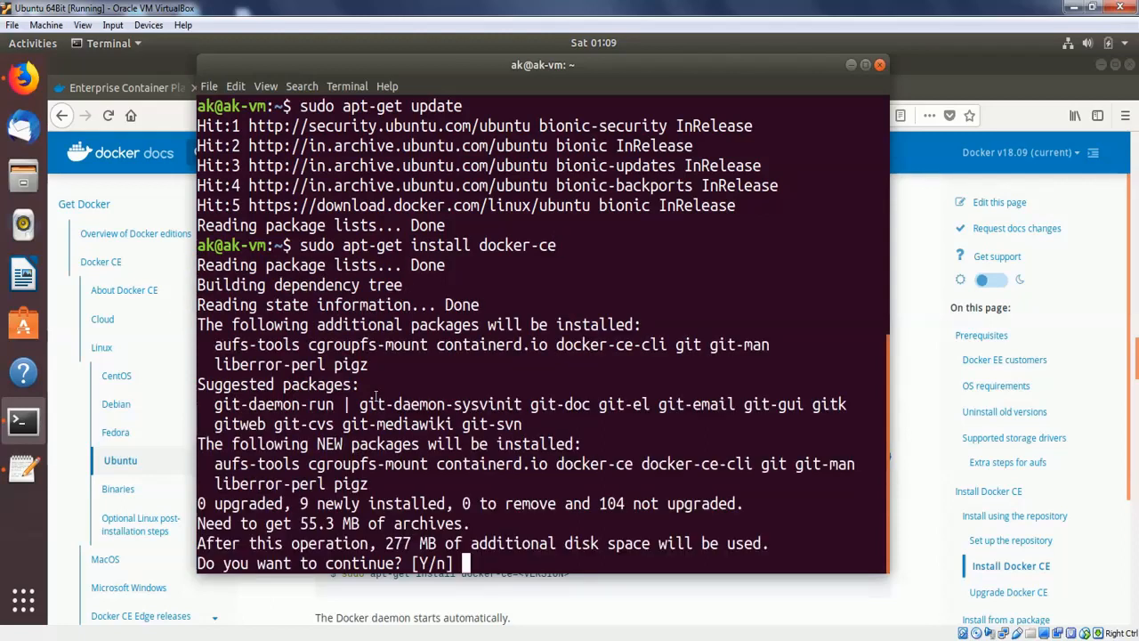
type("y")
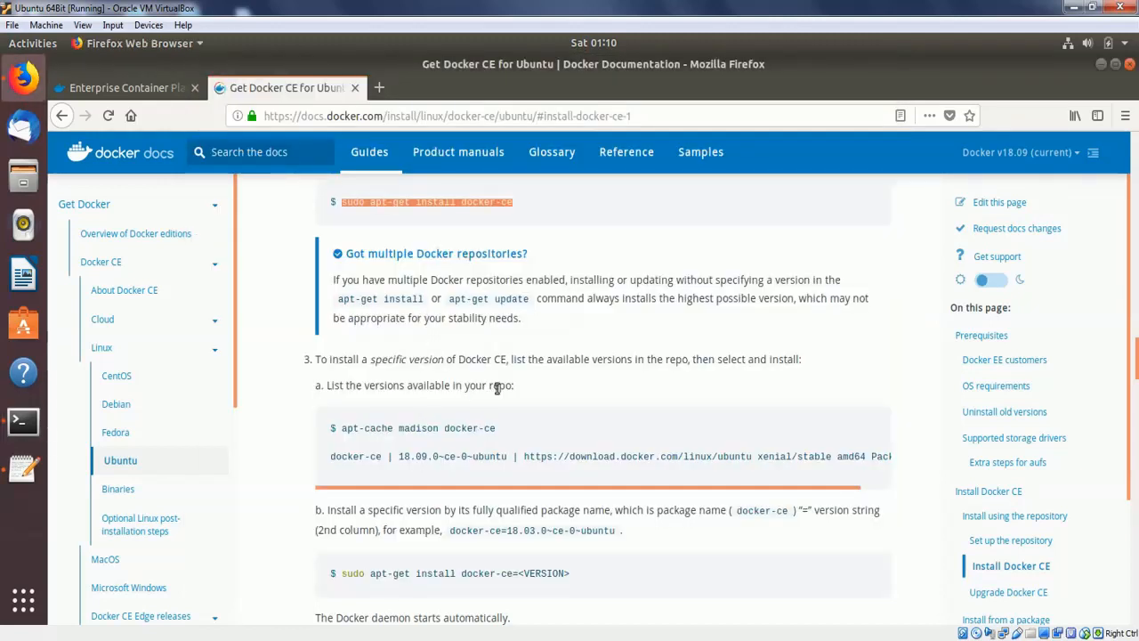
Select the sudo docker run hello-world verification command in step 4 of the docs.
scroll("down", 3)
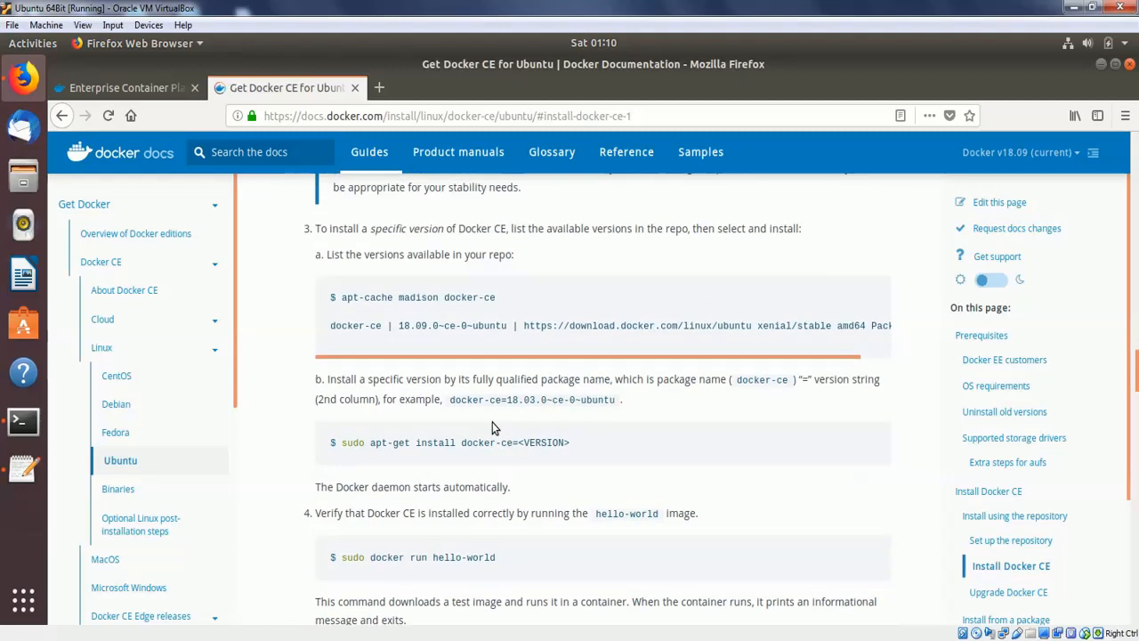
scroll("down", 3)
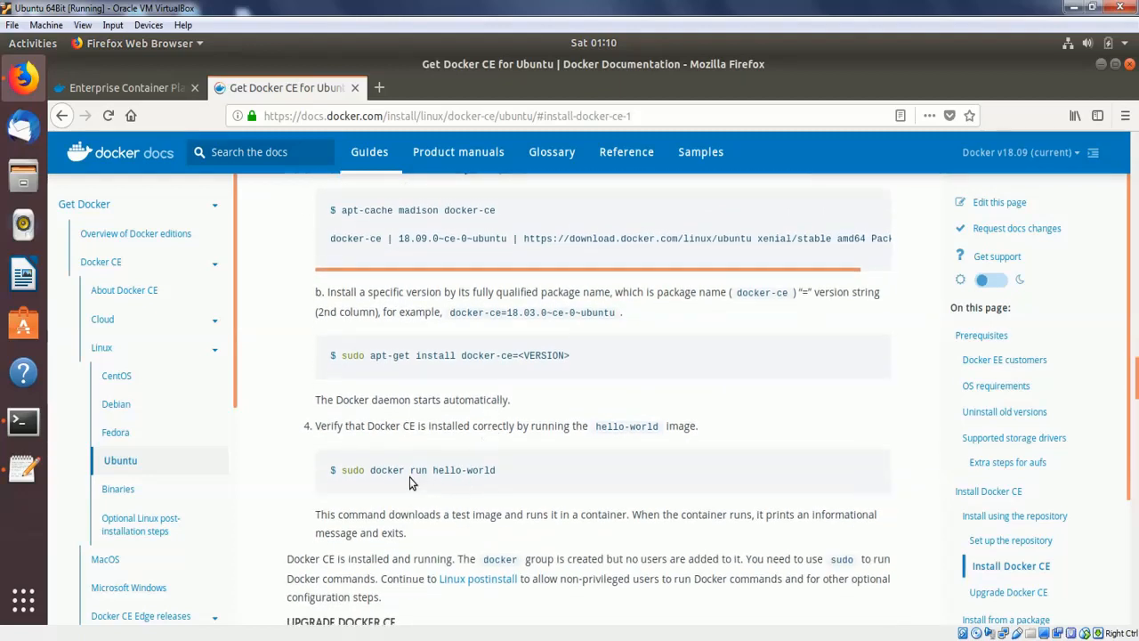
mouse_move(412, 472)
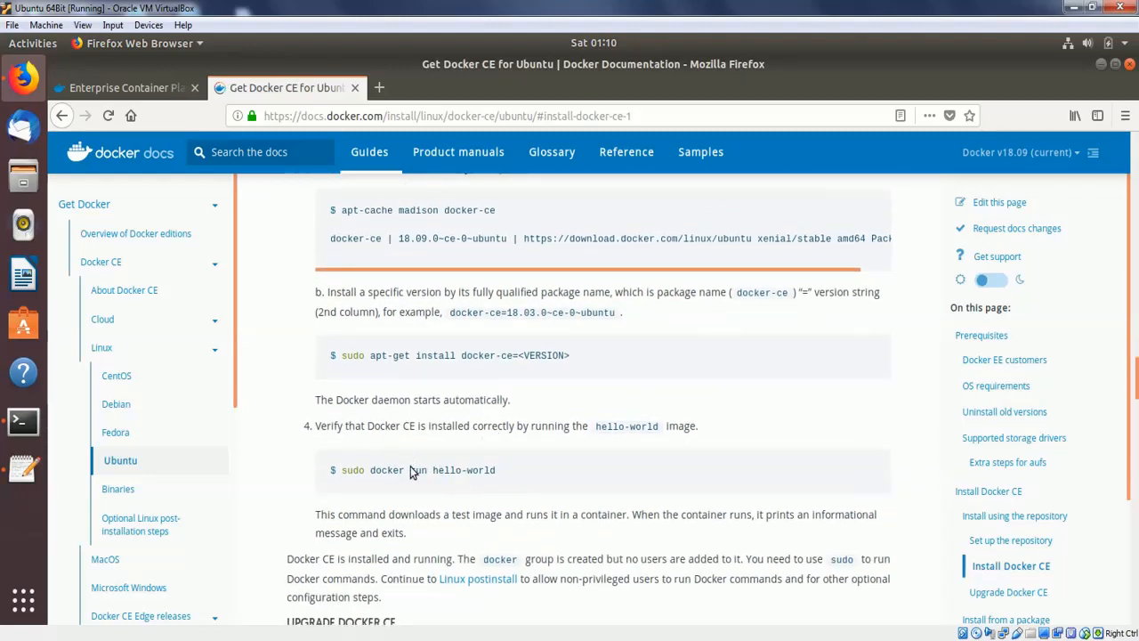
left_click_drag(342, 470, 488, 470)
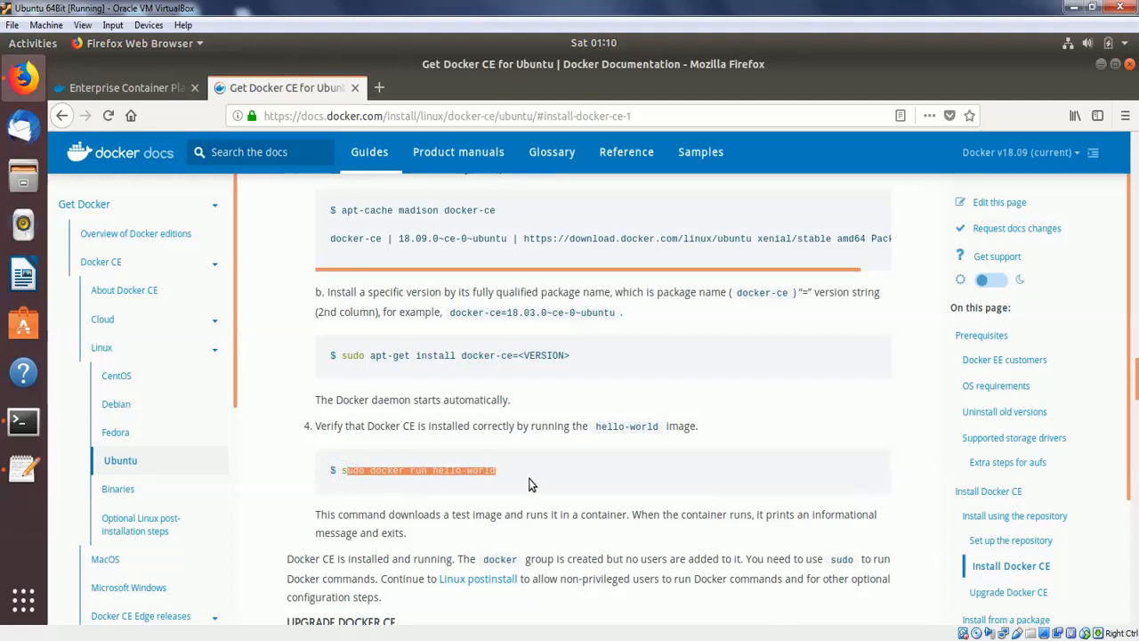
Run sudo docker -v in Terminal, reporting Docker version 18.09.0, build 4d60db4.
left_click(22, 420)
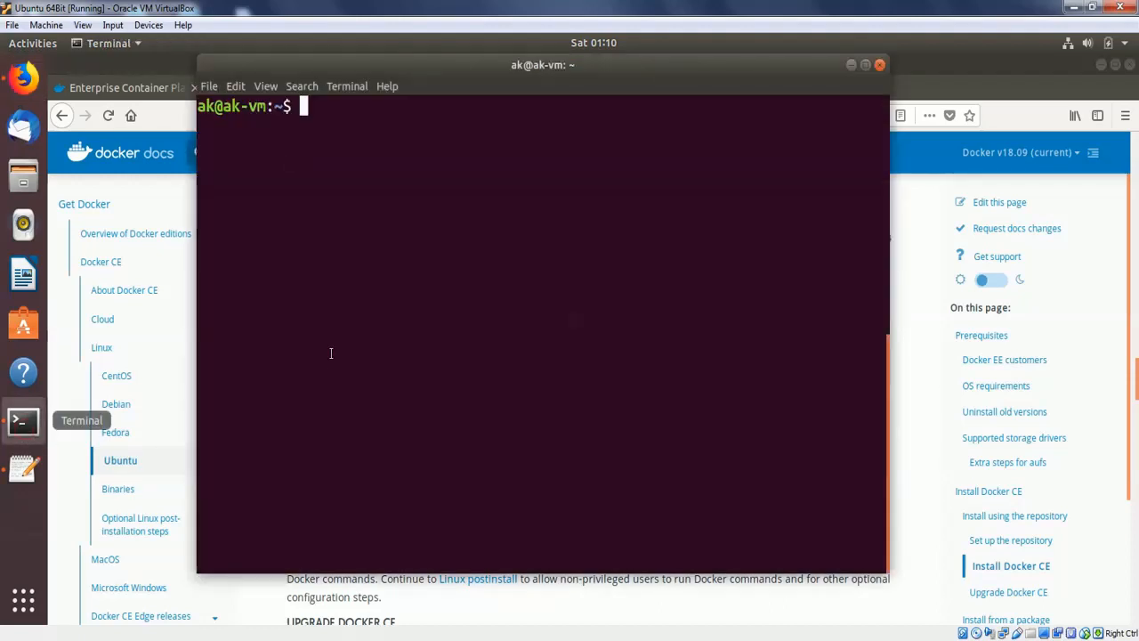
type("s")
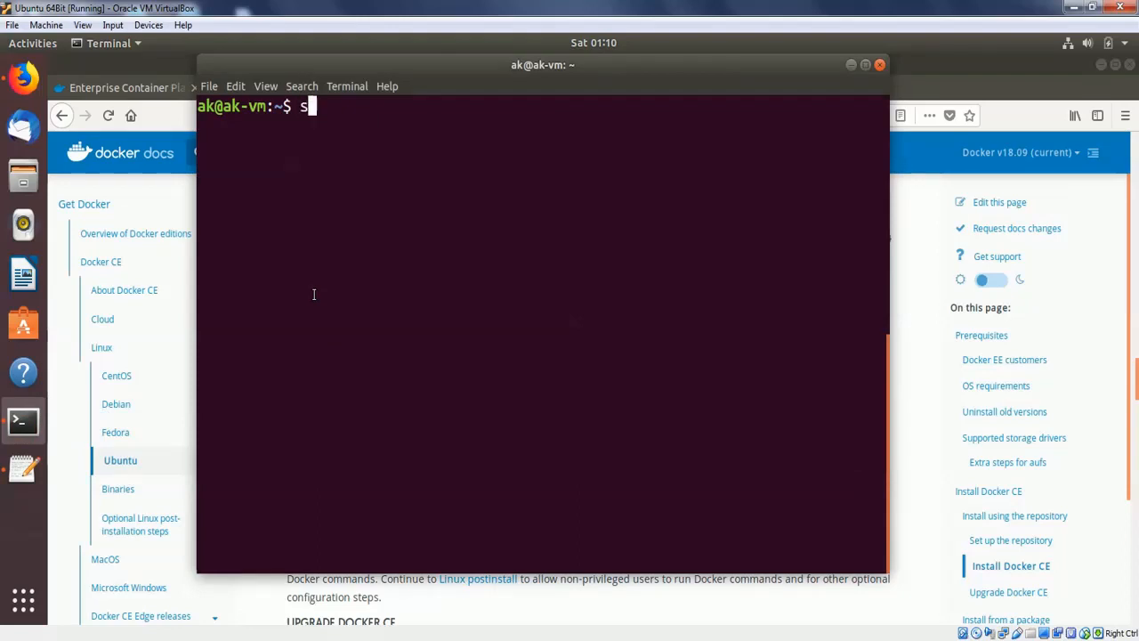
type("udo docker -v")
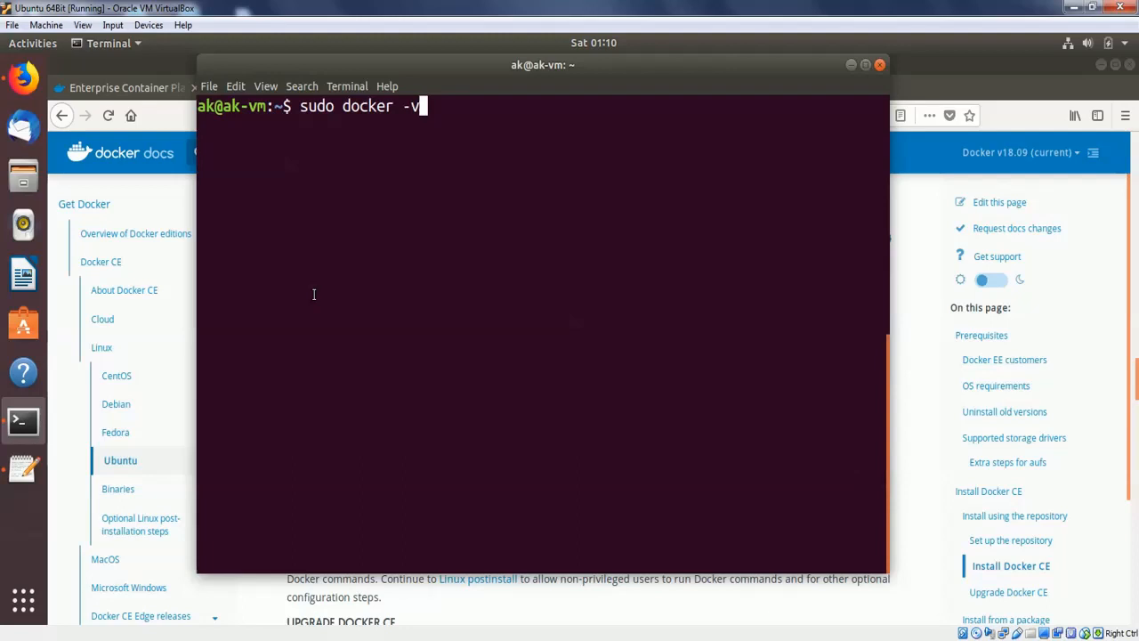
key("BackSpace")
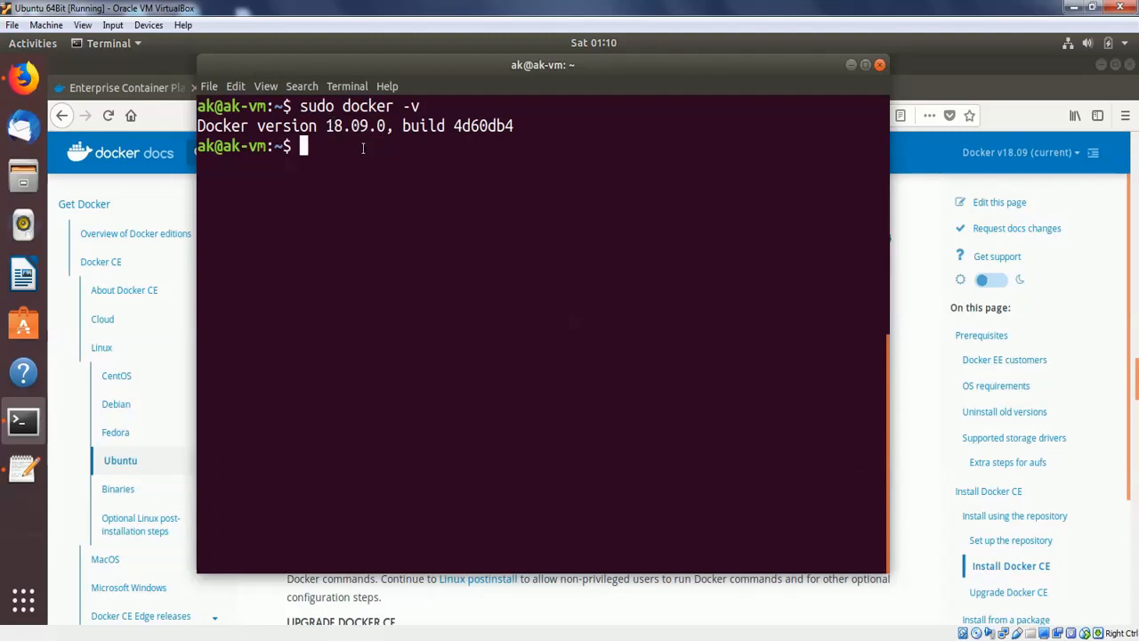
Run sudo docker run hello-world and get the 'Hello from Docker!' confirmation.
type("sudo docker run hello-world")
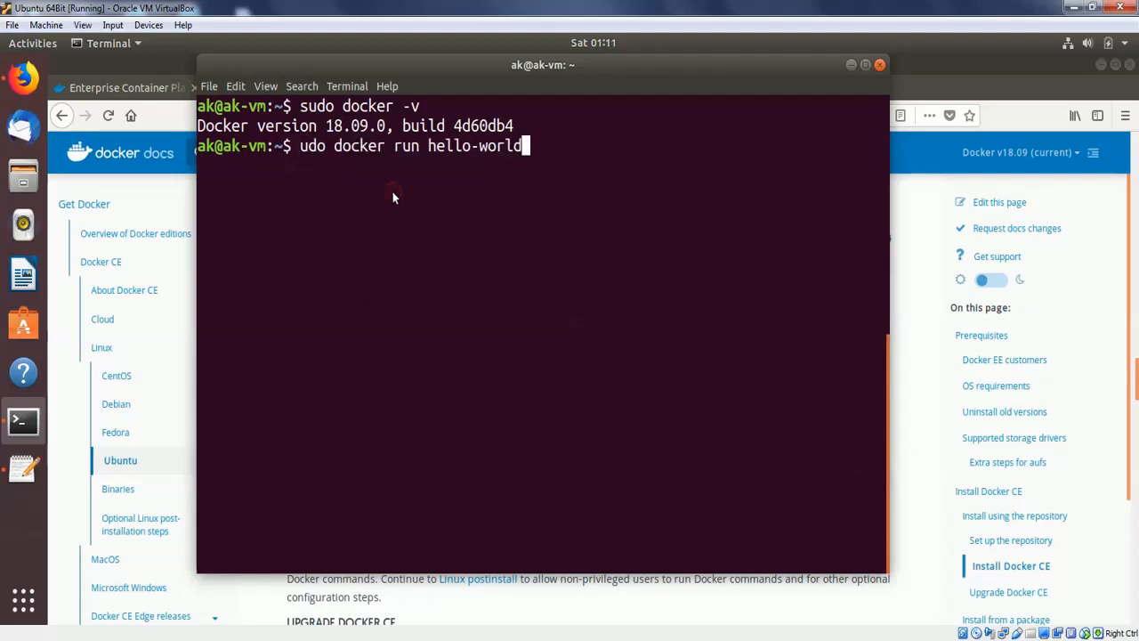
key("BackSpace")
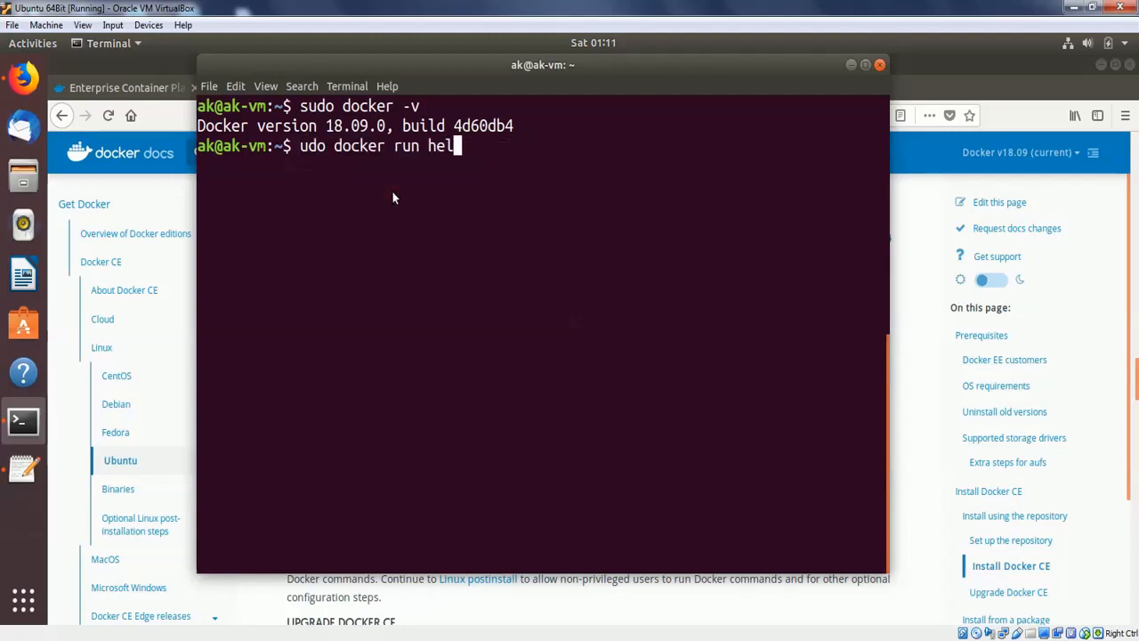
right_click(395, 196)
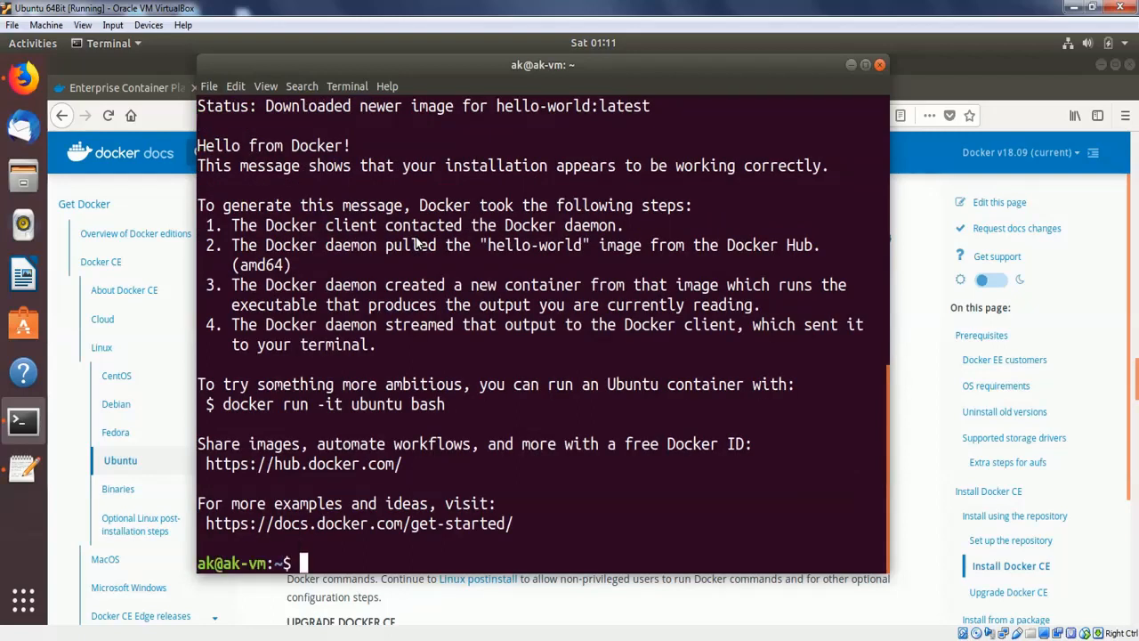
double_click(217, 146)
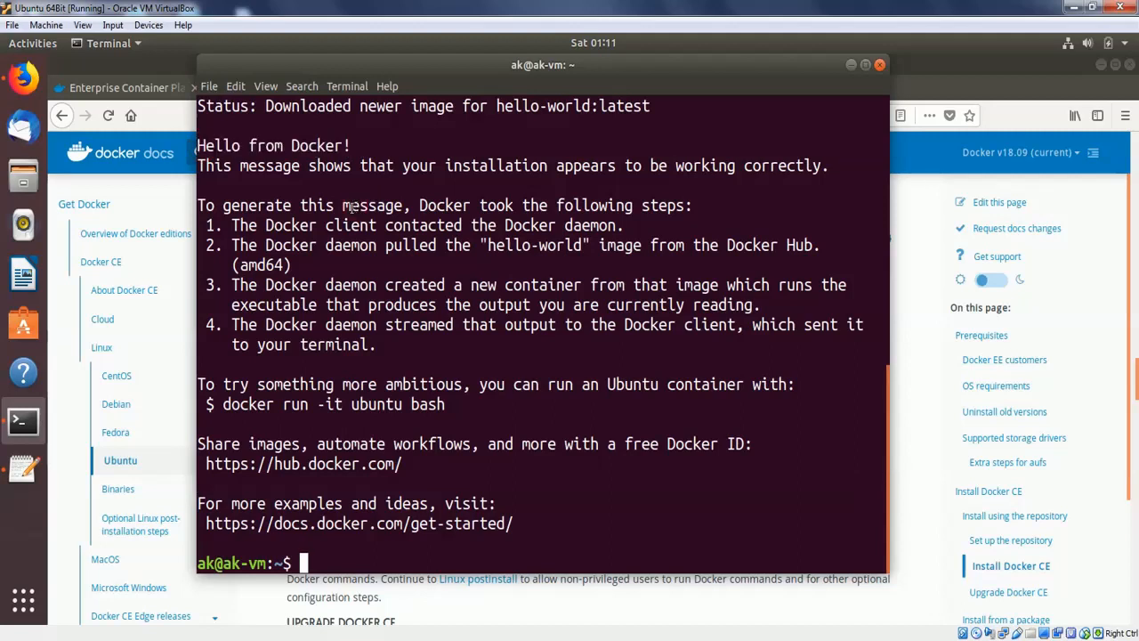
Run sudo docker images, listing the hello-world image tagged latest, and mark its name.
type("sudo")
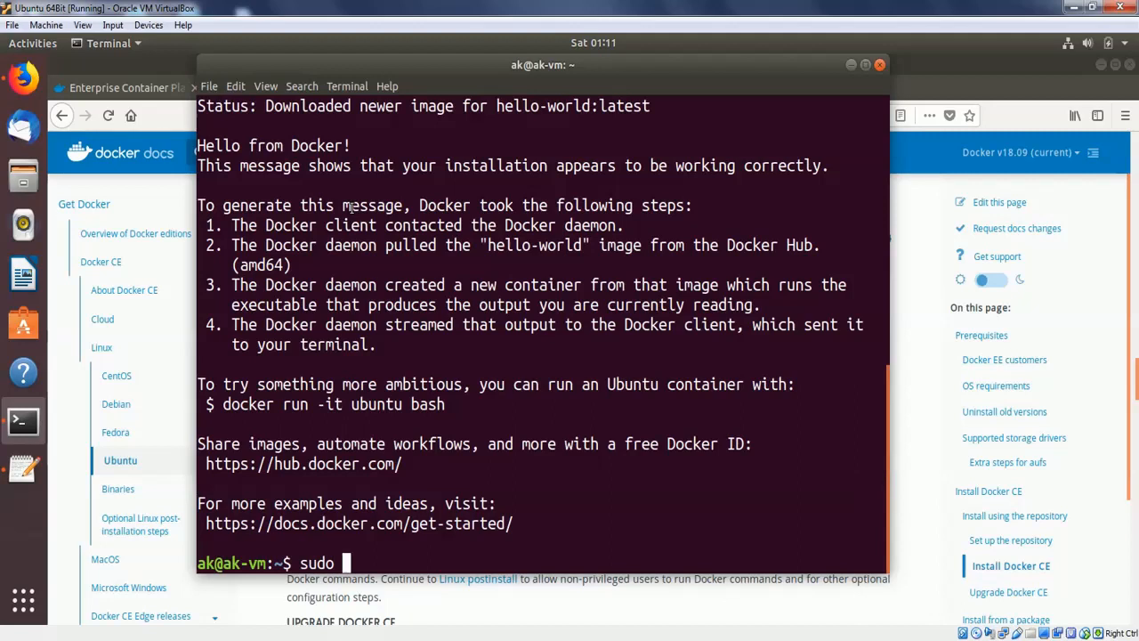
type("docker")
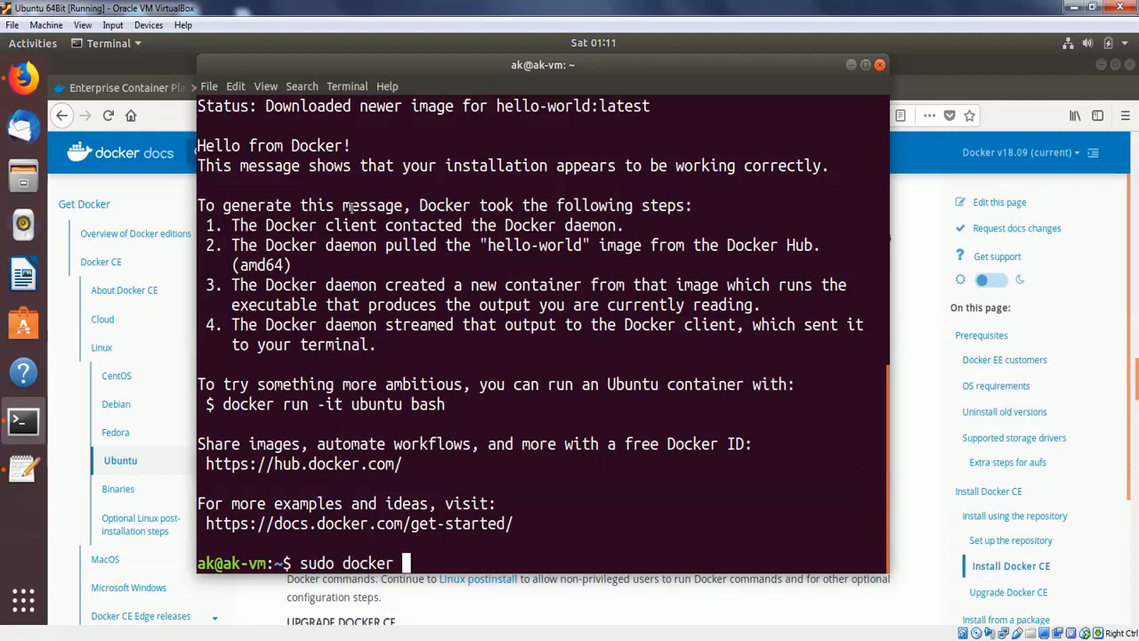
type("images")
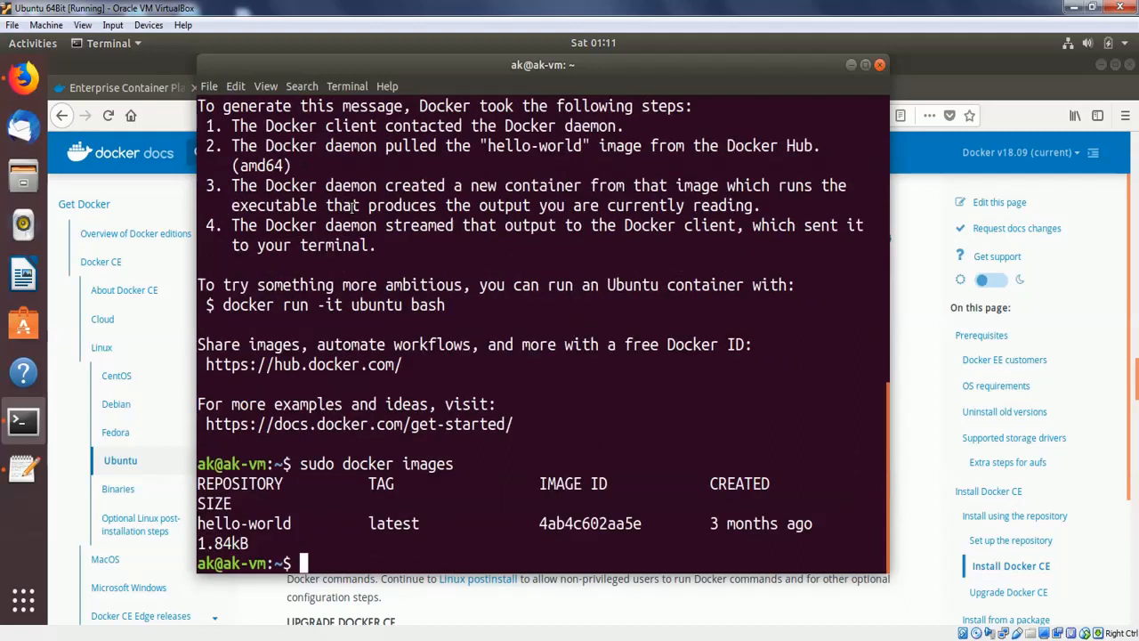
mouse_move(614, 438)
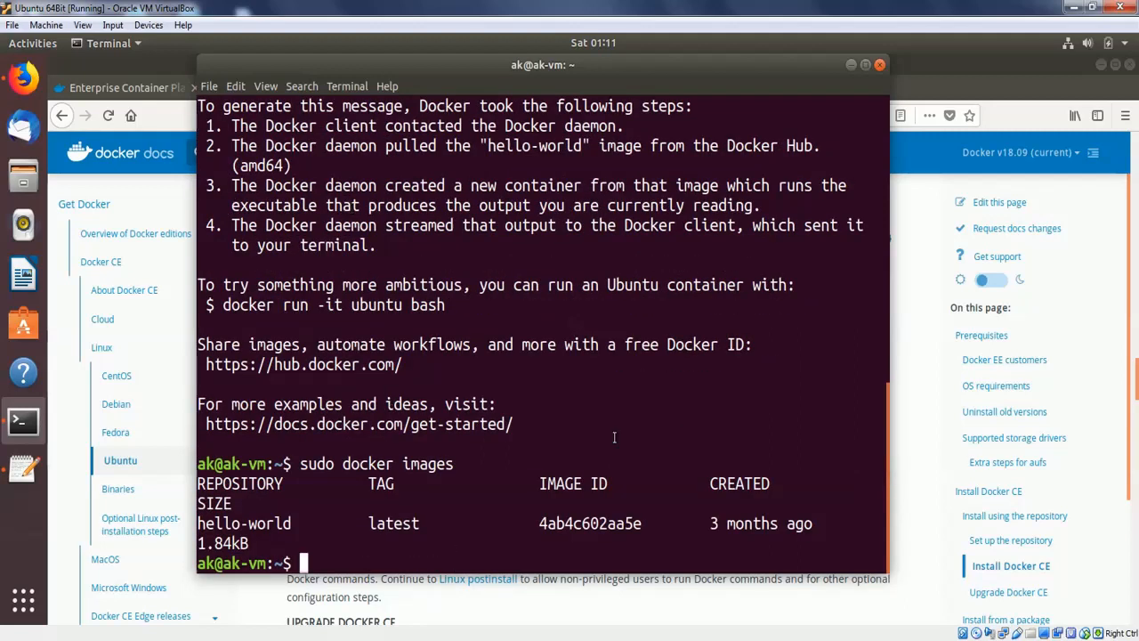
double_click(227, 524)
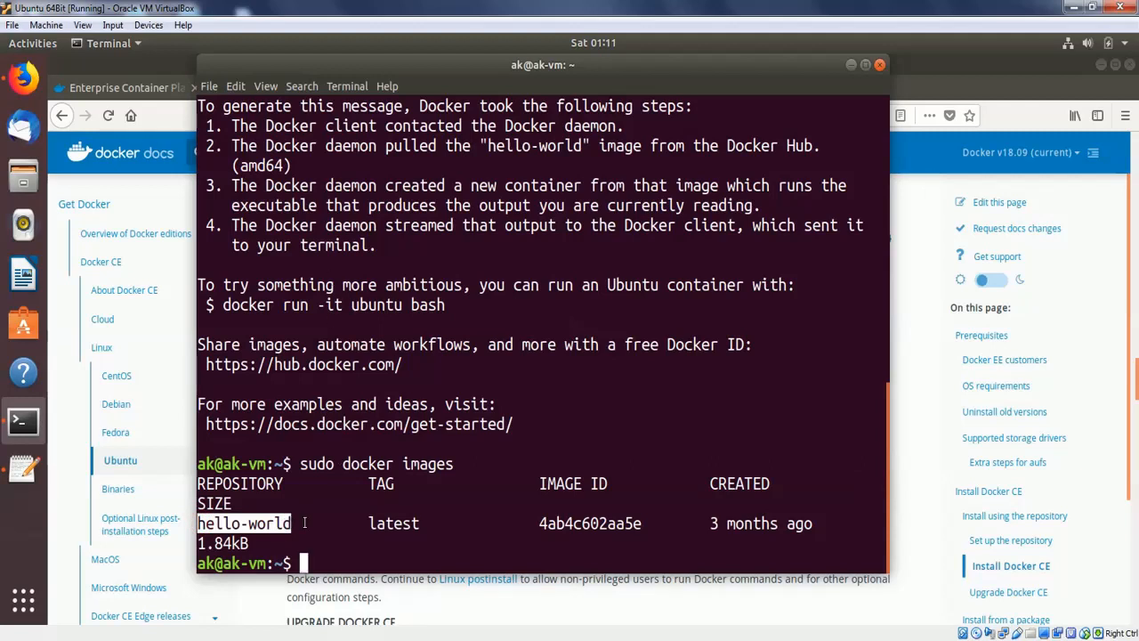
Run sudo docker ps -a to list the Docker containers.
type("s")
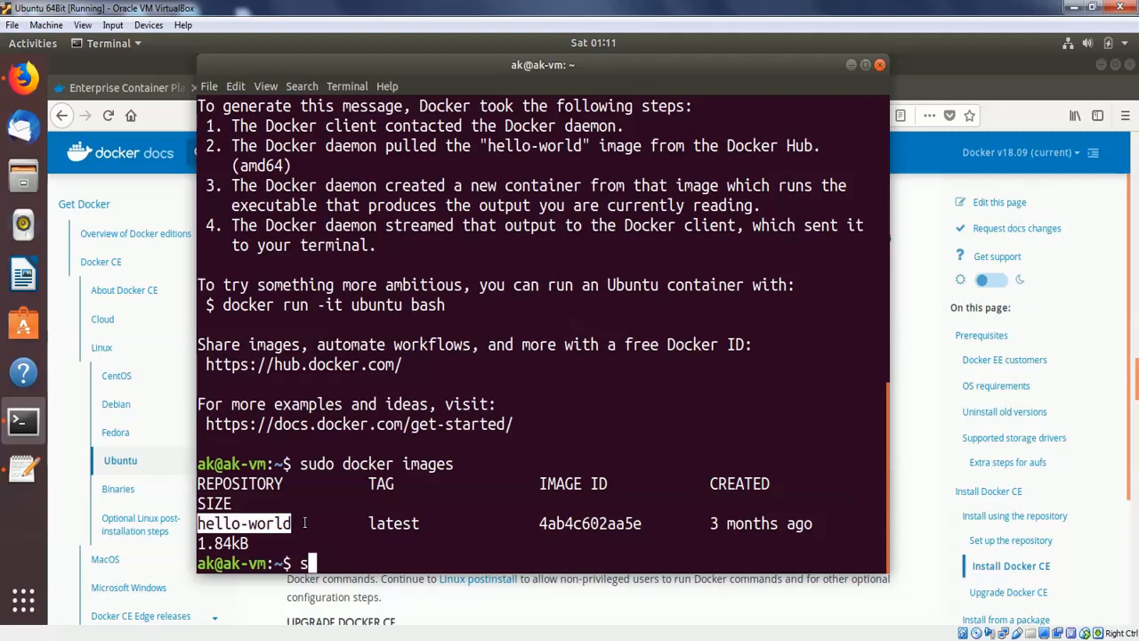
type("udo")
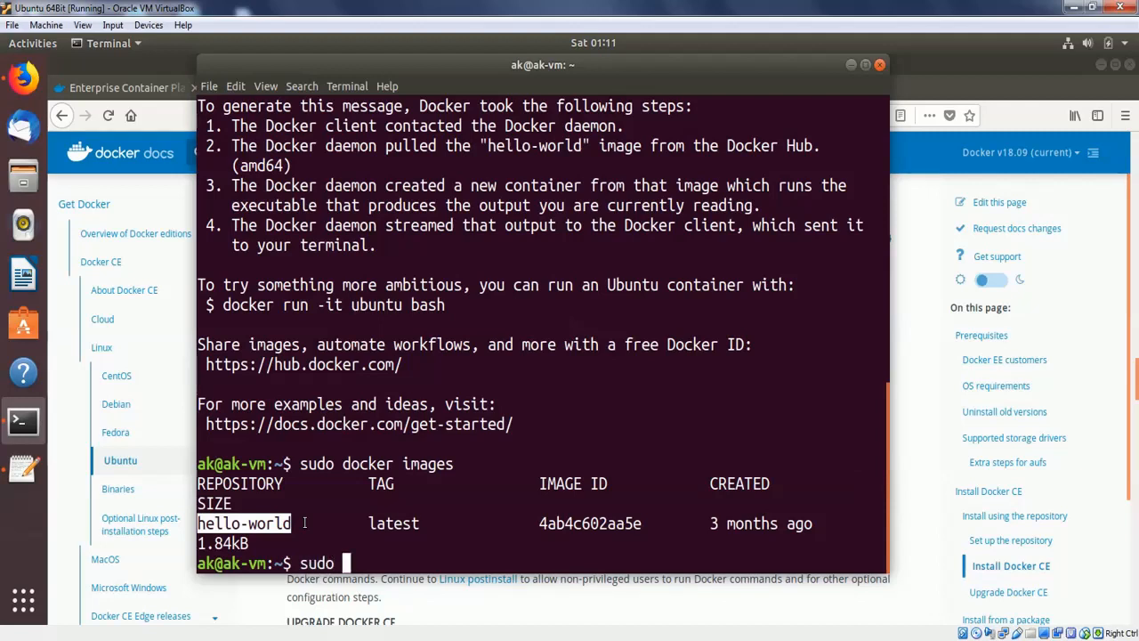
type("docker ps")
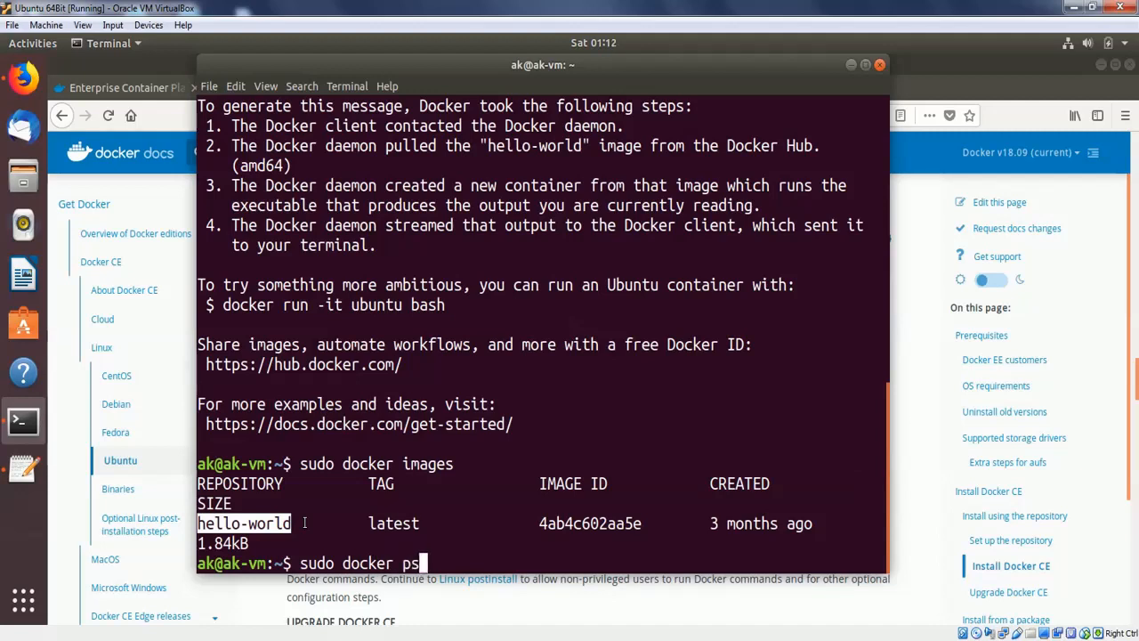
type("-")
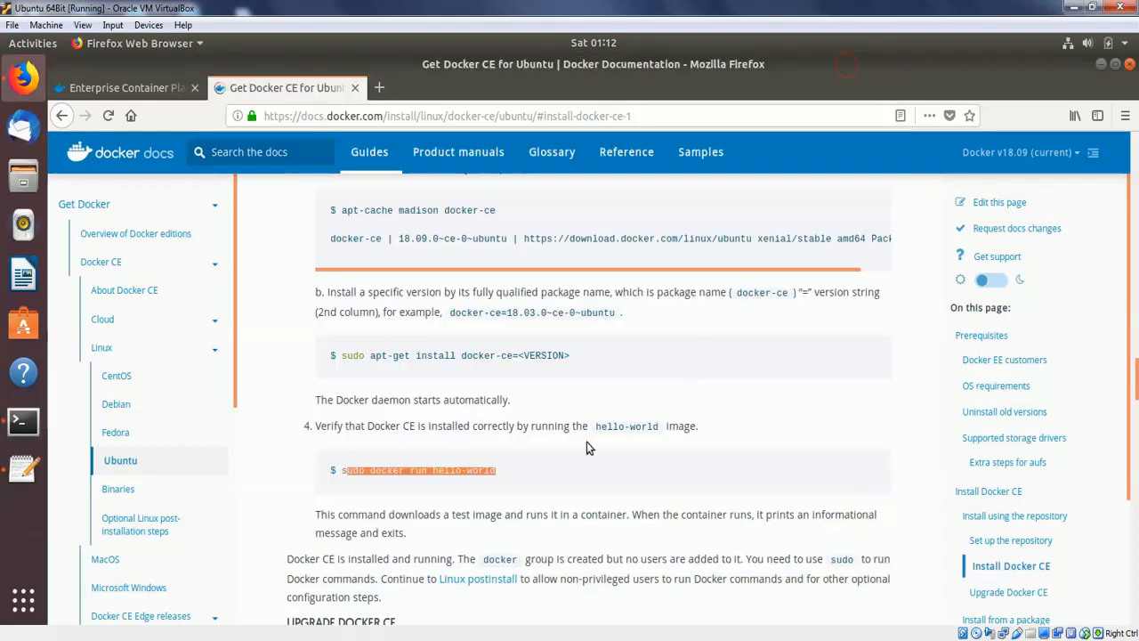
Scroll the guide past Install from a package to the convenience-script and docker group instructions.
scroll("down", 3)
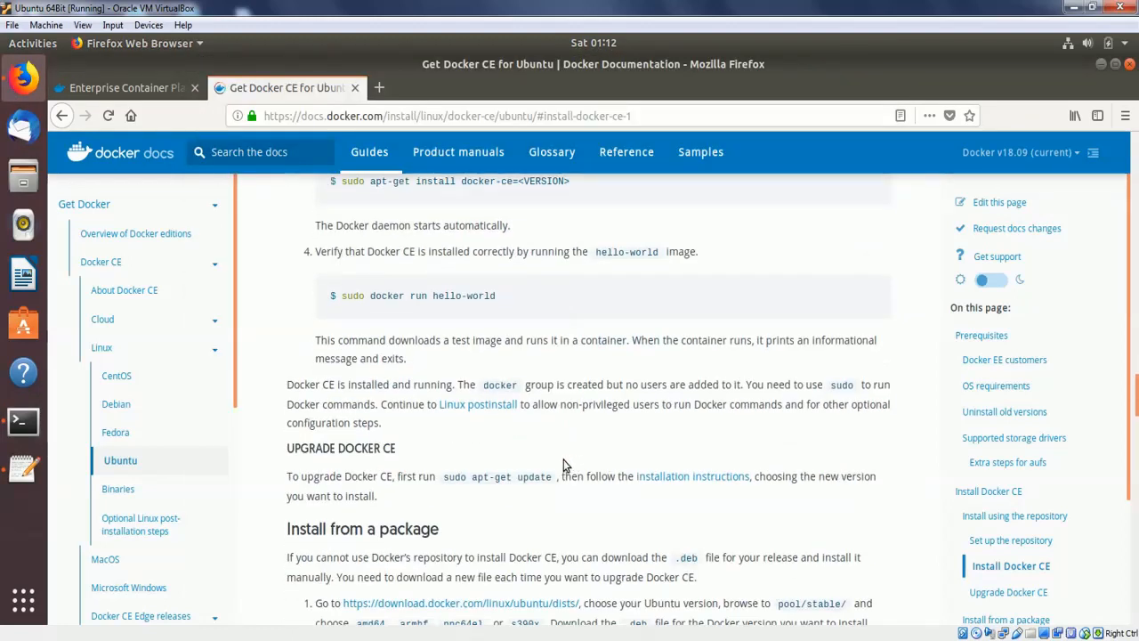
scroll("down", 3)
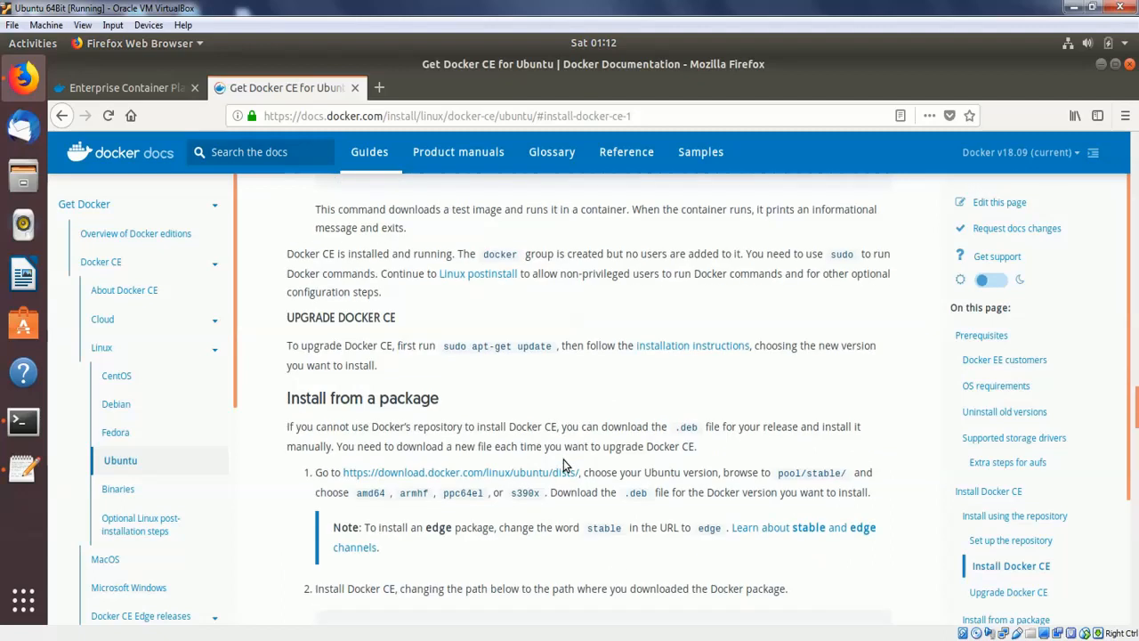
scroll("down", 3)
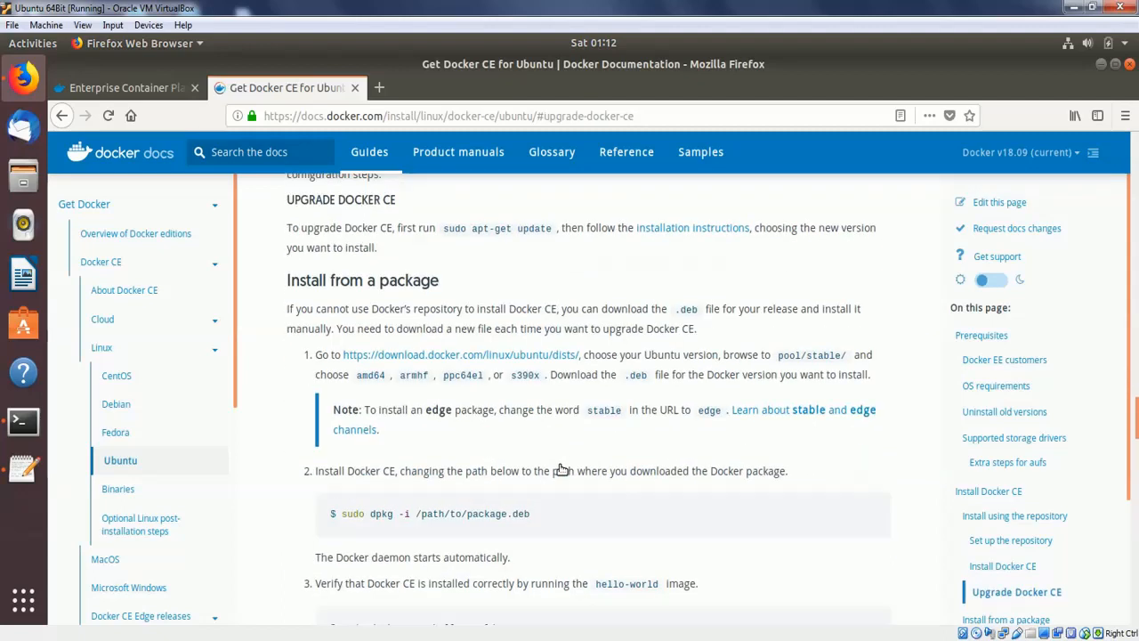
scroll("down", 3)
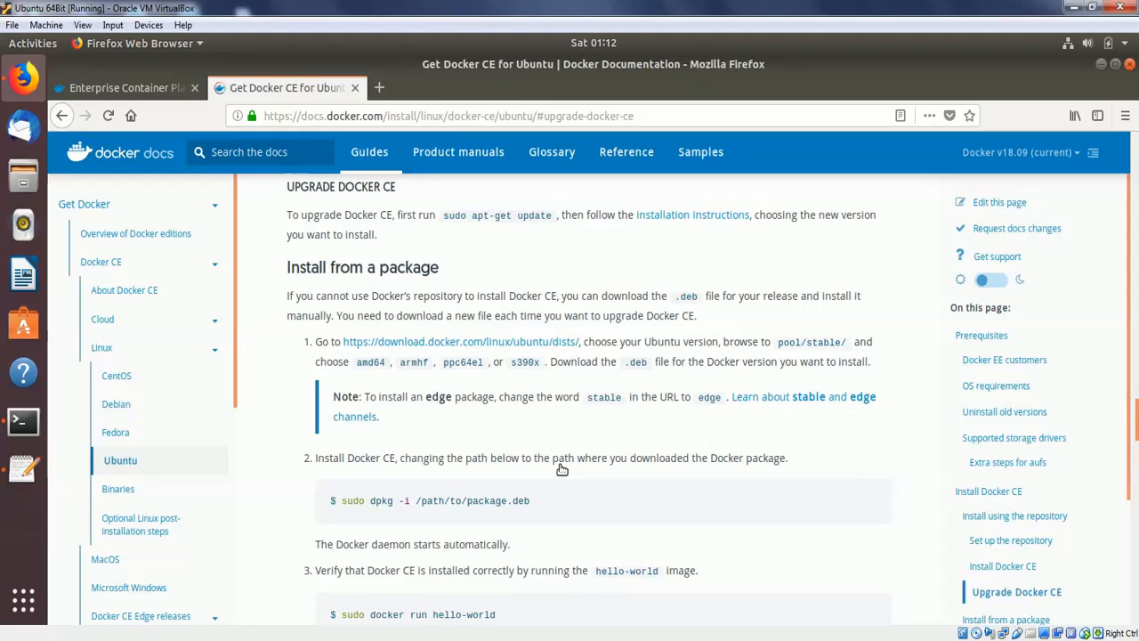
mouse_move(331, 207)
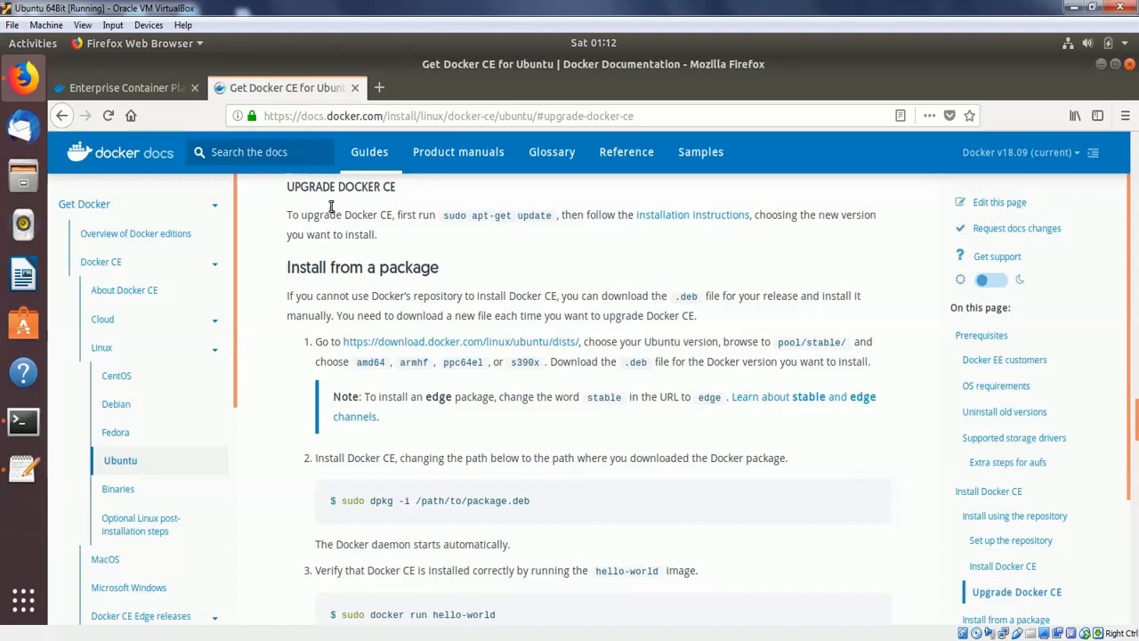
mouse_move(363, 214)
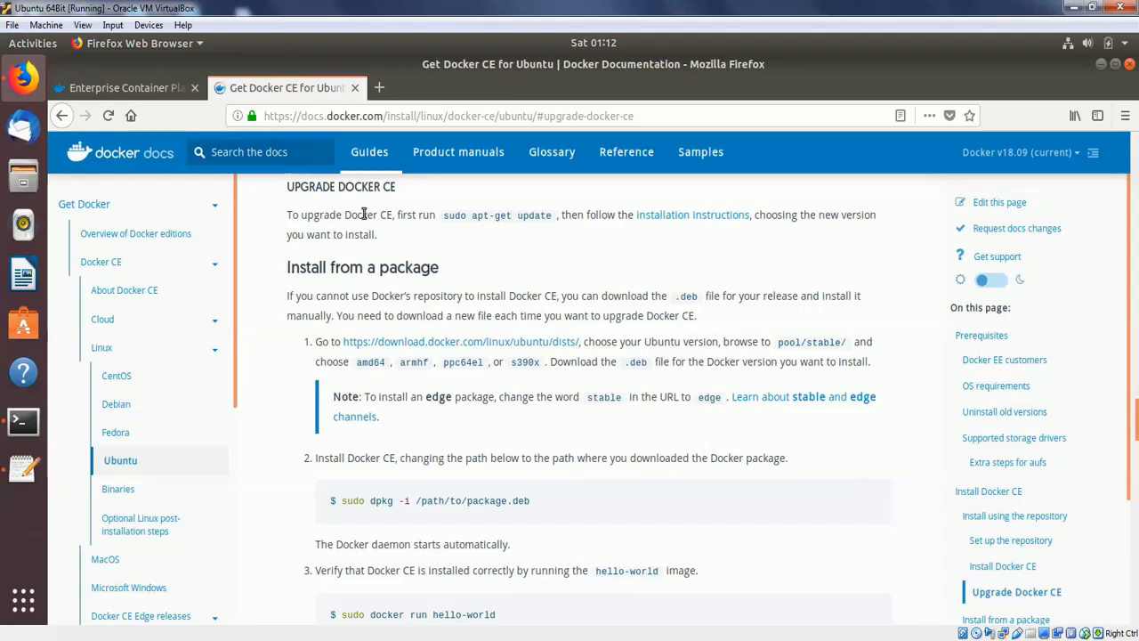
mouse_move(288, 267)
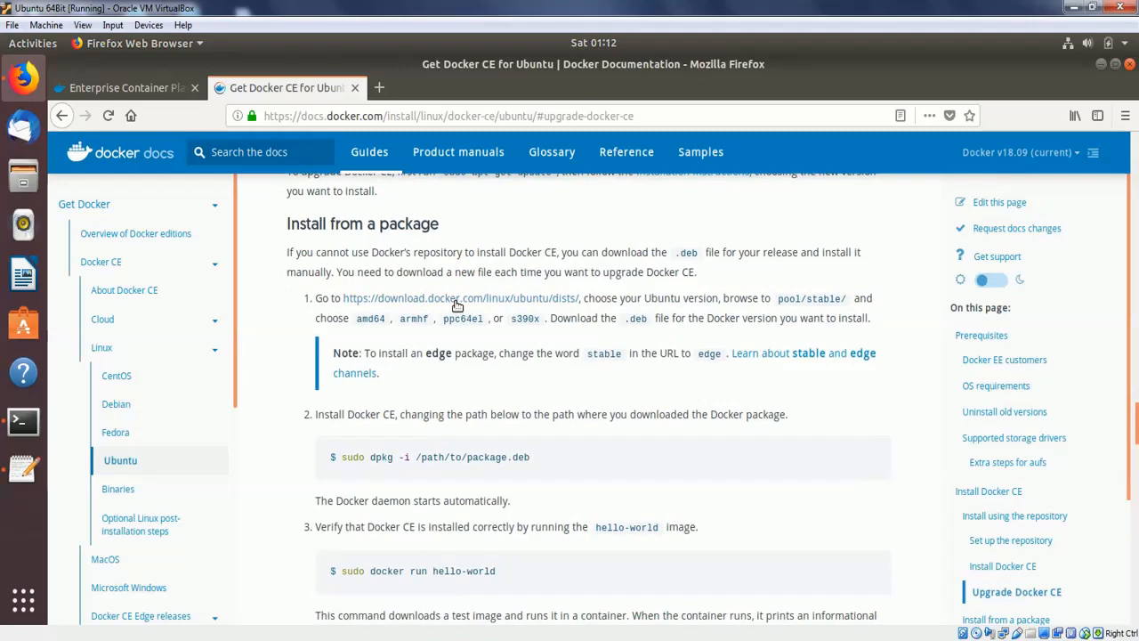
mouse_move(459, 303)
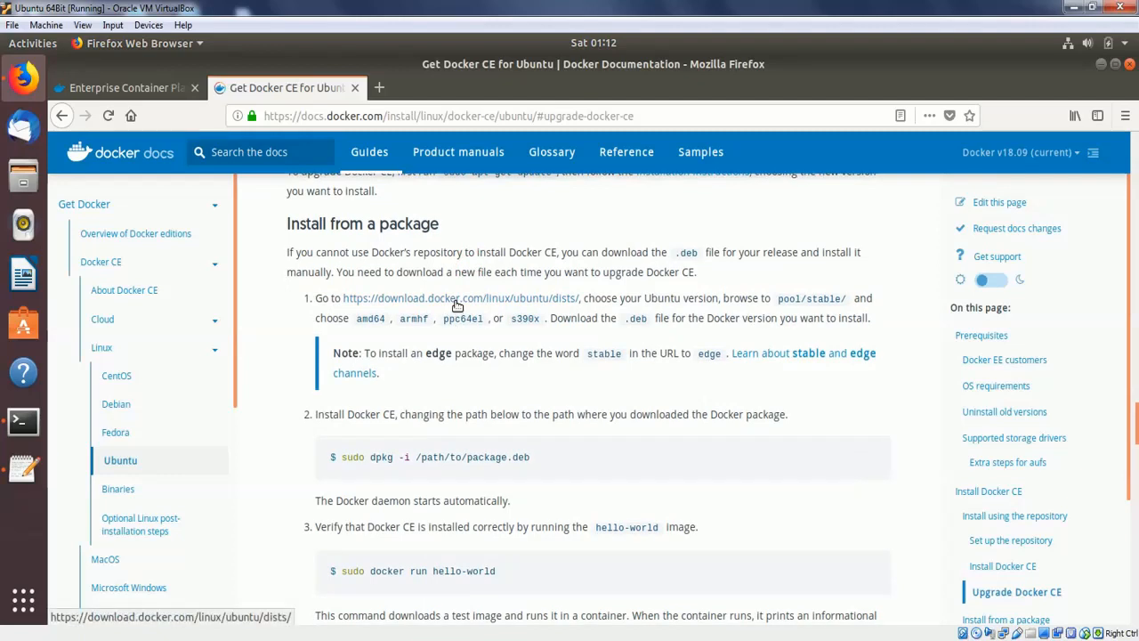
scroll("down", 3)
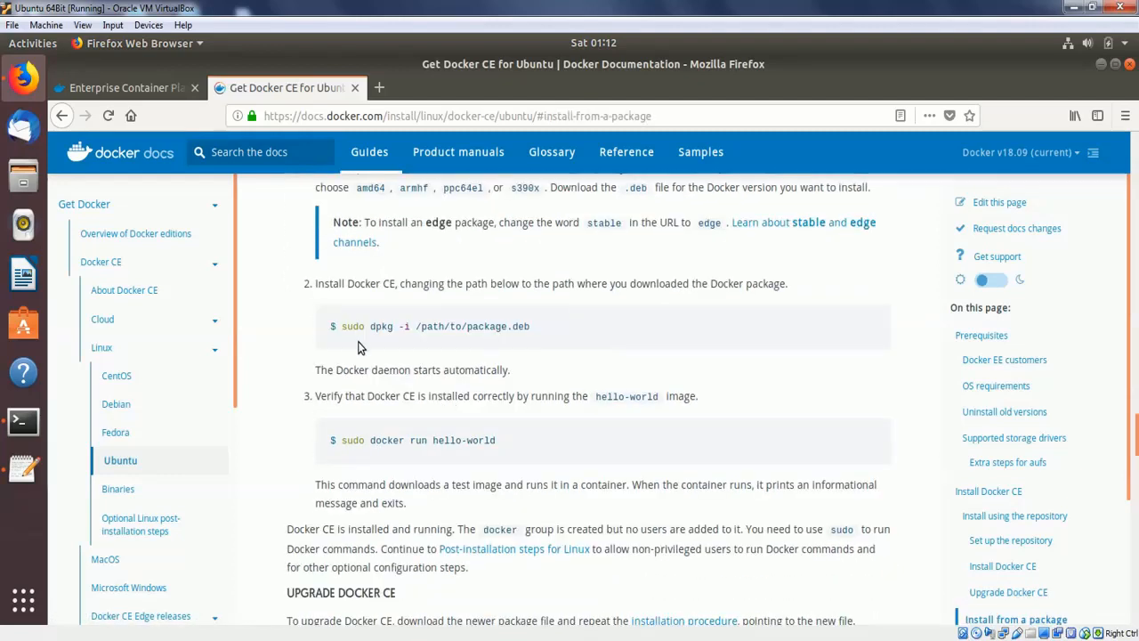
mouse_move(459, 417)
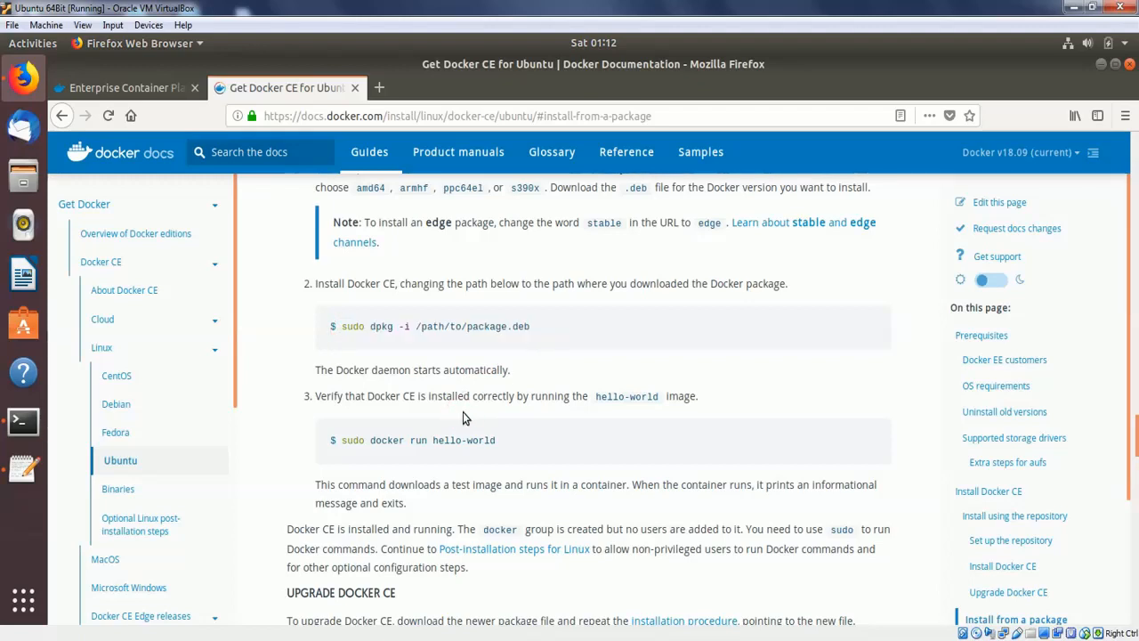
scroll("down", 3)
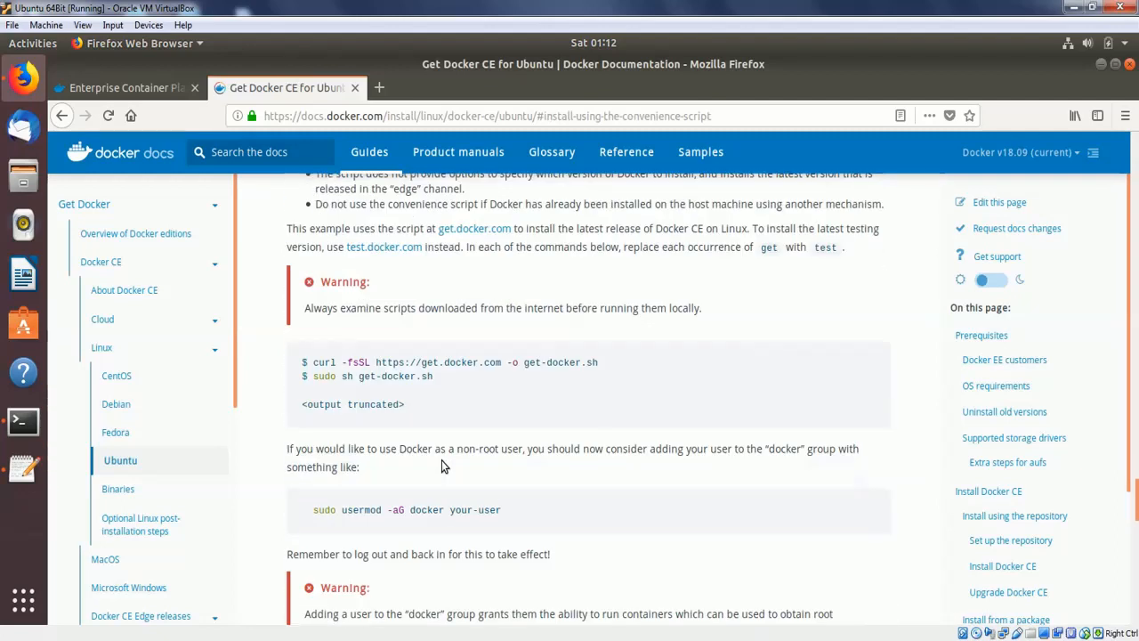
Reach the Uninstall Docker CE section and briefly highlight the apt-get purge docker-ce command.
scroll("down", 3)
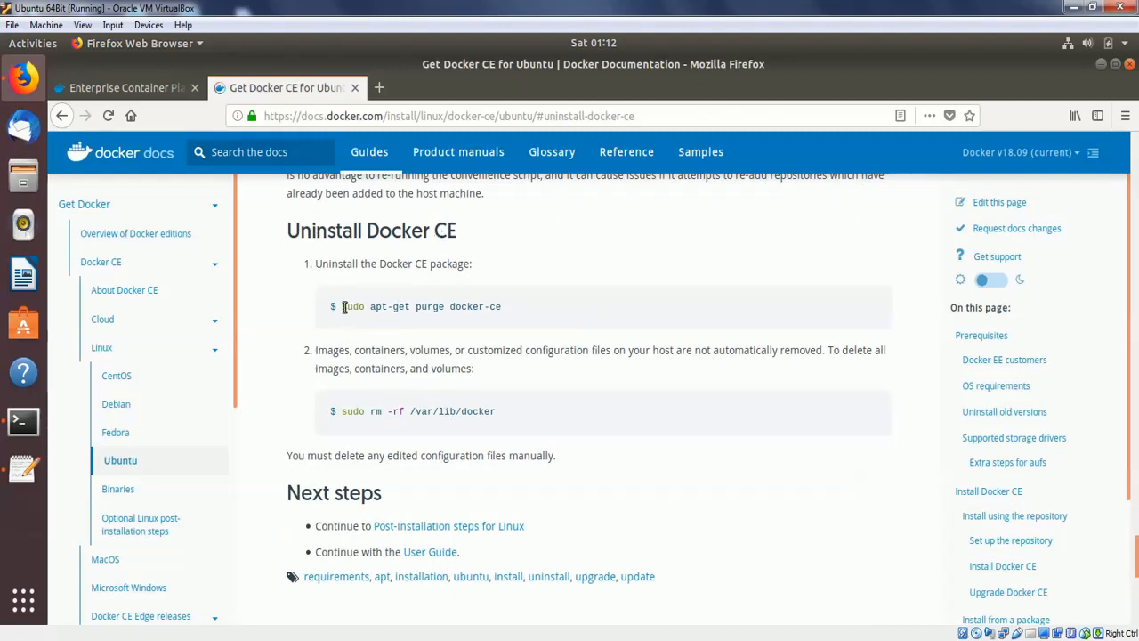
left_click_drag(342, 306, 500, 306)
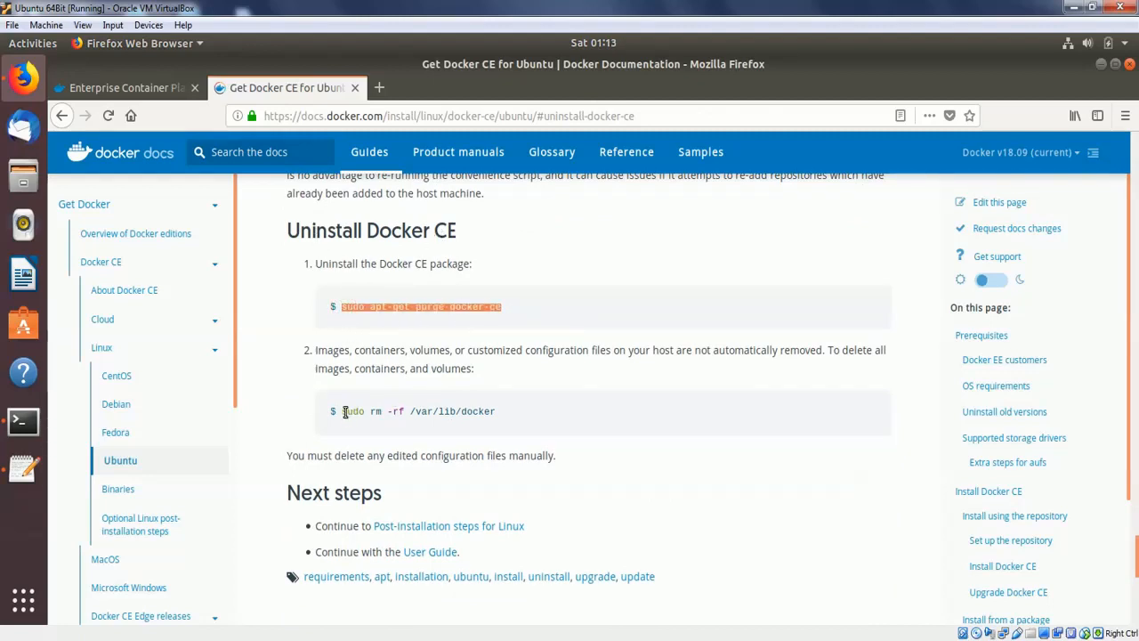
left_click(534, 404)
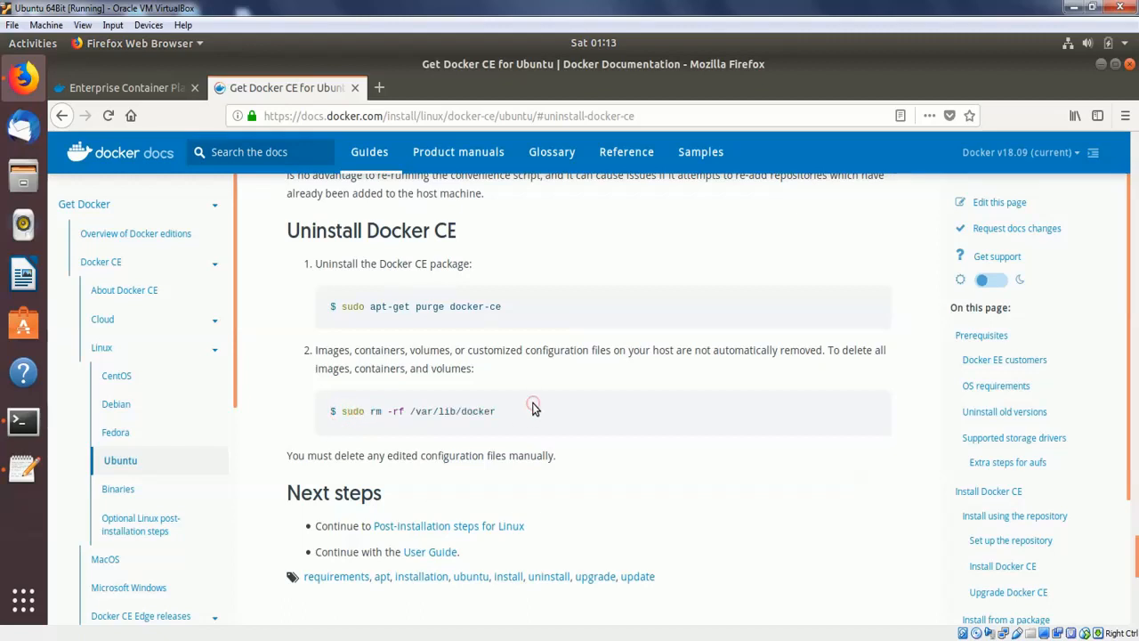